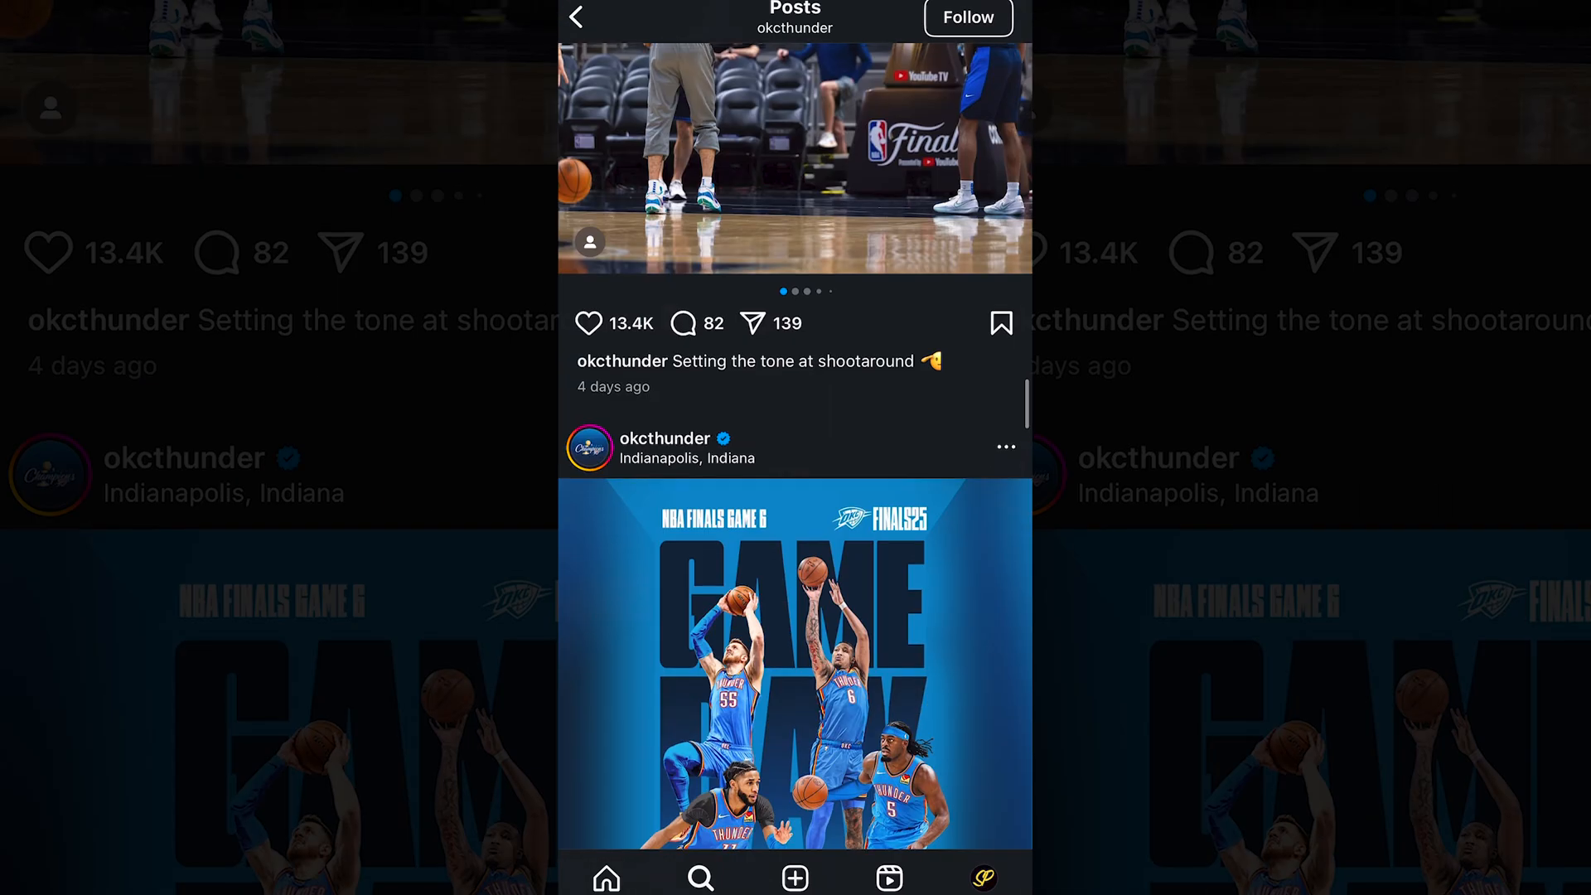
Step: Scroll the okcthunder Instagram feed down to the NBA Finals Game 6 GAME DAY poster
scroll("down", 3)
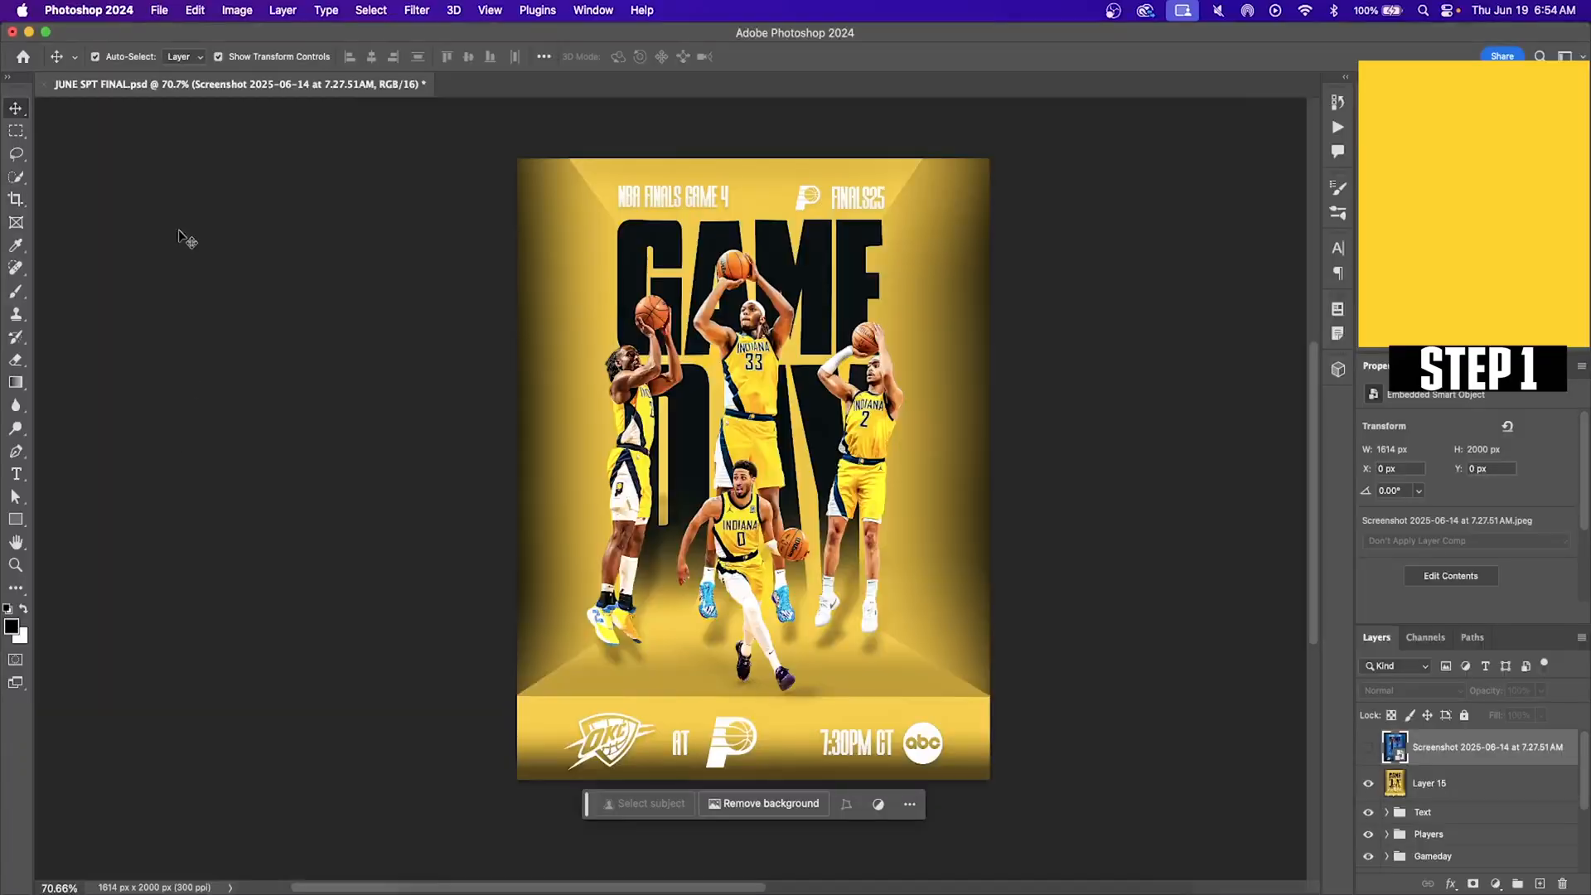
Step: Create a new 1600 × 2000 px document from File > New
left_click(159, 10)
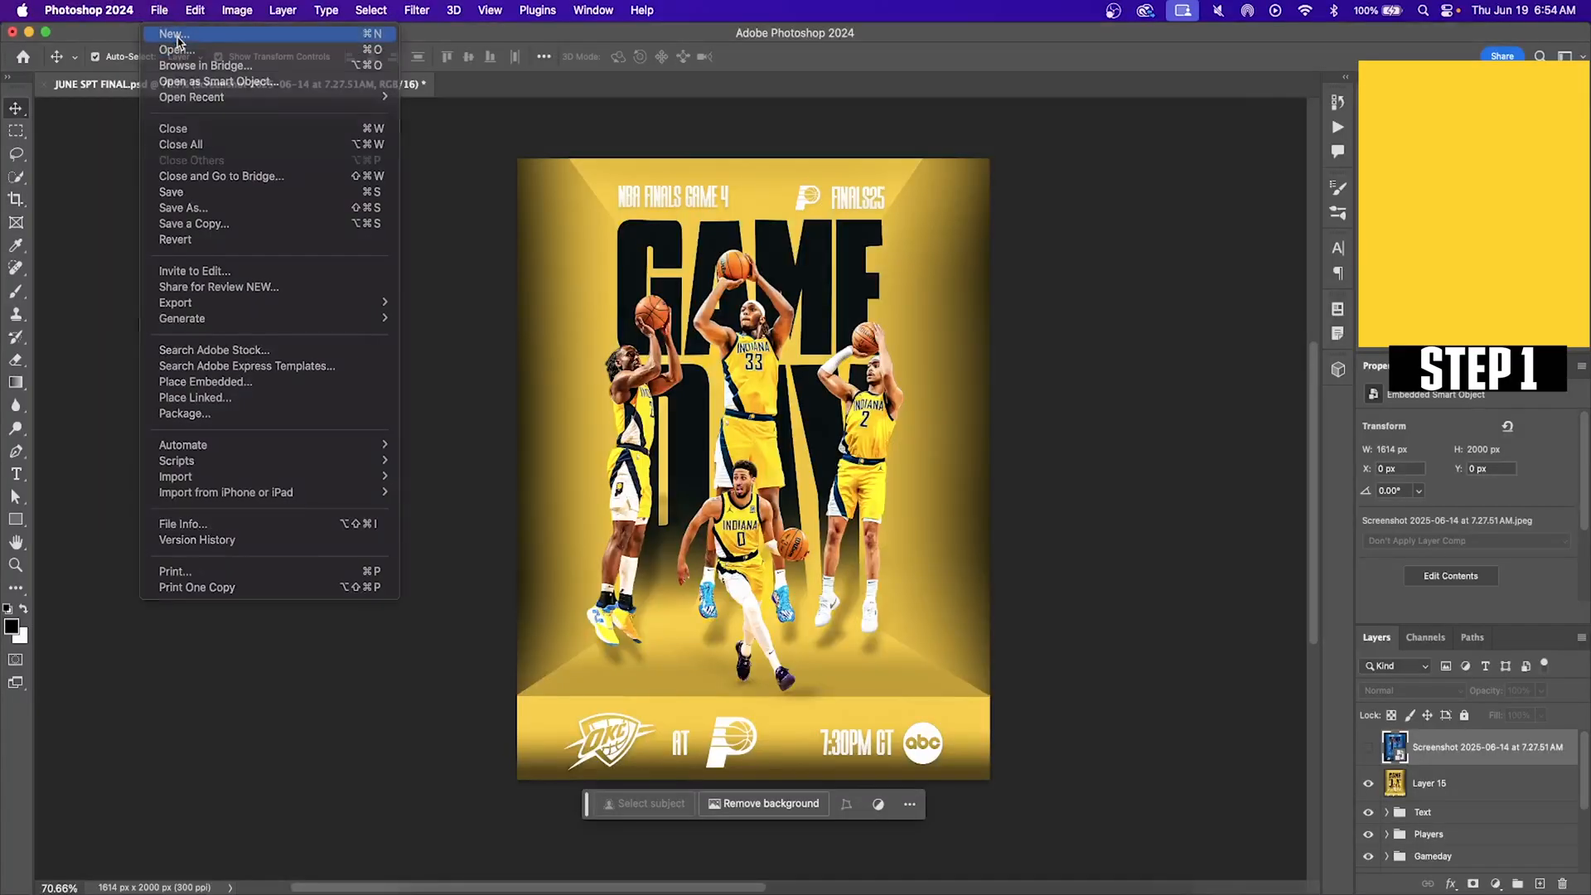
left_click(172, 33)
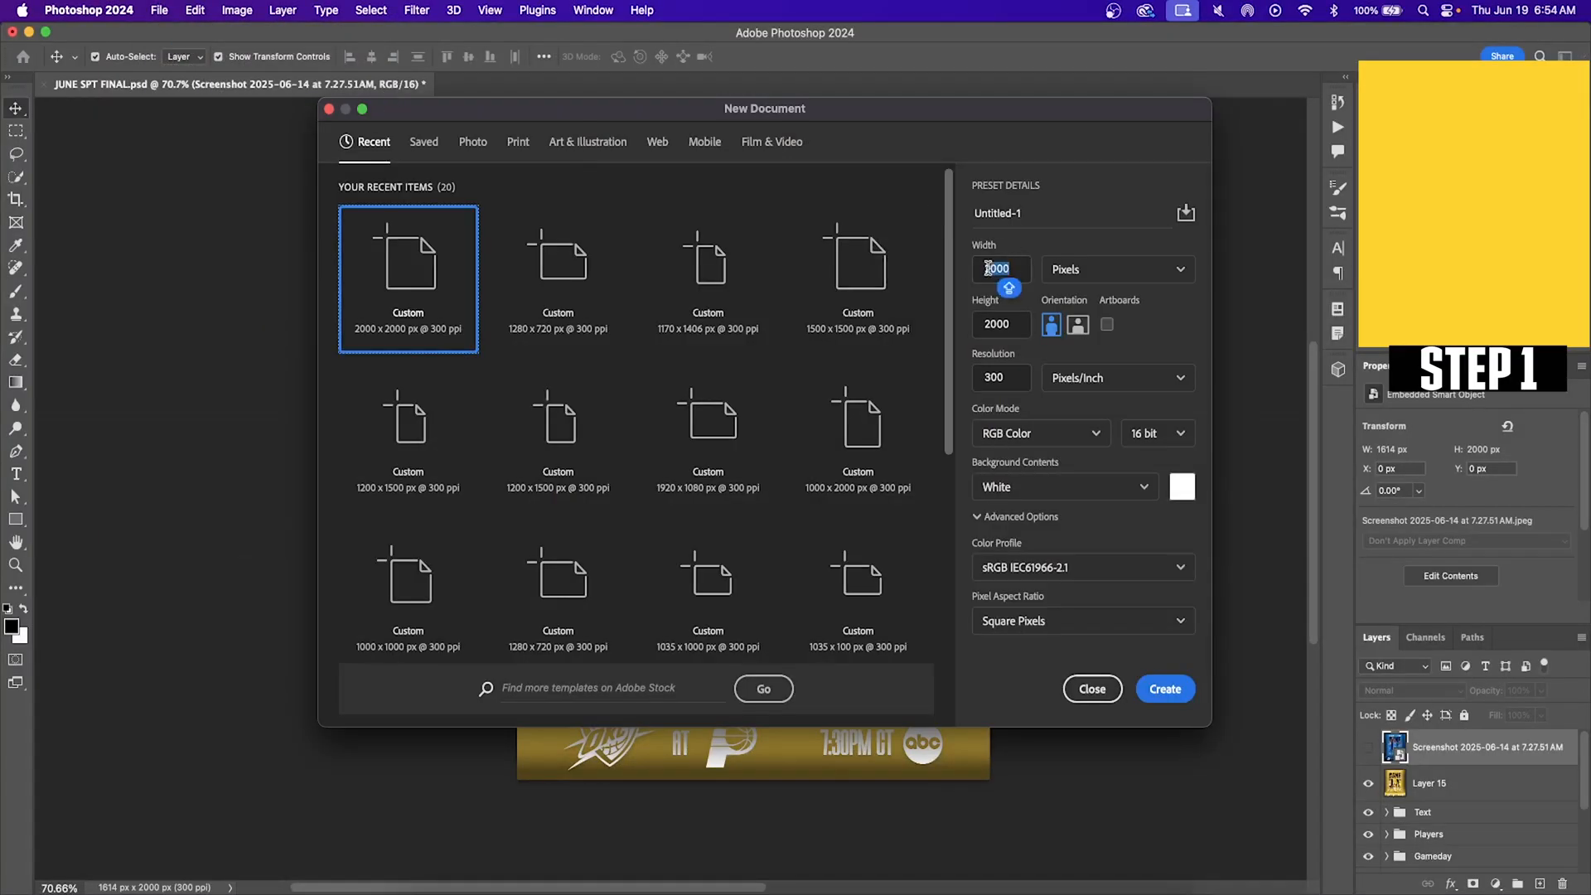
type("1600")
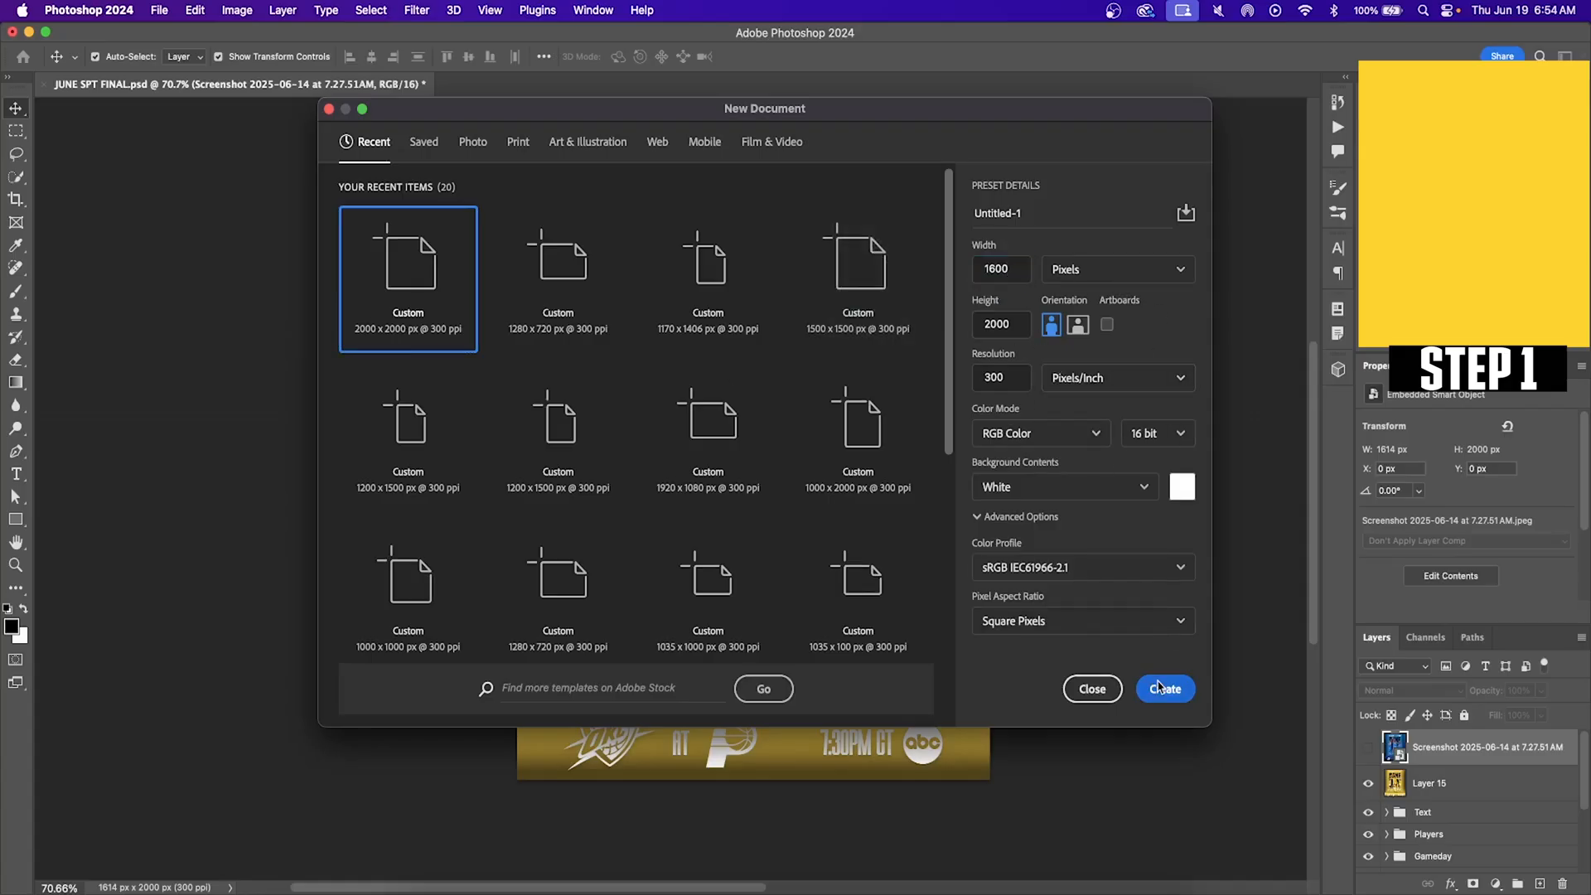
left_click(1163, 687)
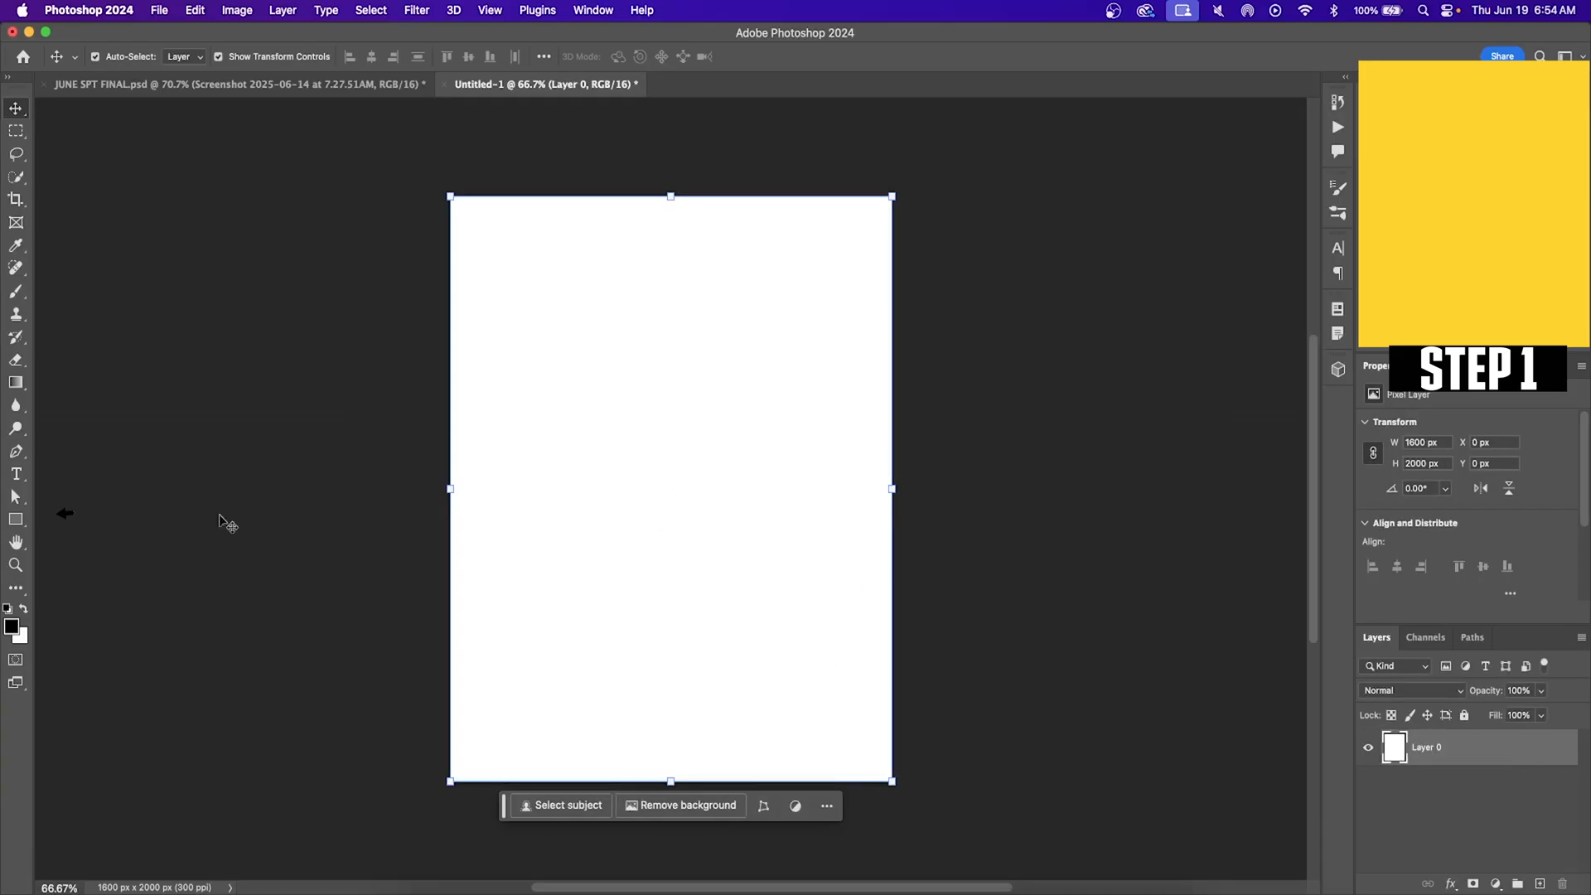
Step: Draw a full-canvas rectangle and fill it with yellow sampled from the Pacers logo
left_click(15, 518)
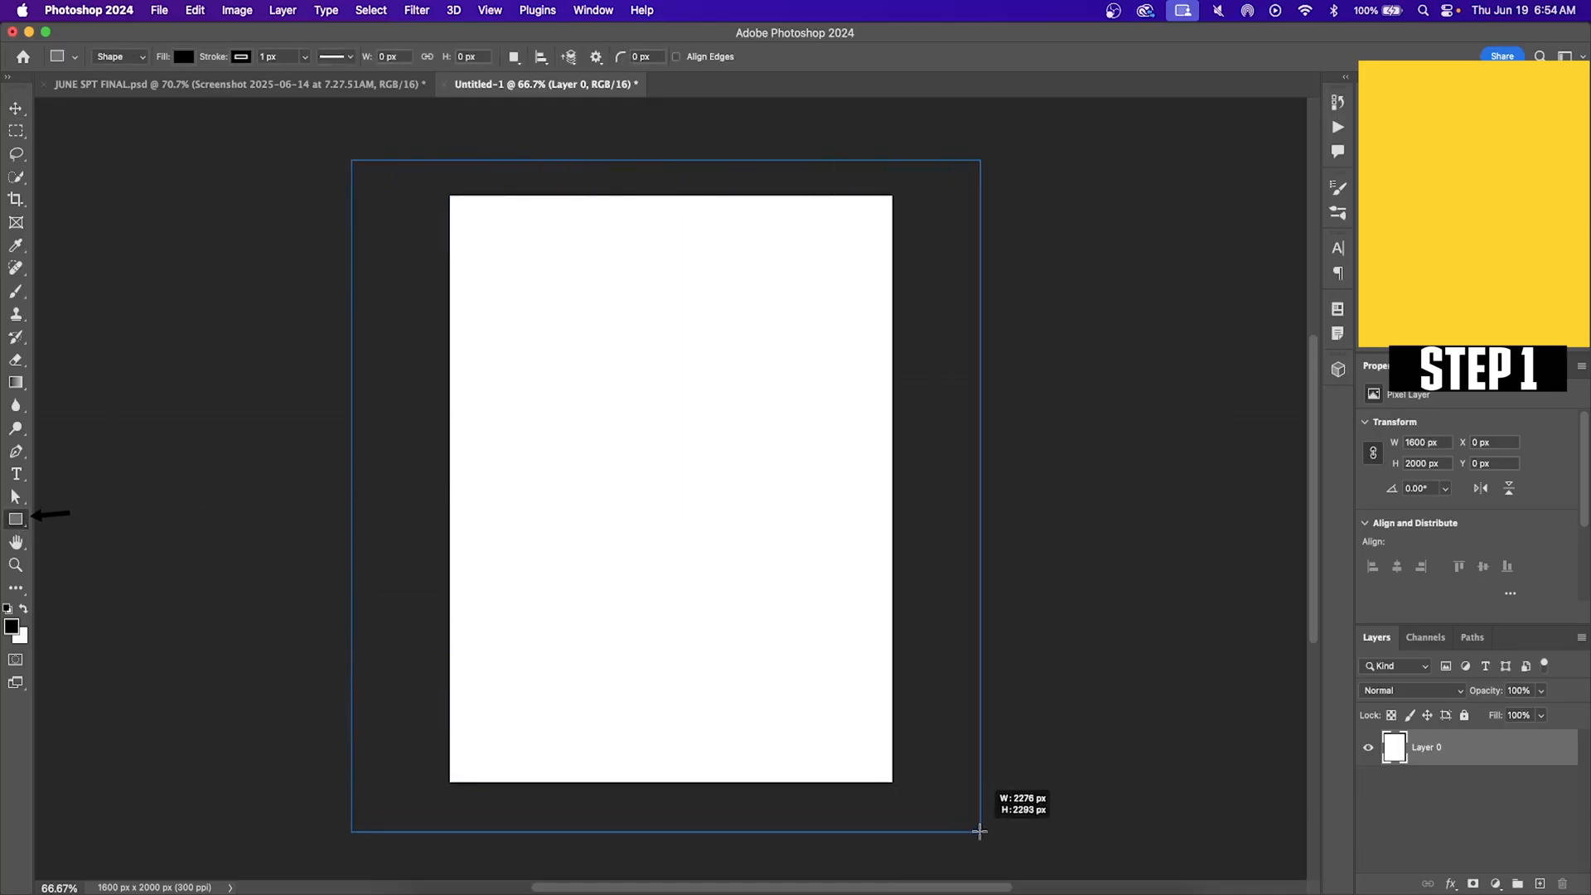
left_click_drag(352, 159, 980, 832)
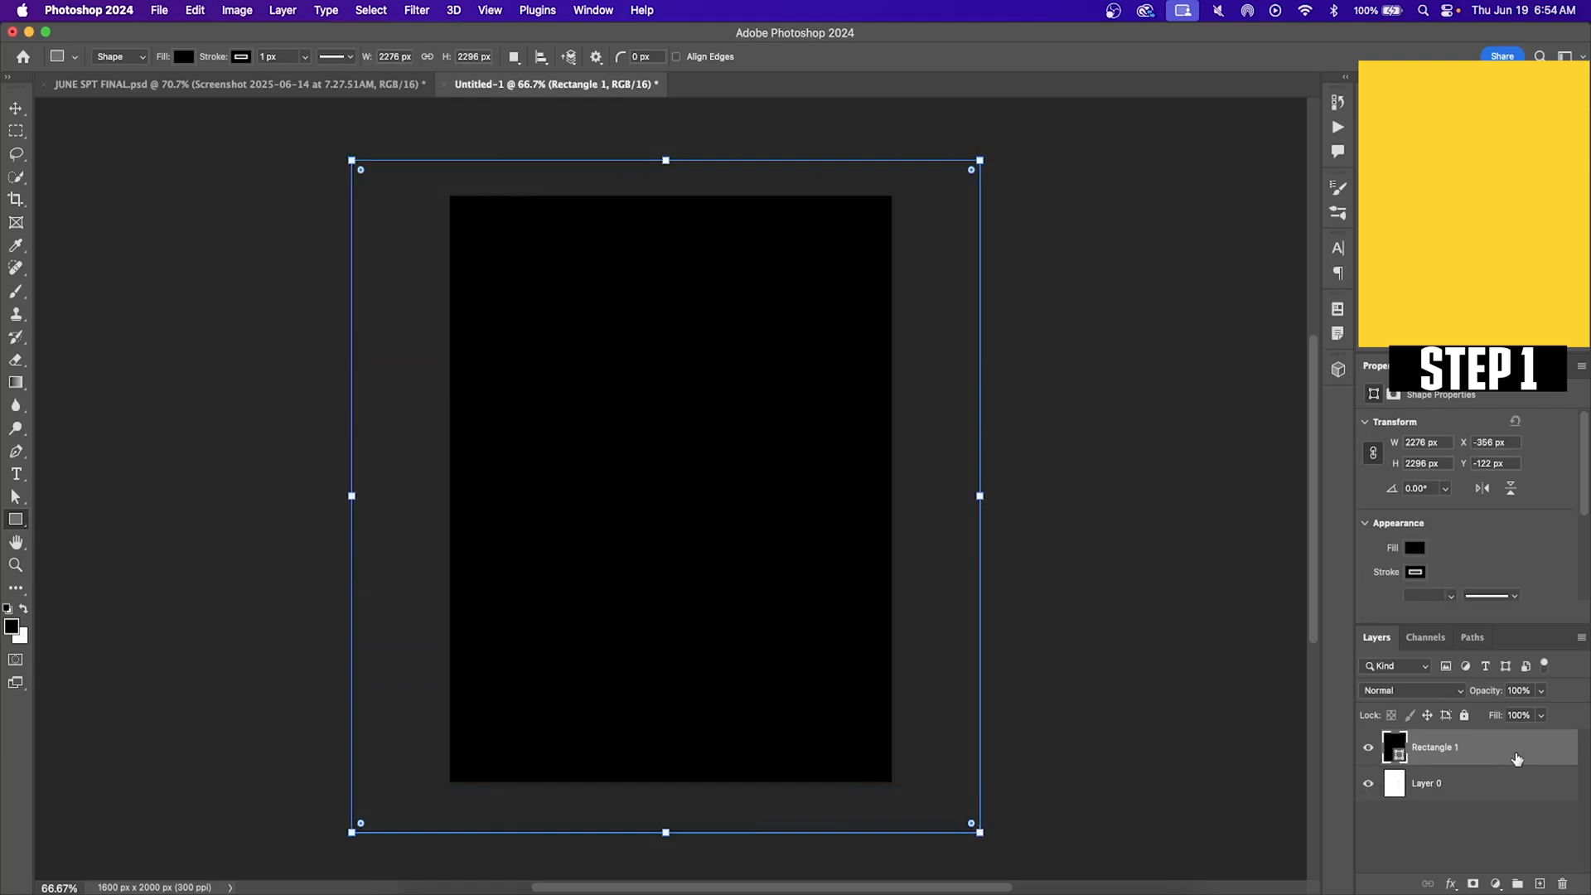
left_click(1415, 547)
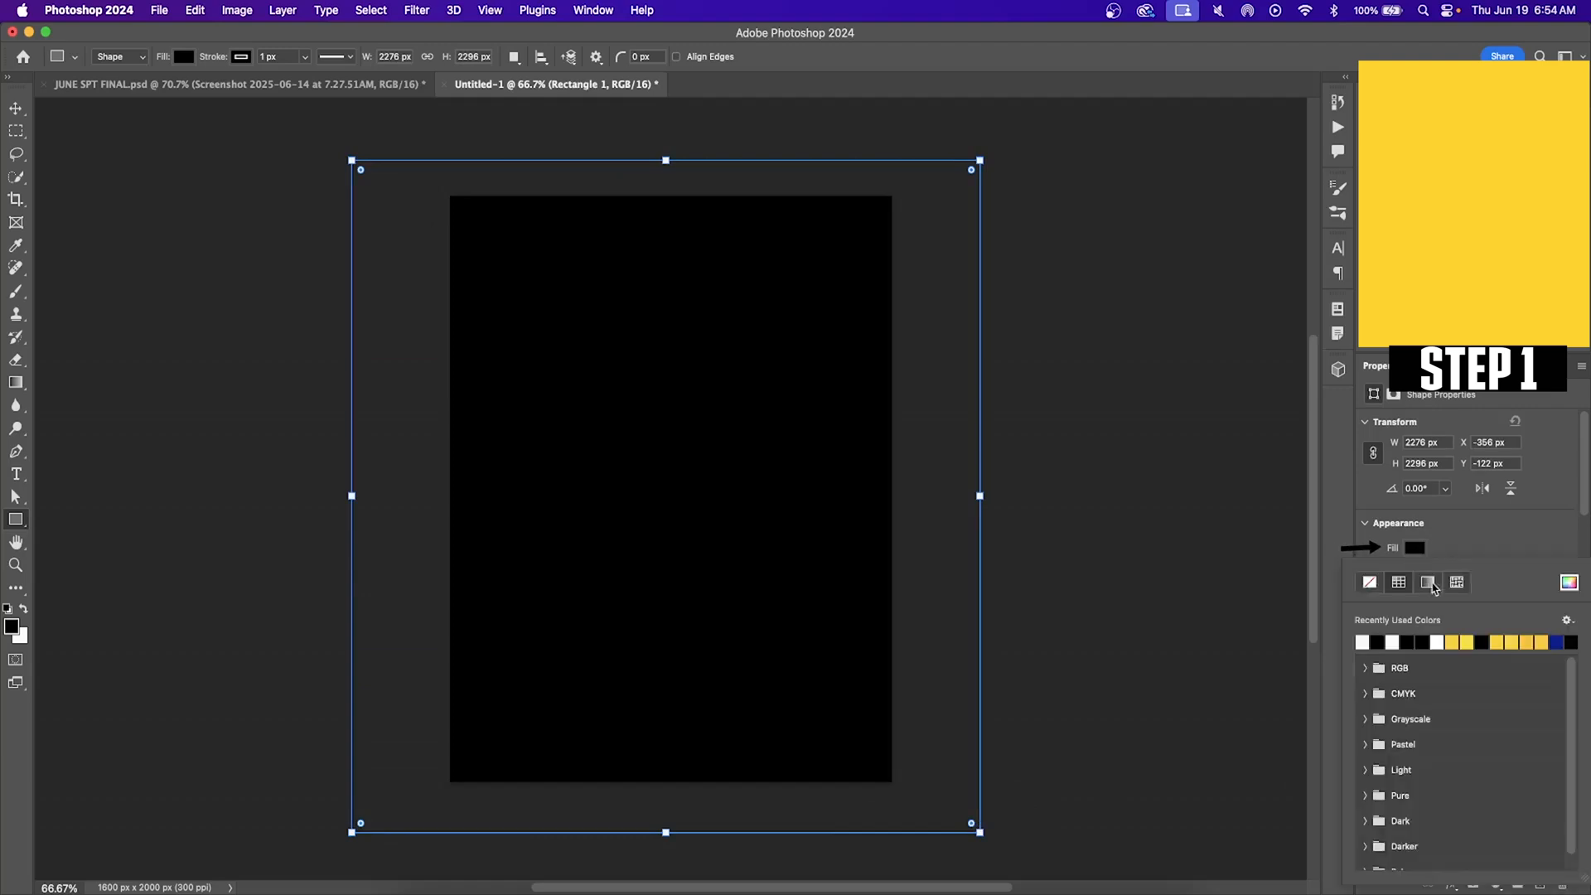
left_click(1415, 548)
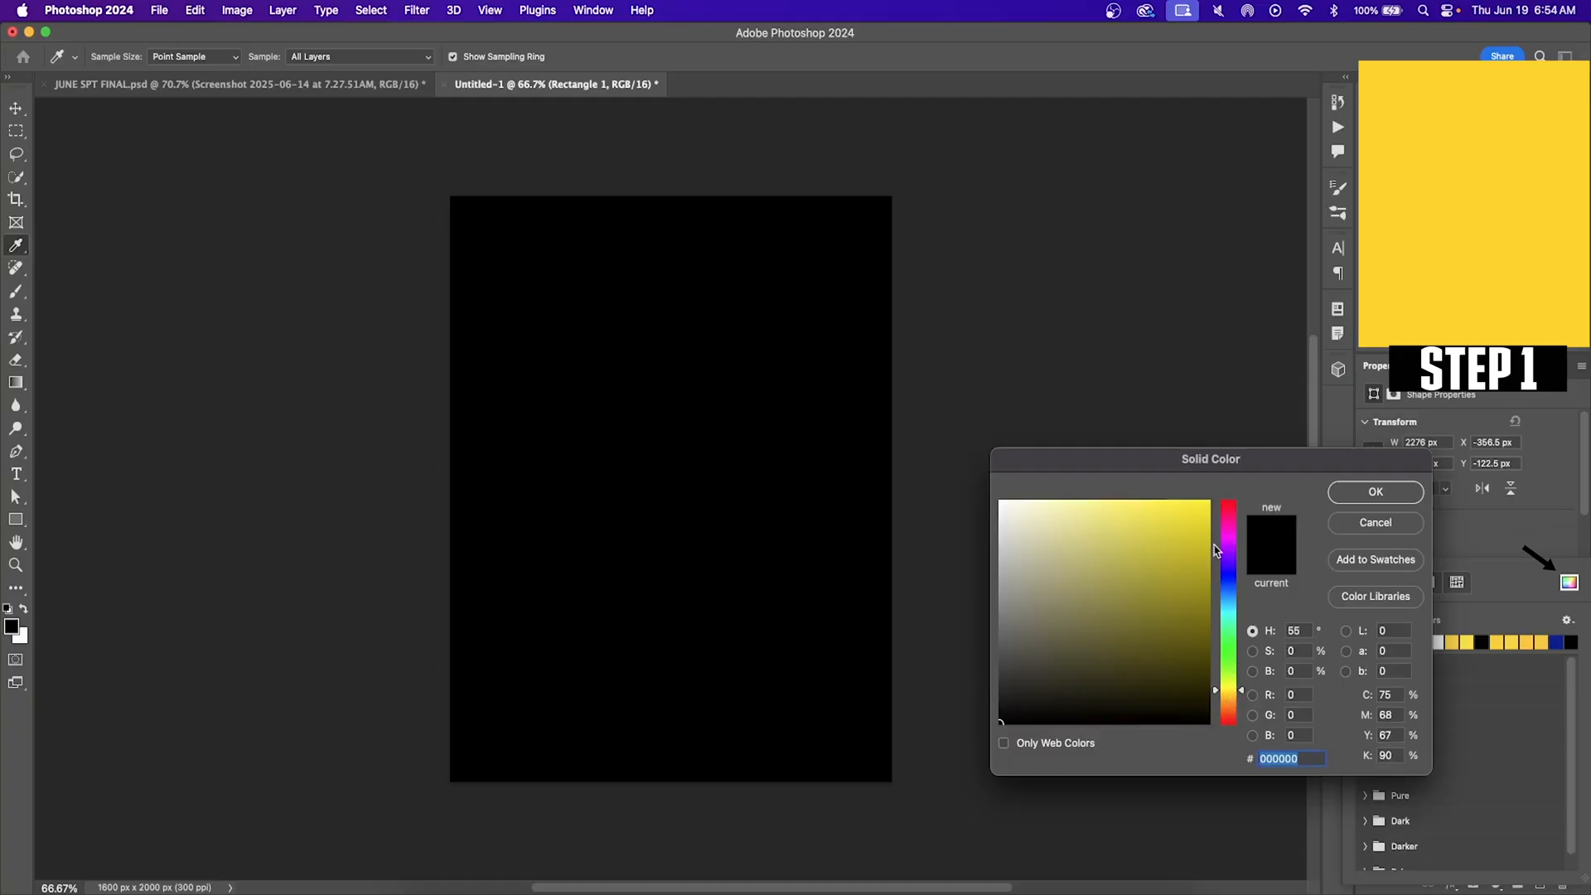
left_click(1206, 507)
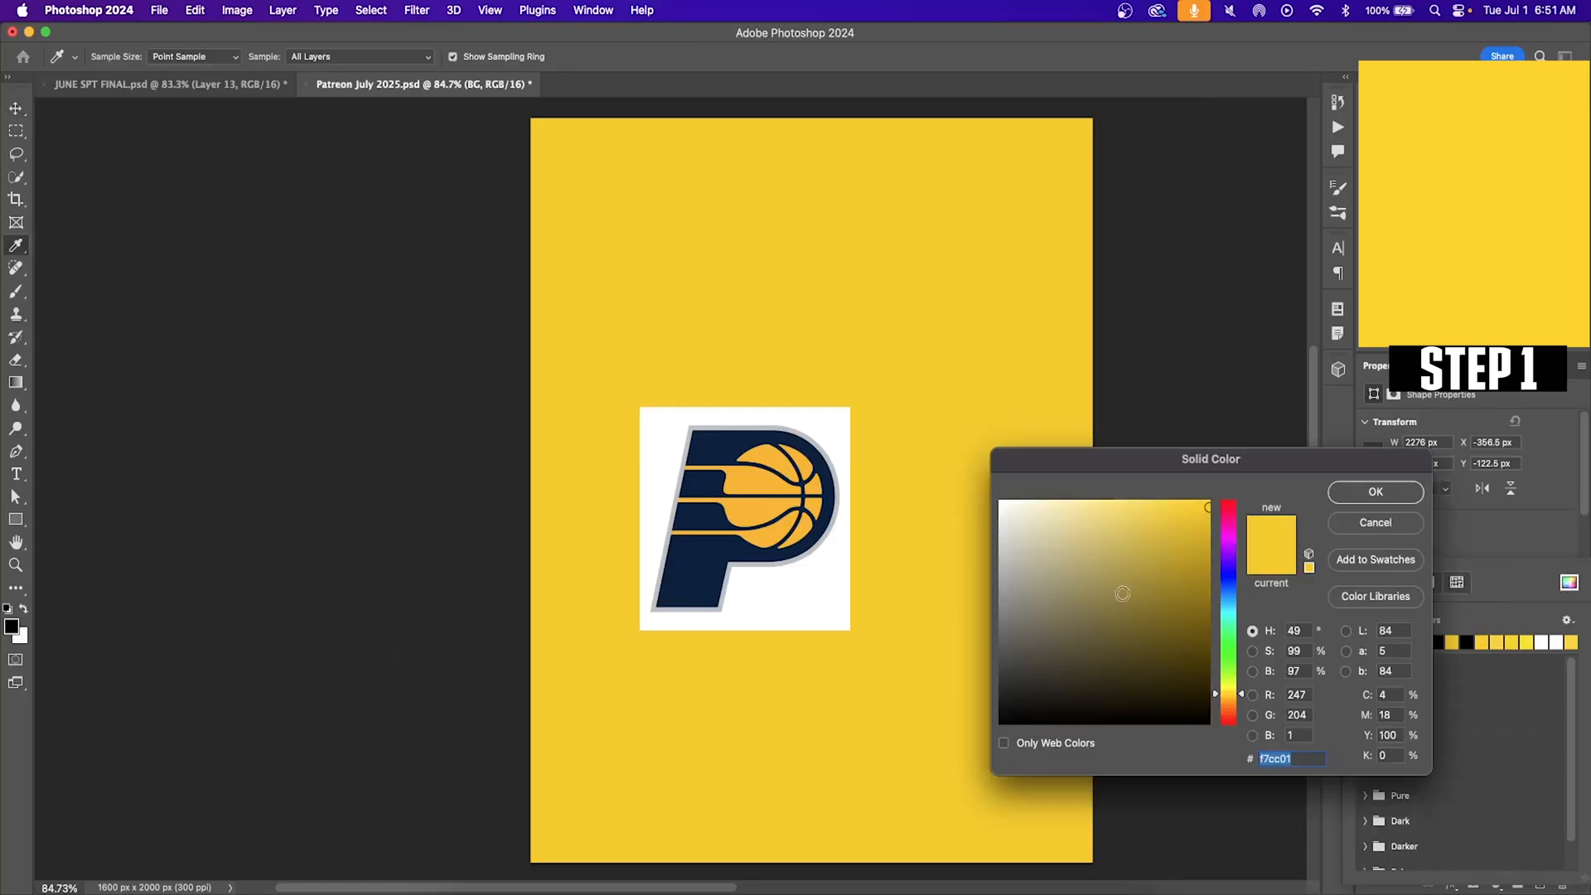
mouse_move(896, 536)
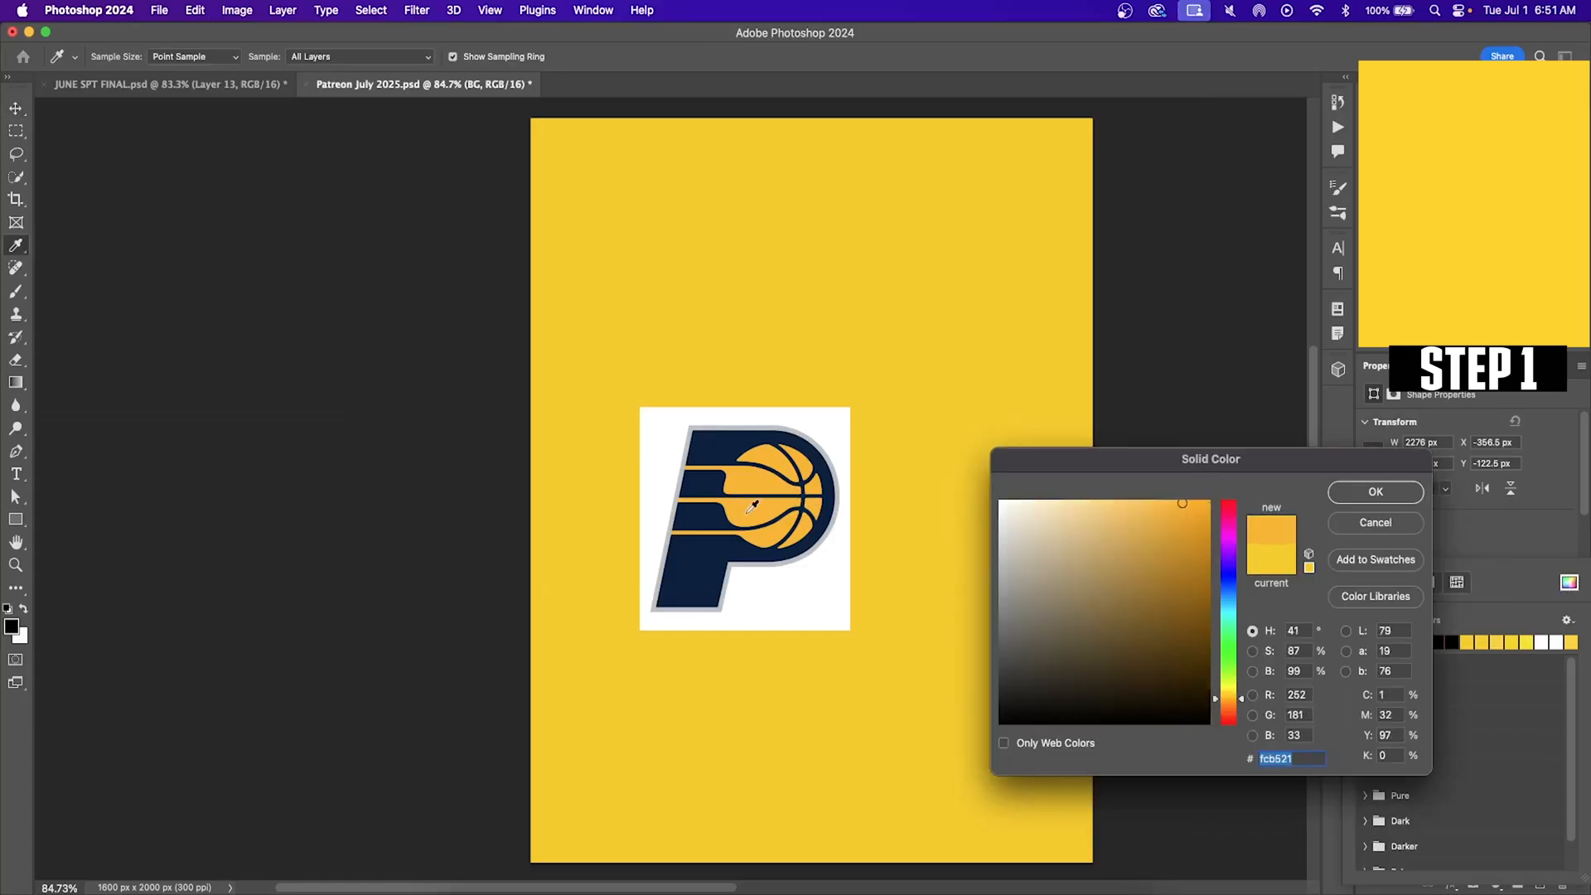
left_click(1374, 492)
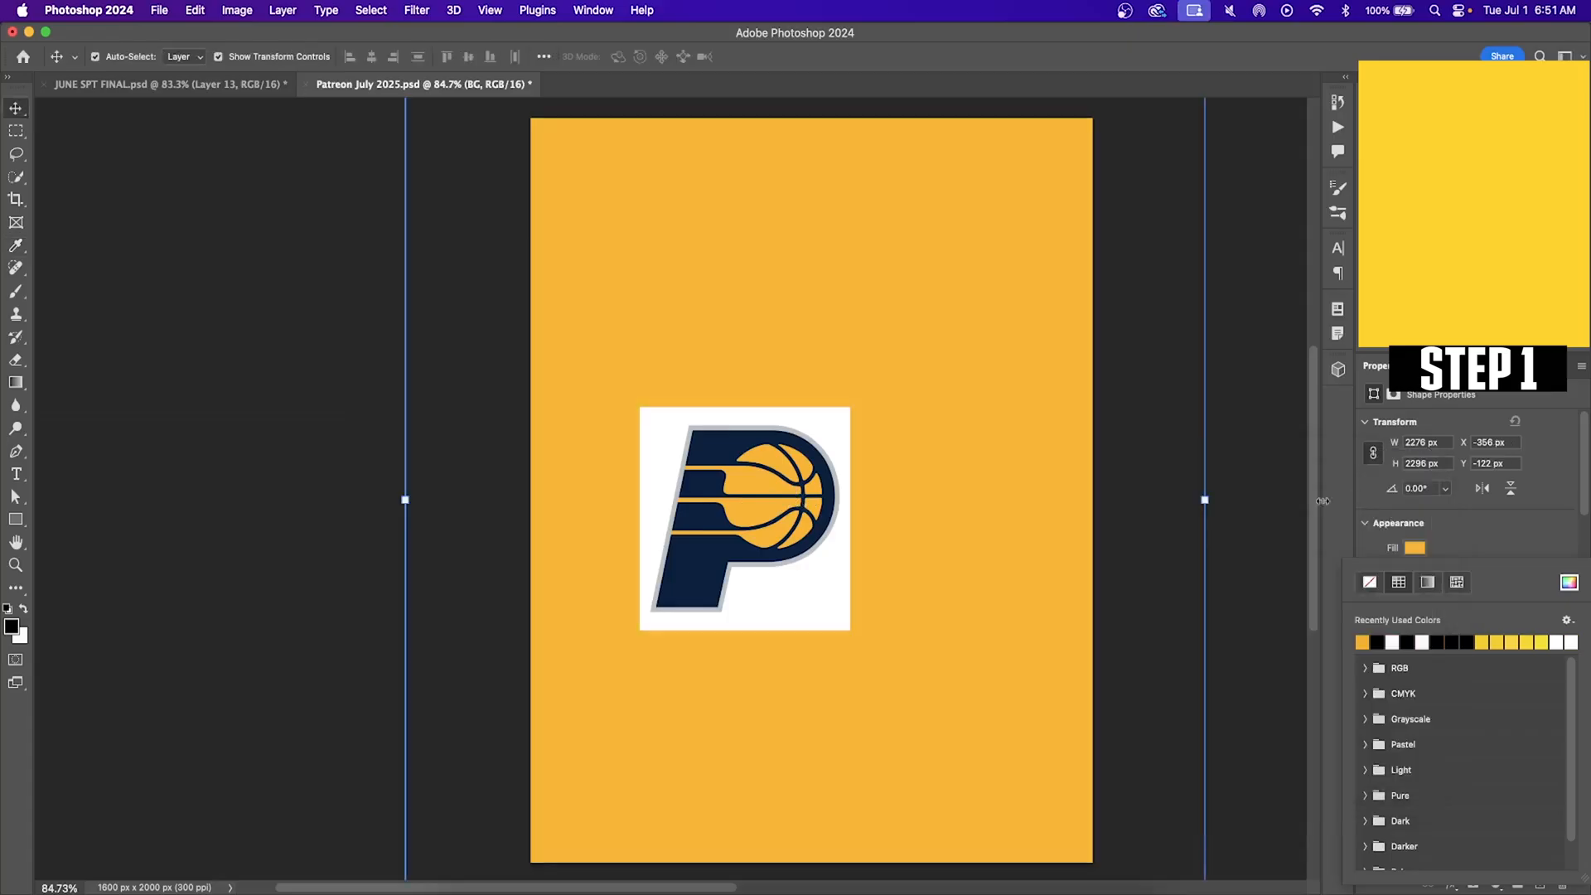
mouse_move(1301, 556)
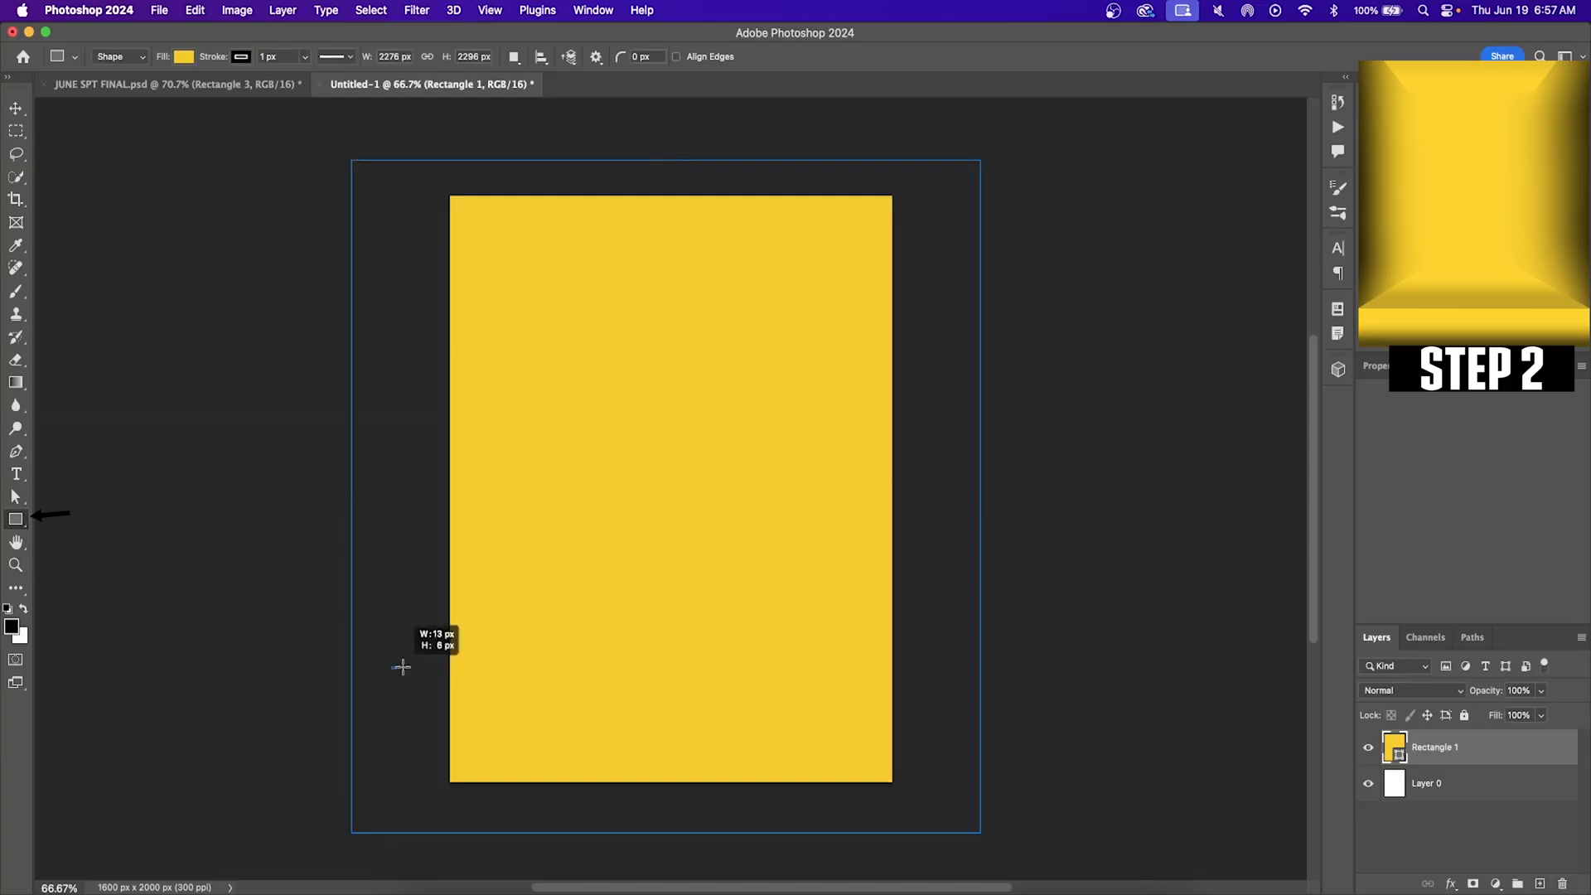
Step: Draw a rectangle band across the bottom and add a Gradient Overlay effect
left_click_drag(398, 666, 954, 801)
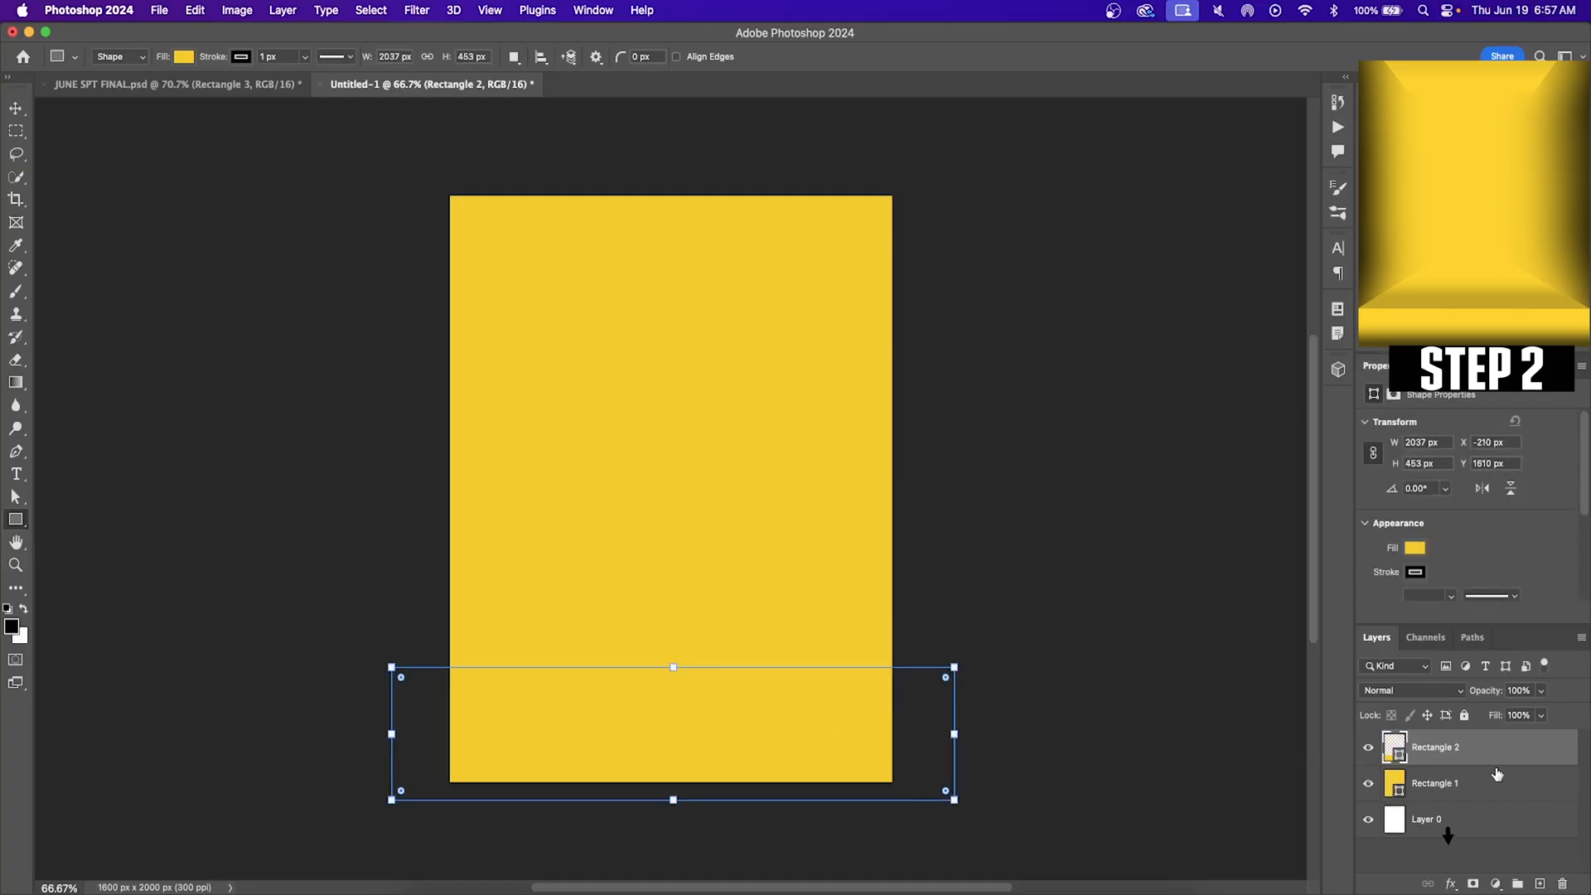
left_click(1450, 884)
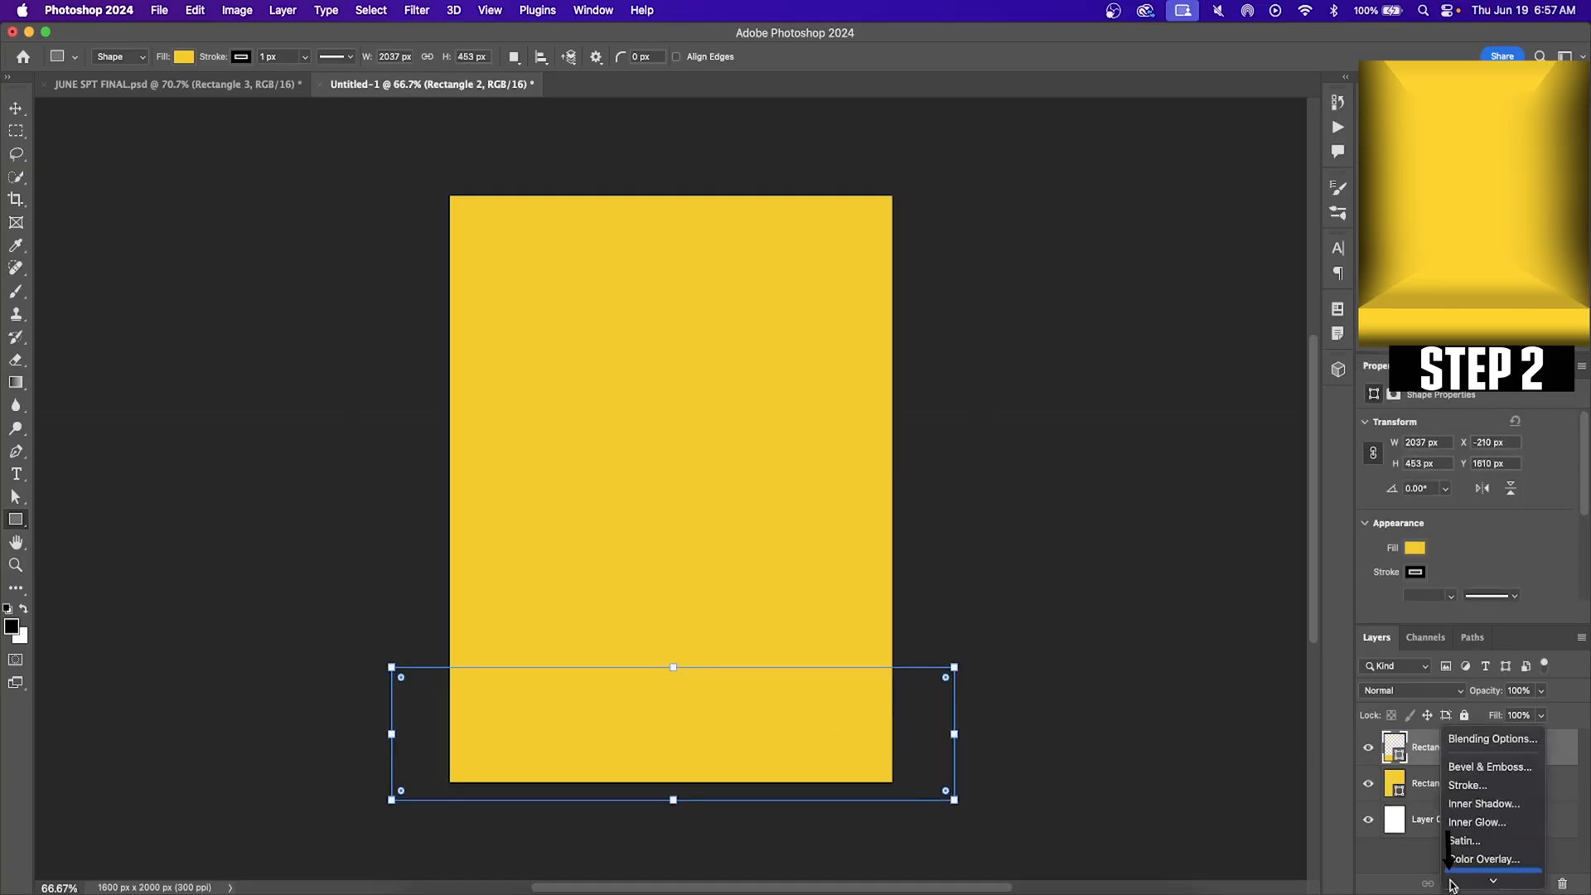
mouse_move(1491, 821)
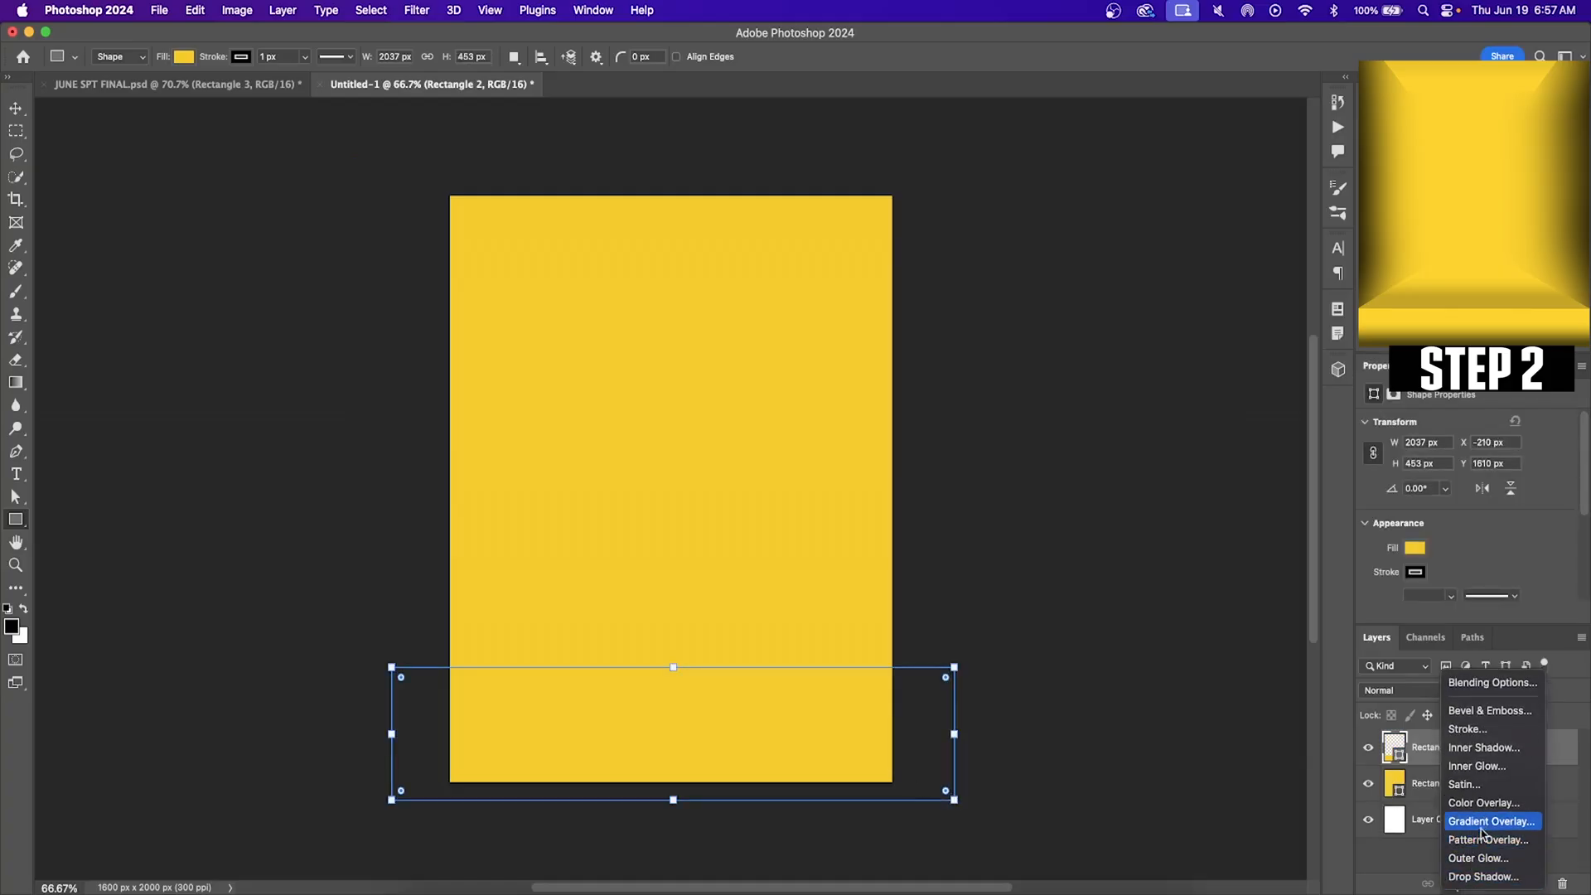
left_click(1491, 821)
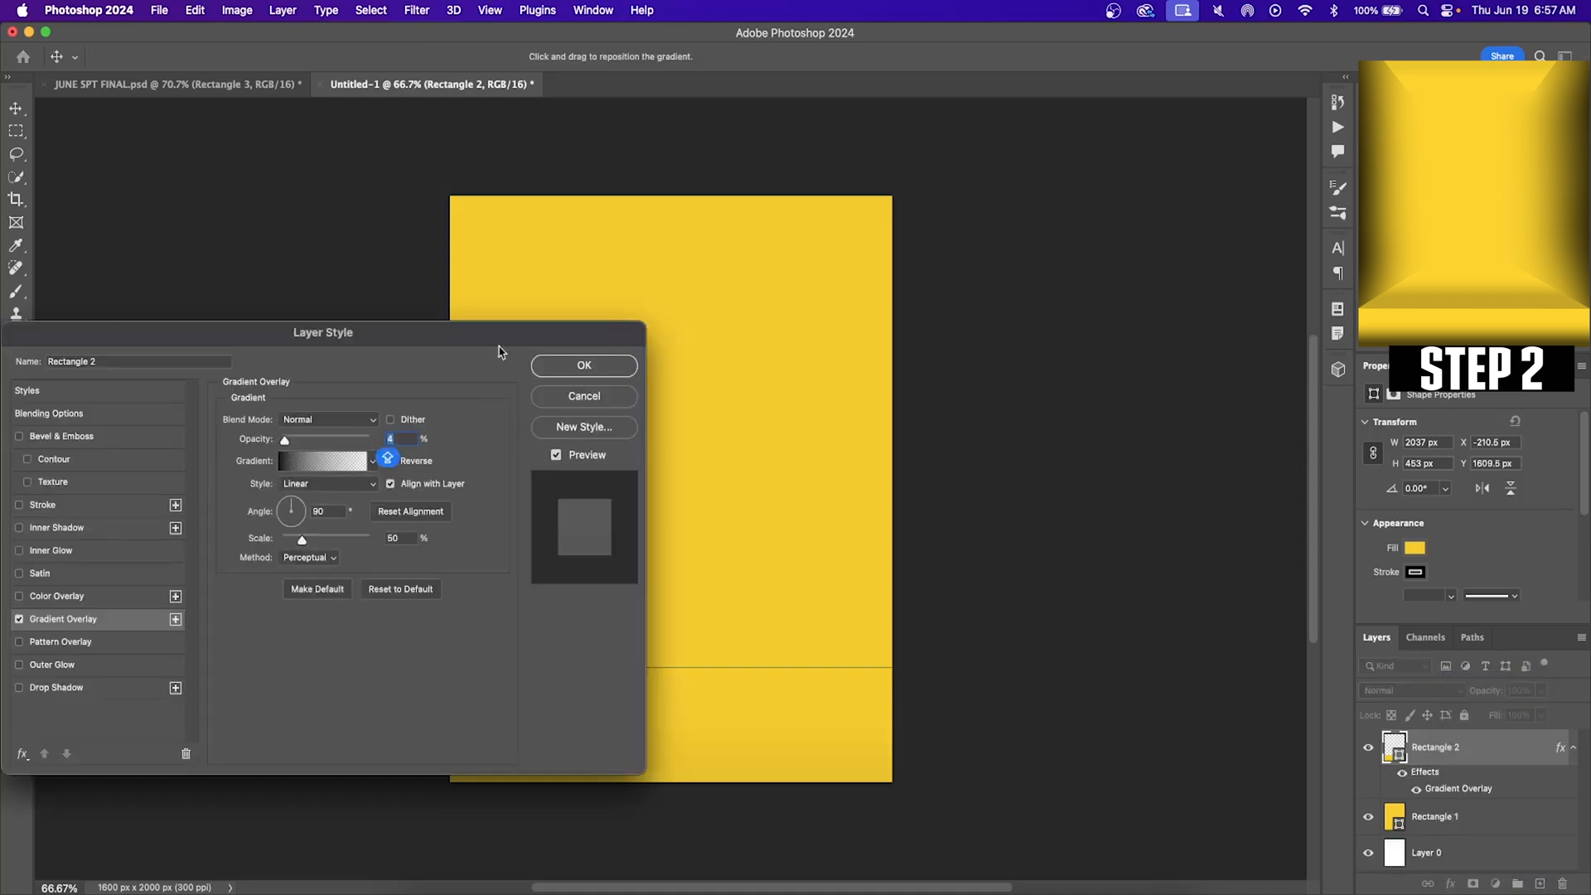
left_click_drag(322, 331, 986, 157)
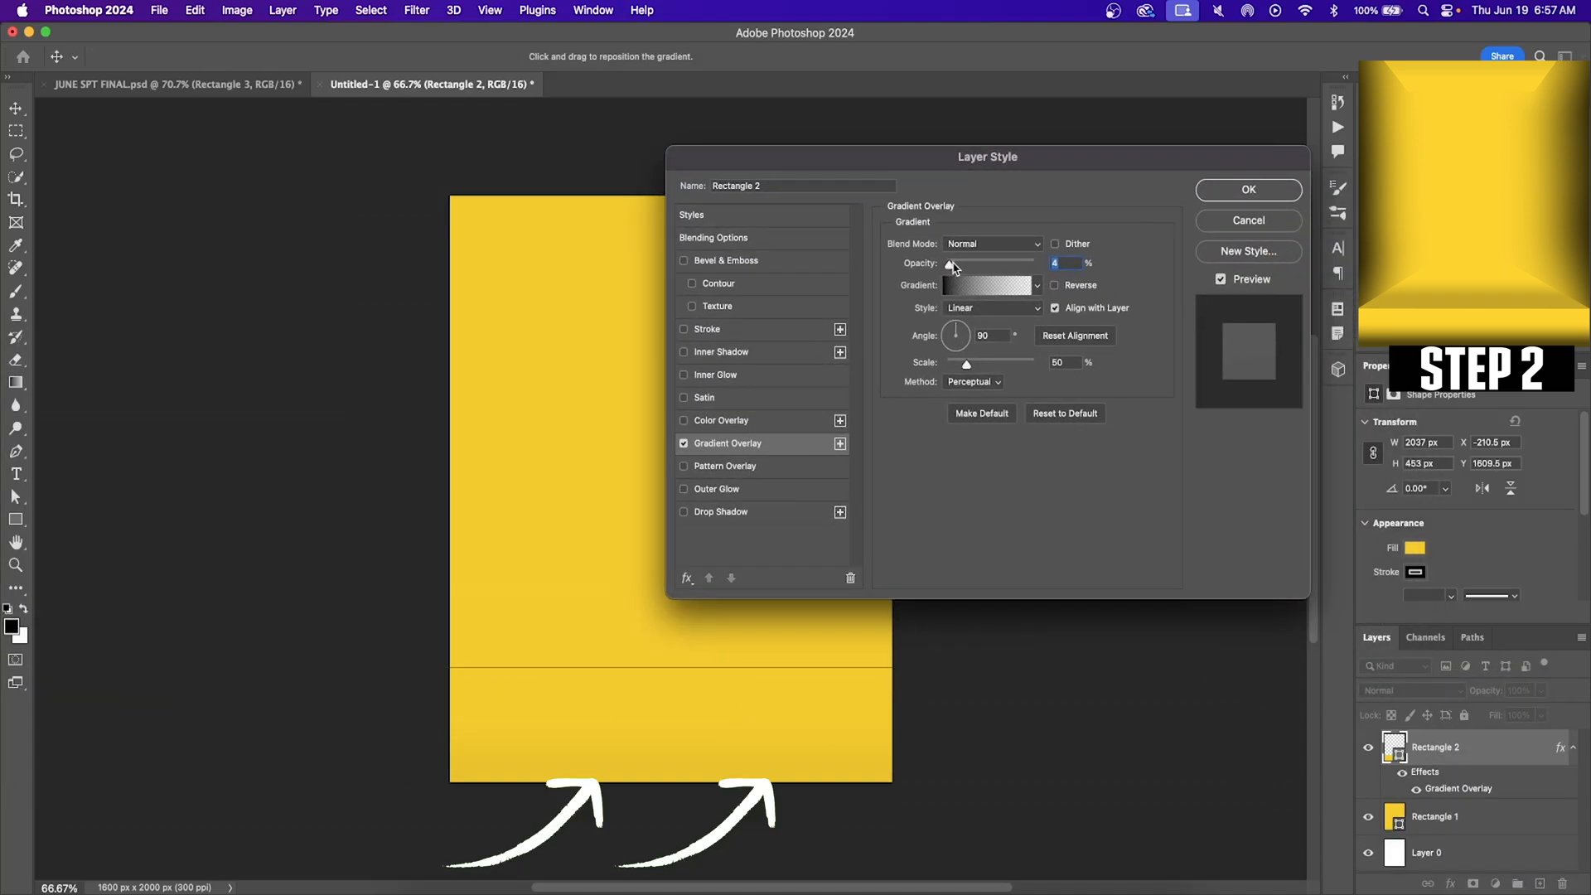
Step: Set the gradient overlay opacity to 58% and confirm a Basics gradient preset
left_click_drag(952, 263, 977, 262)
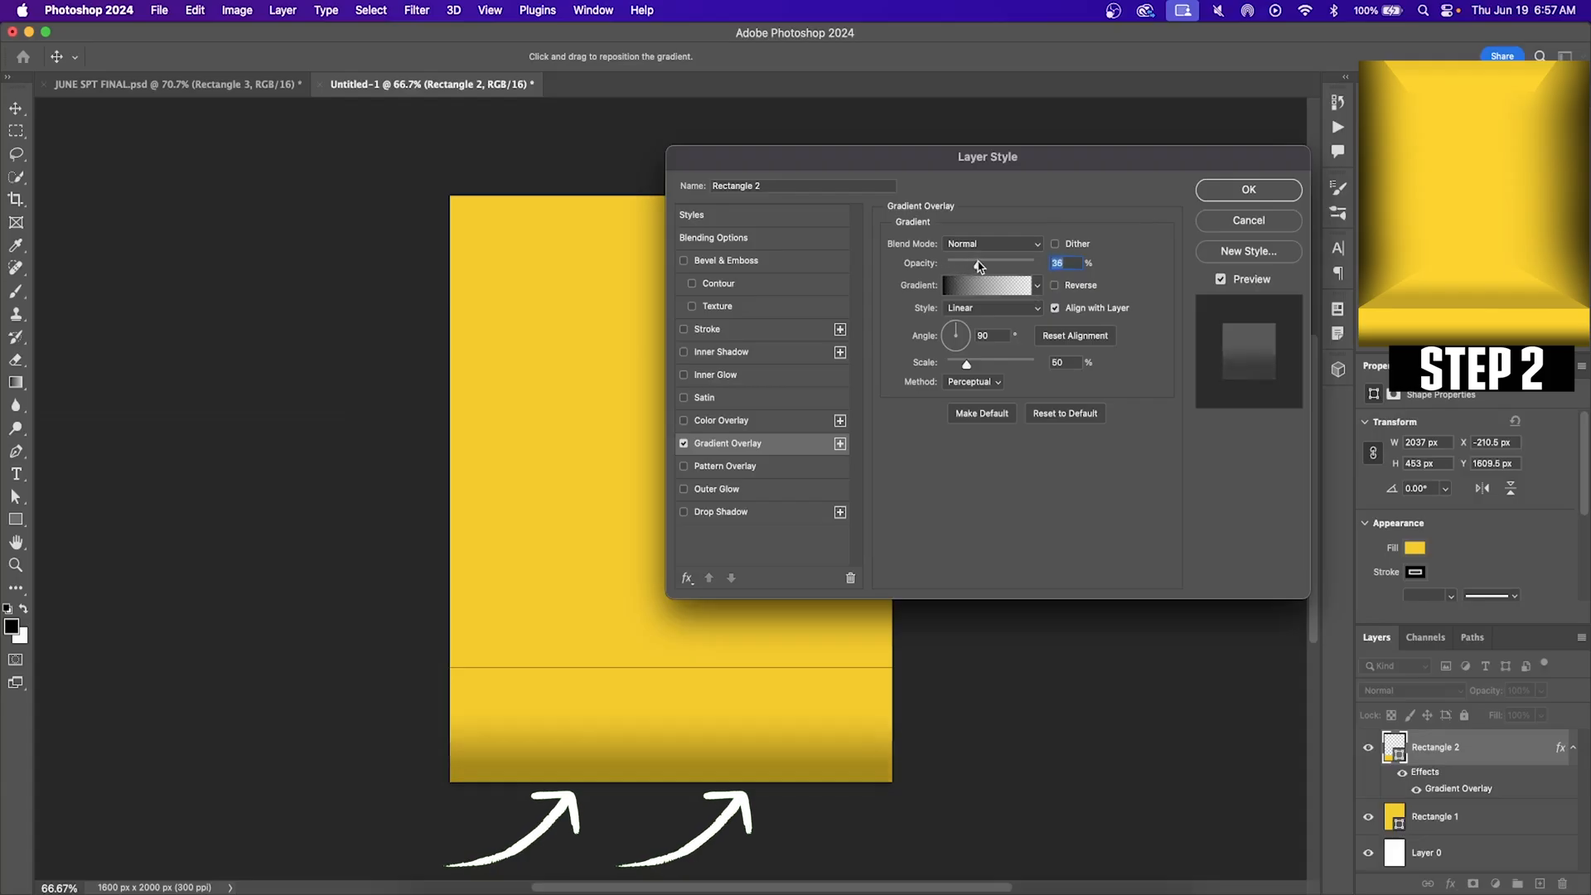
left_click_drag(974, 262, 994, 262)
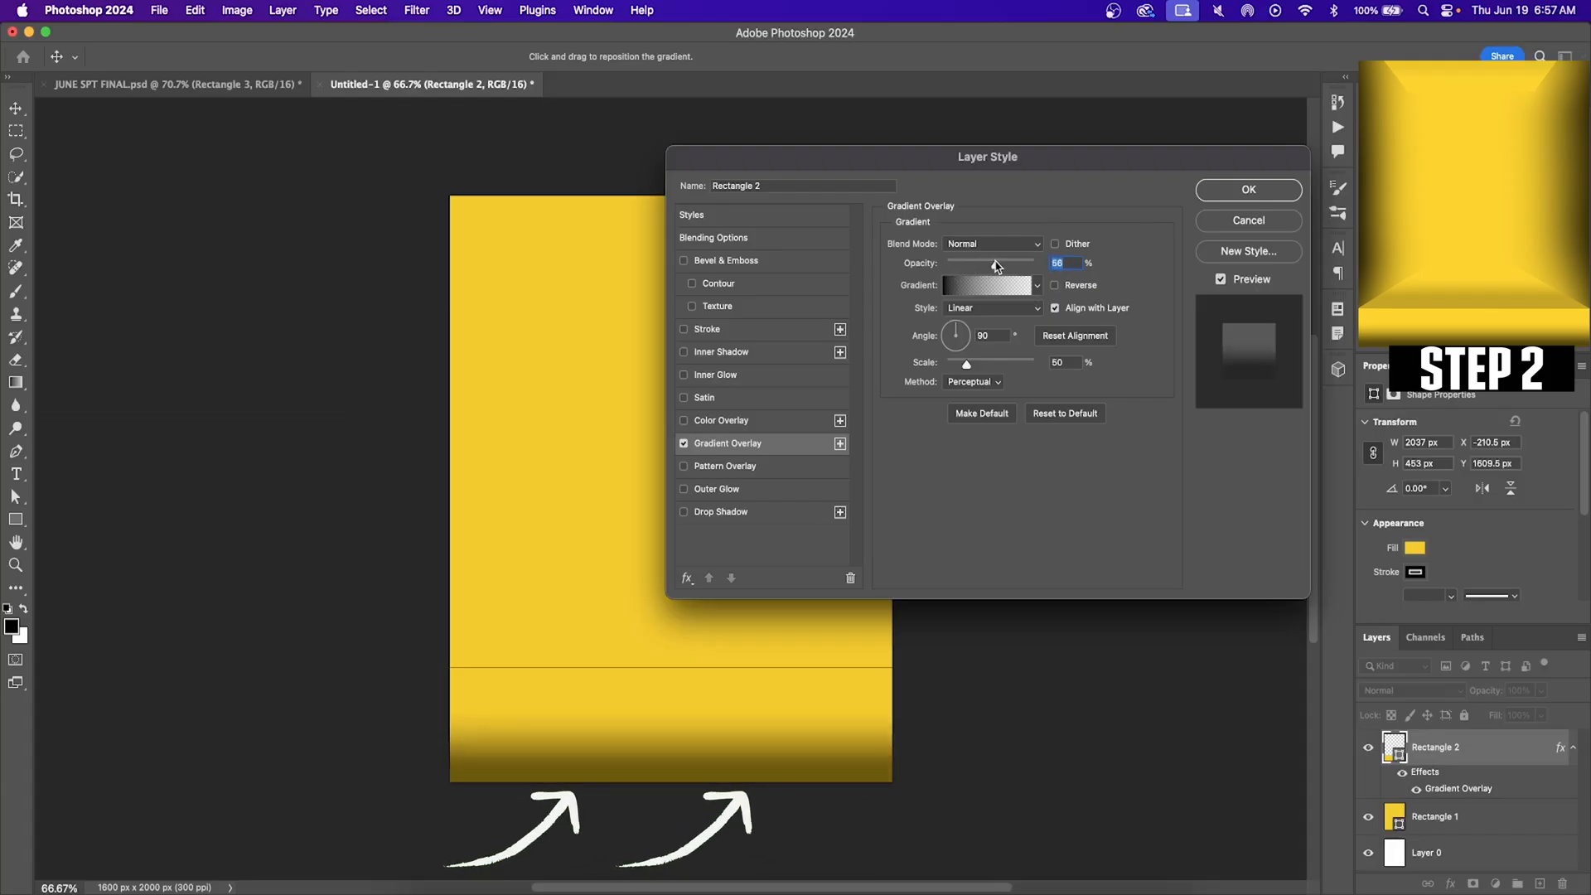
left_click_drag(994, 263, 996, 263)
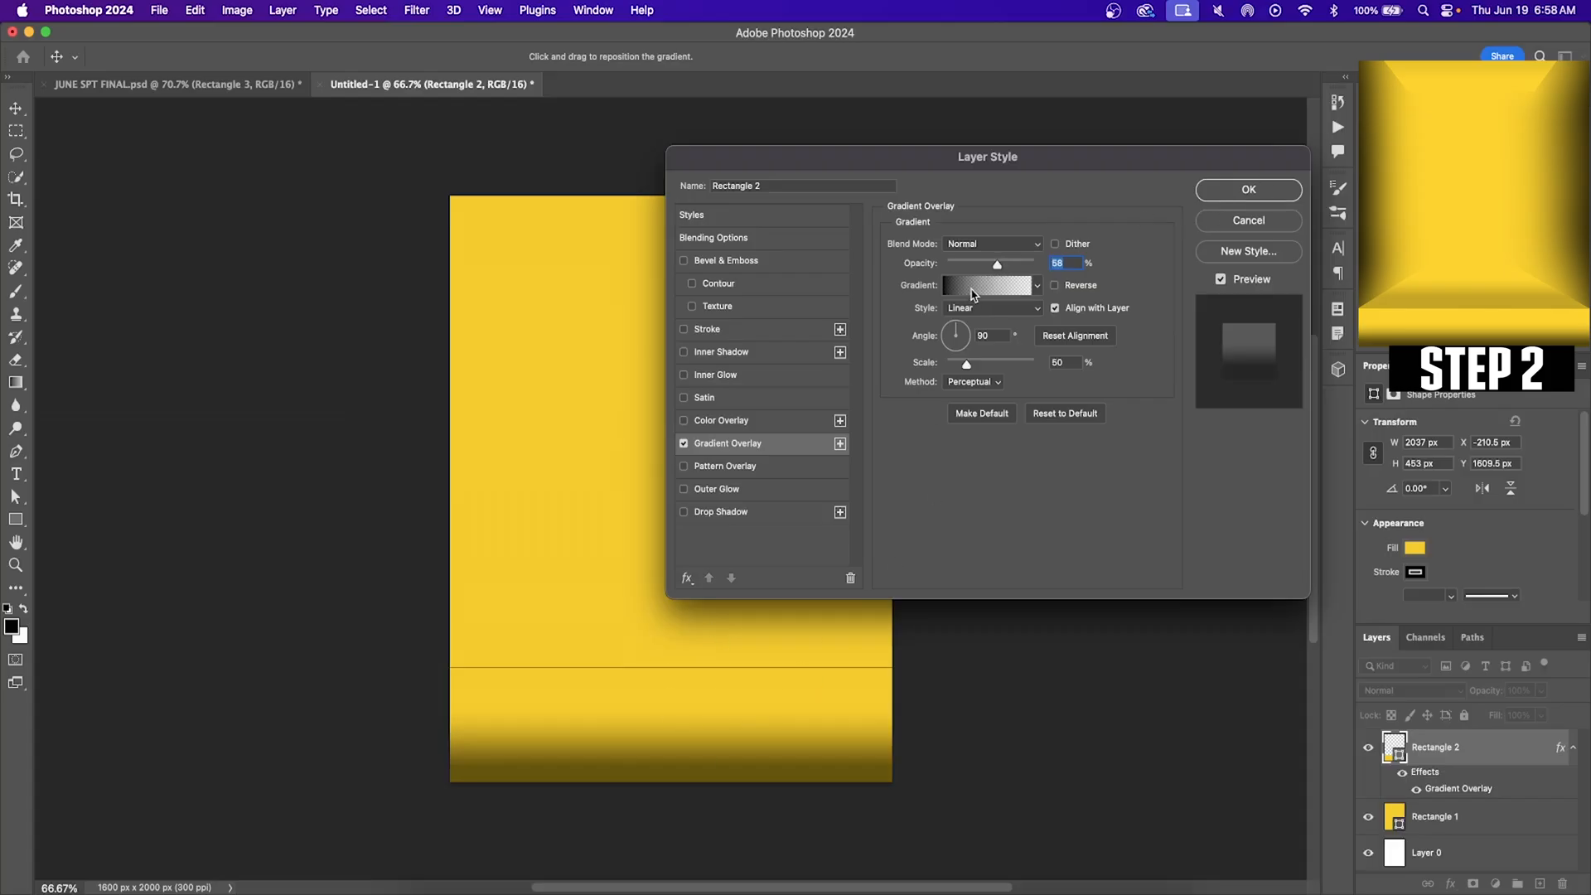
left_click(986, 285)
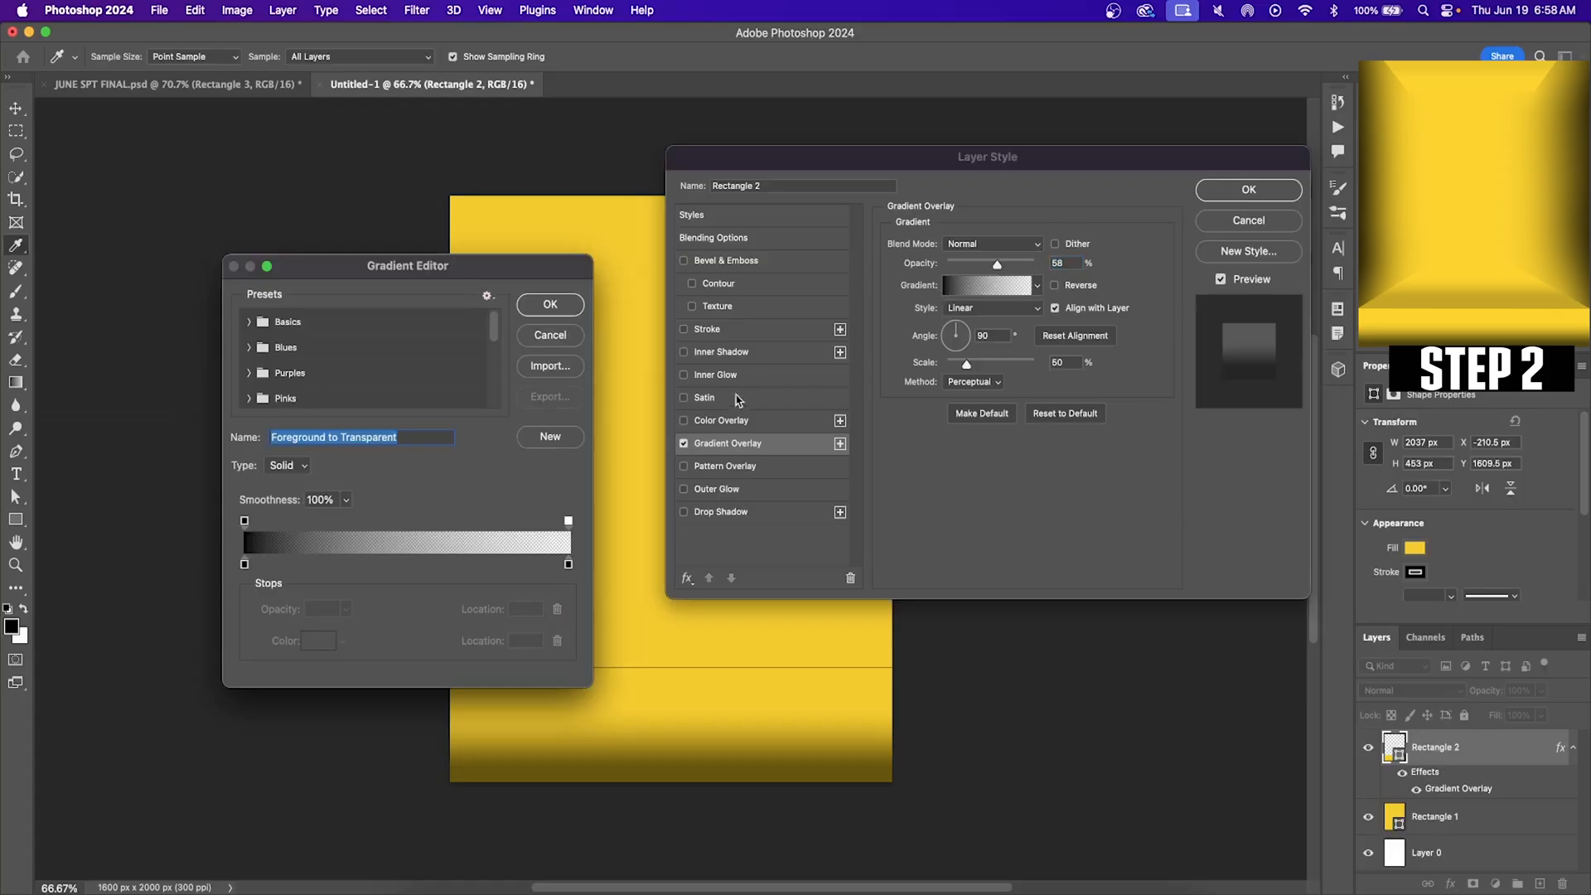
left_click(249, 322)
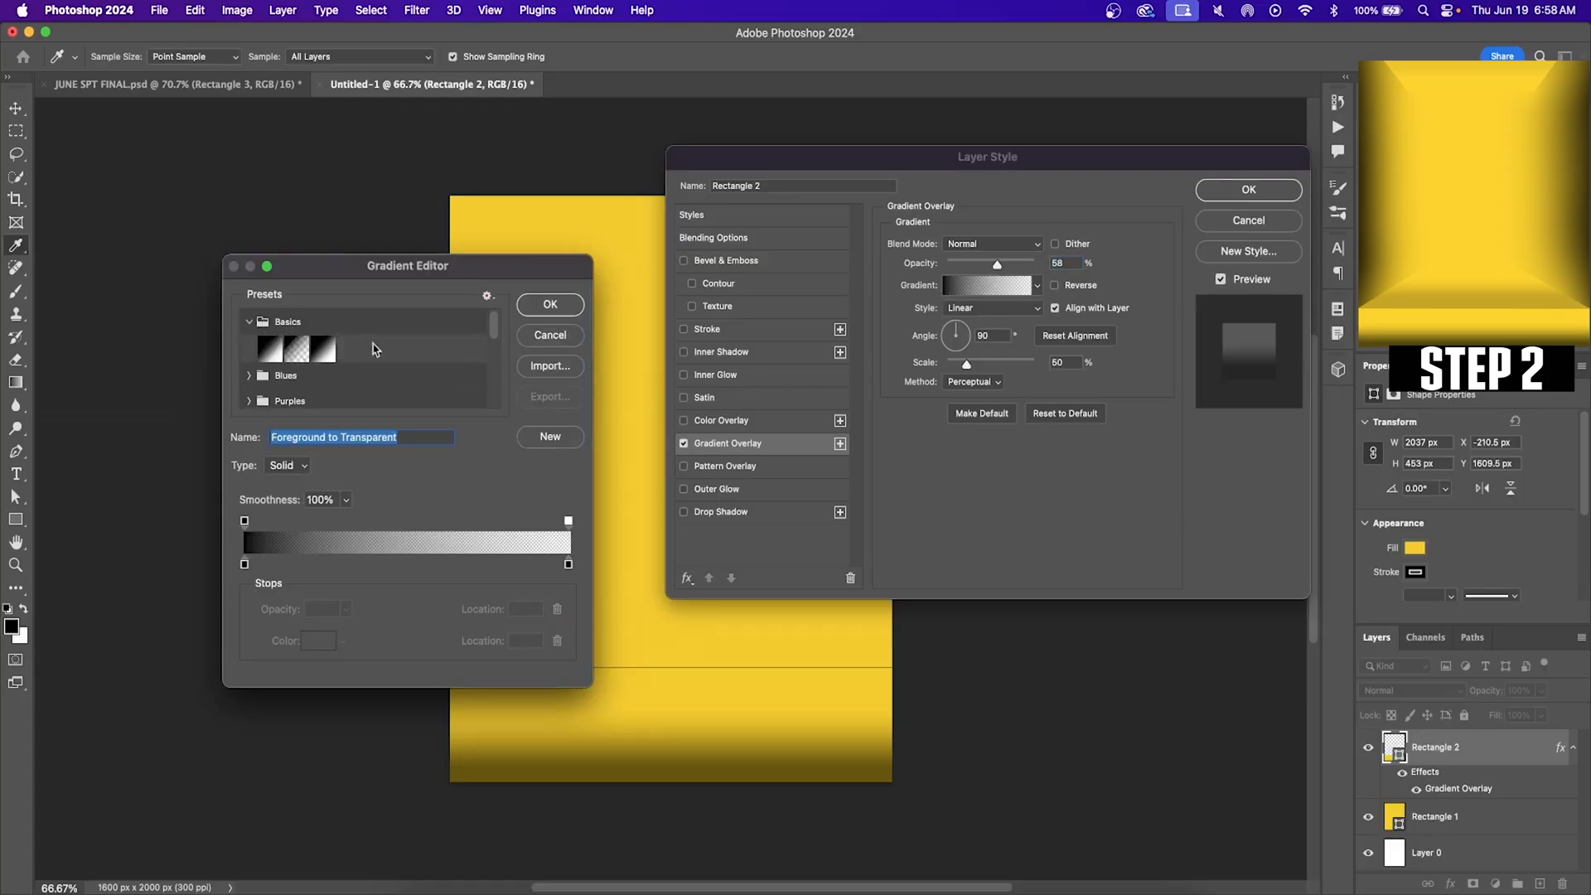
left_click(549, 304)
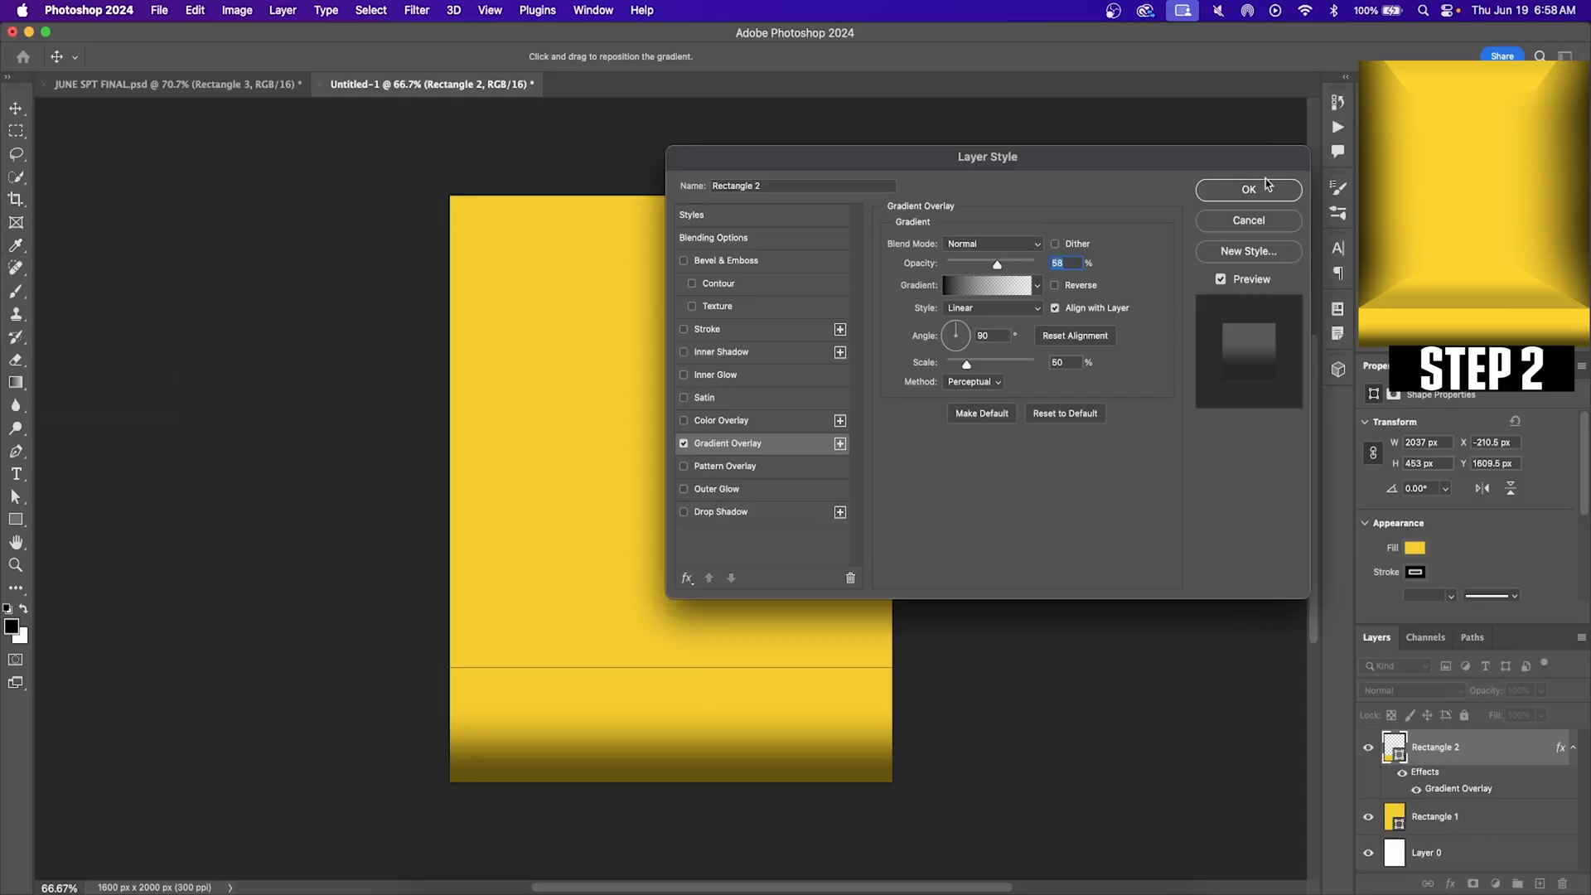
left_click(1248, 190)
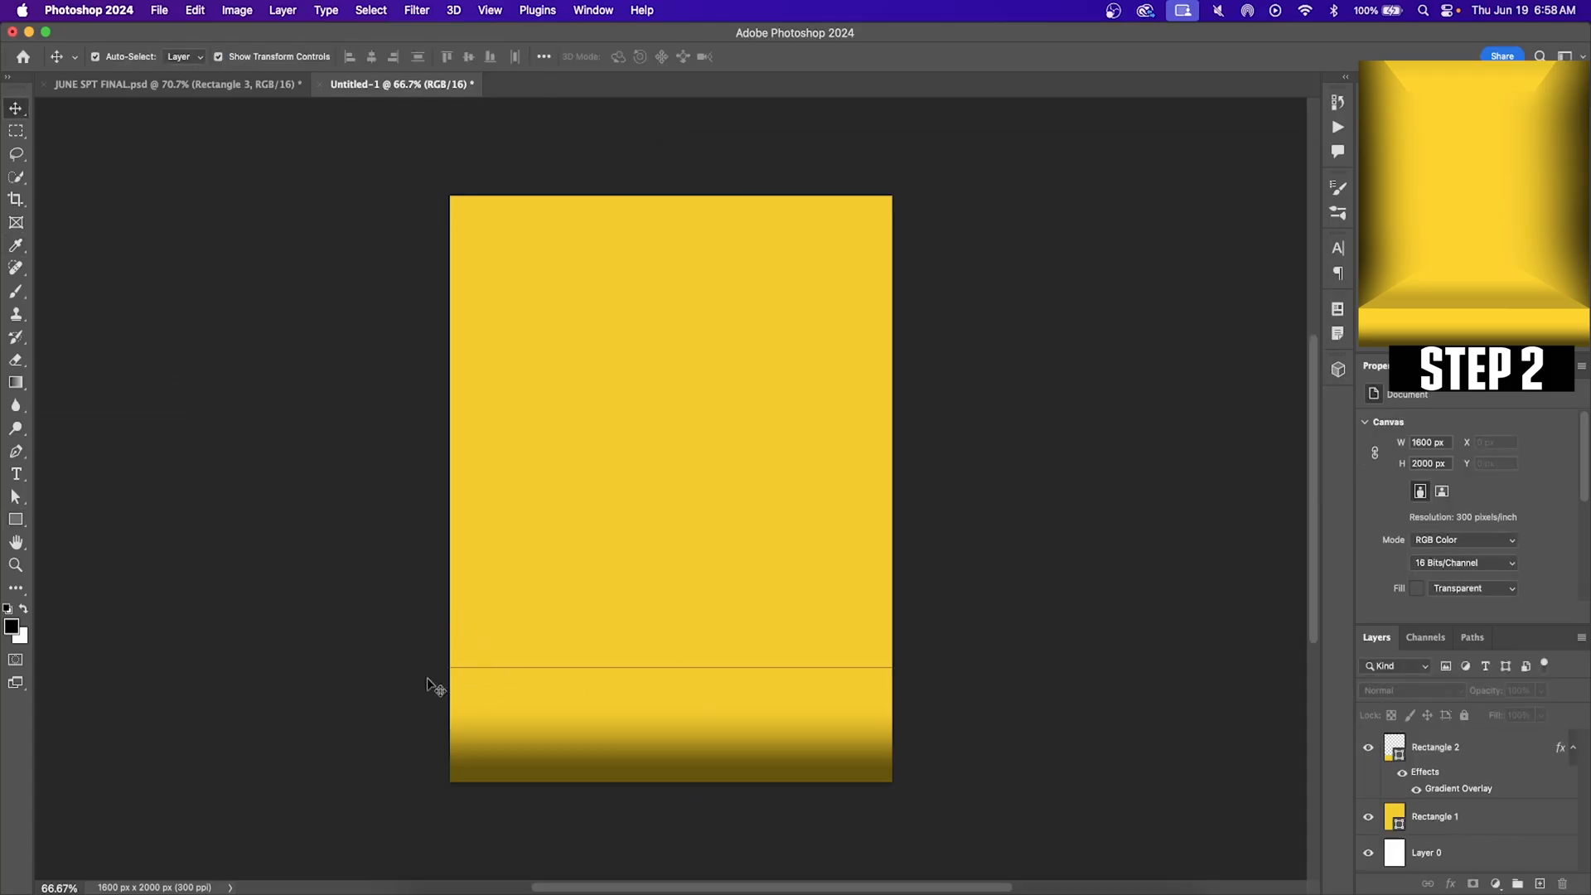
mouse_move(456, 606)
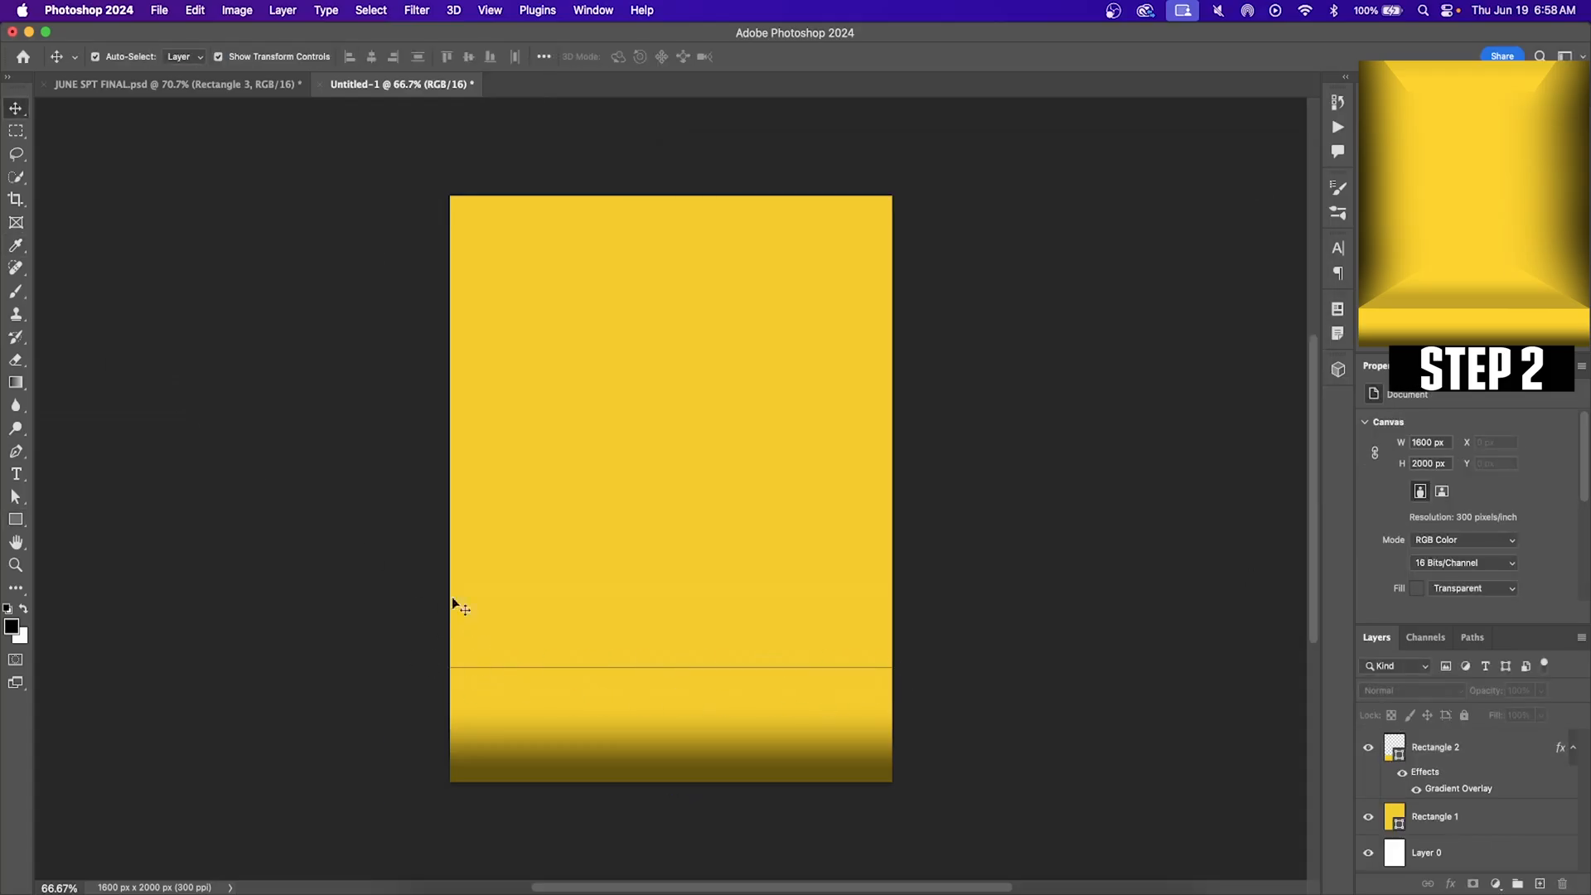
Step: Select Rectangle 2, the bottom floor shape, to show its Fill and Stroke properties
left_click(1434, 746)
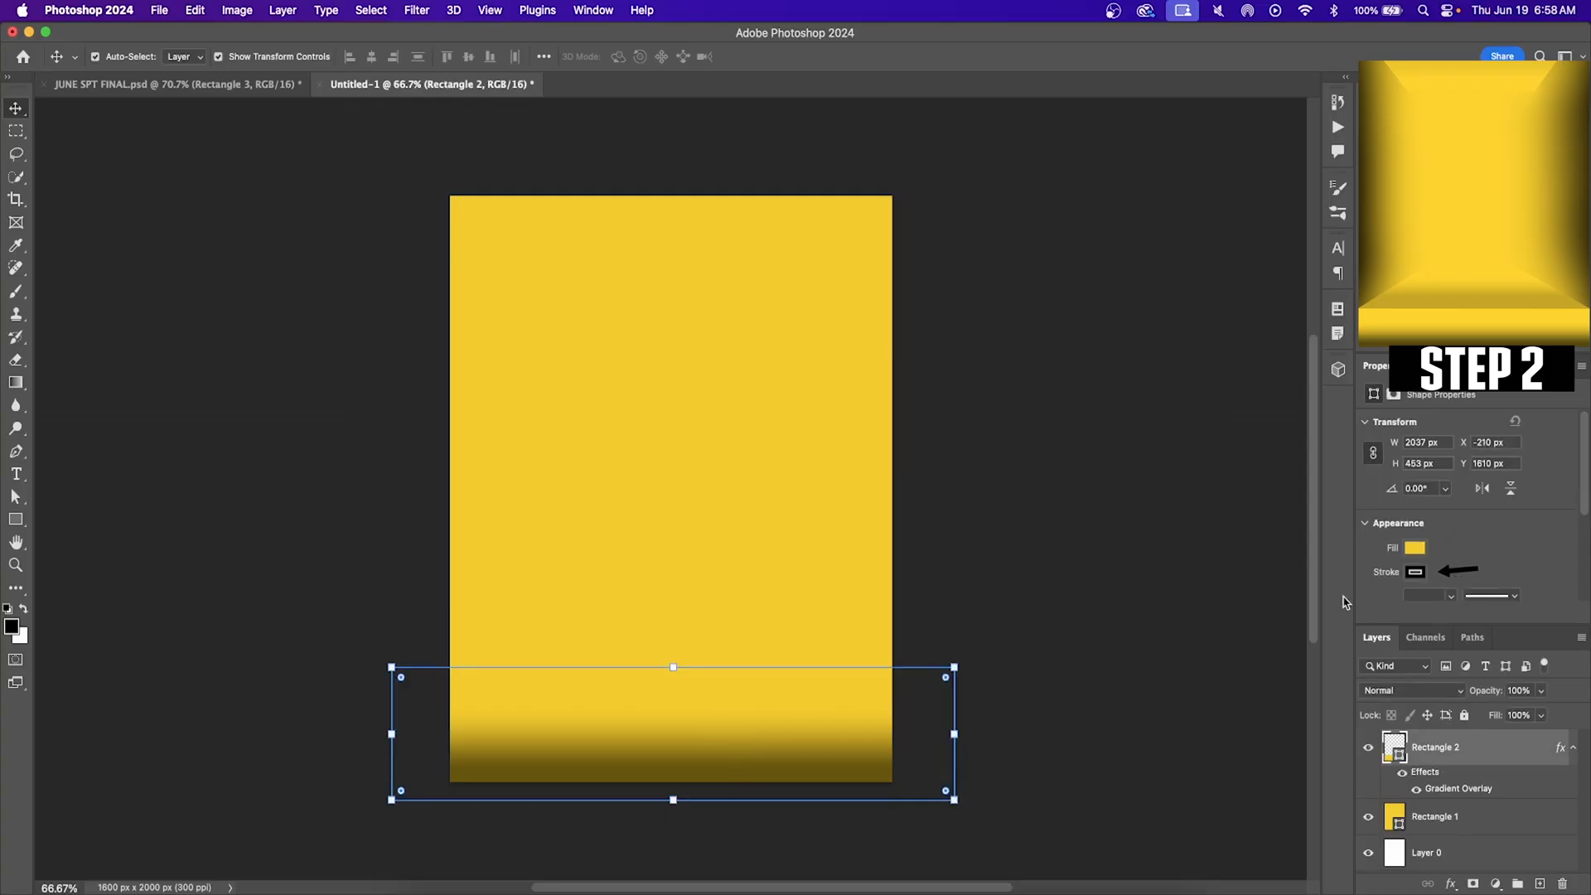
left_click(1414, 571)
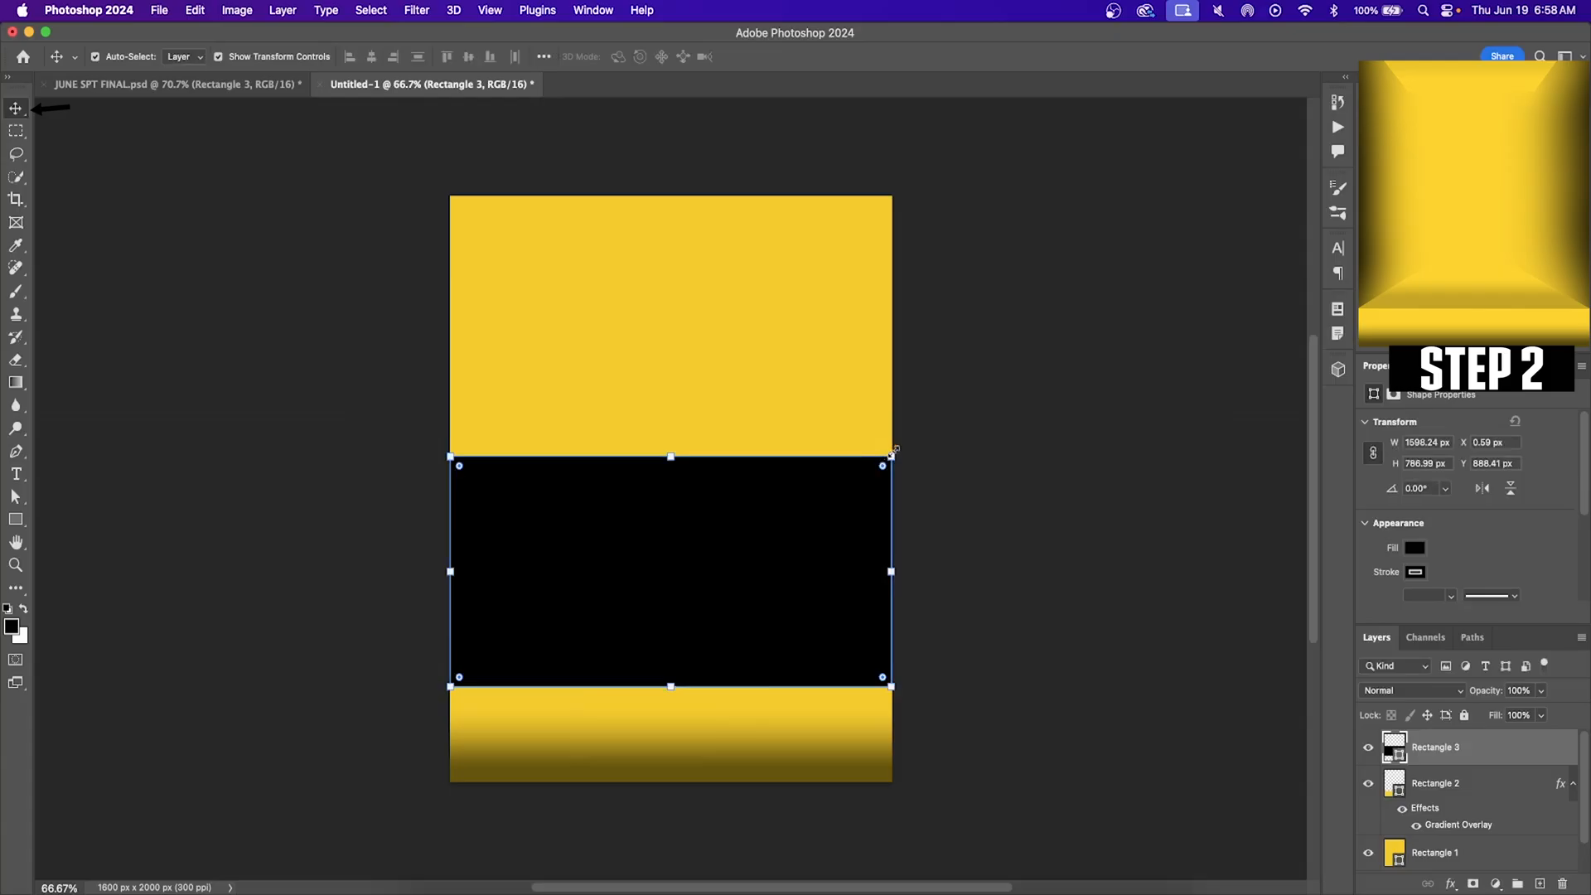
Step: Perspective-transform the black rectangle into a low trapezoid narrowing toward the top
right_click(670, 568)
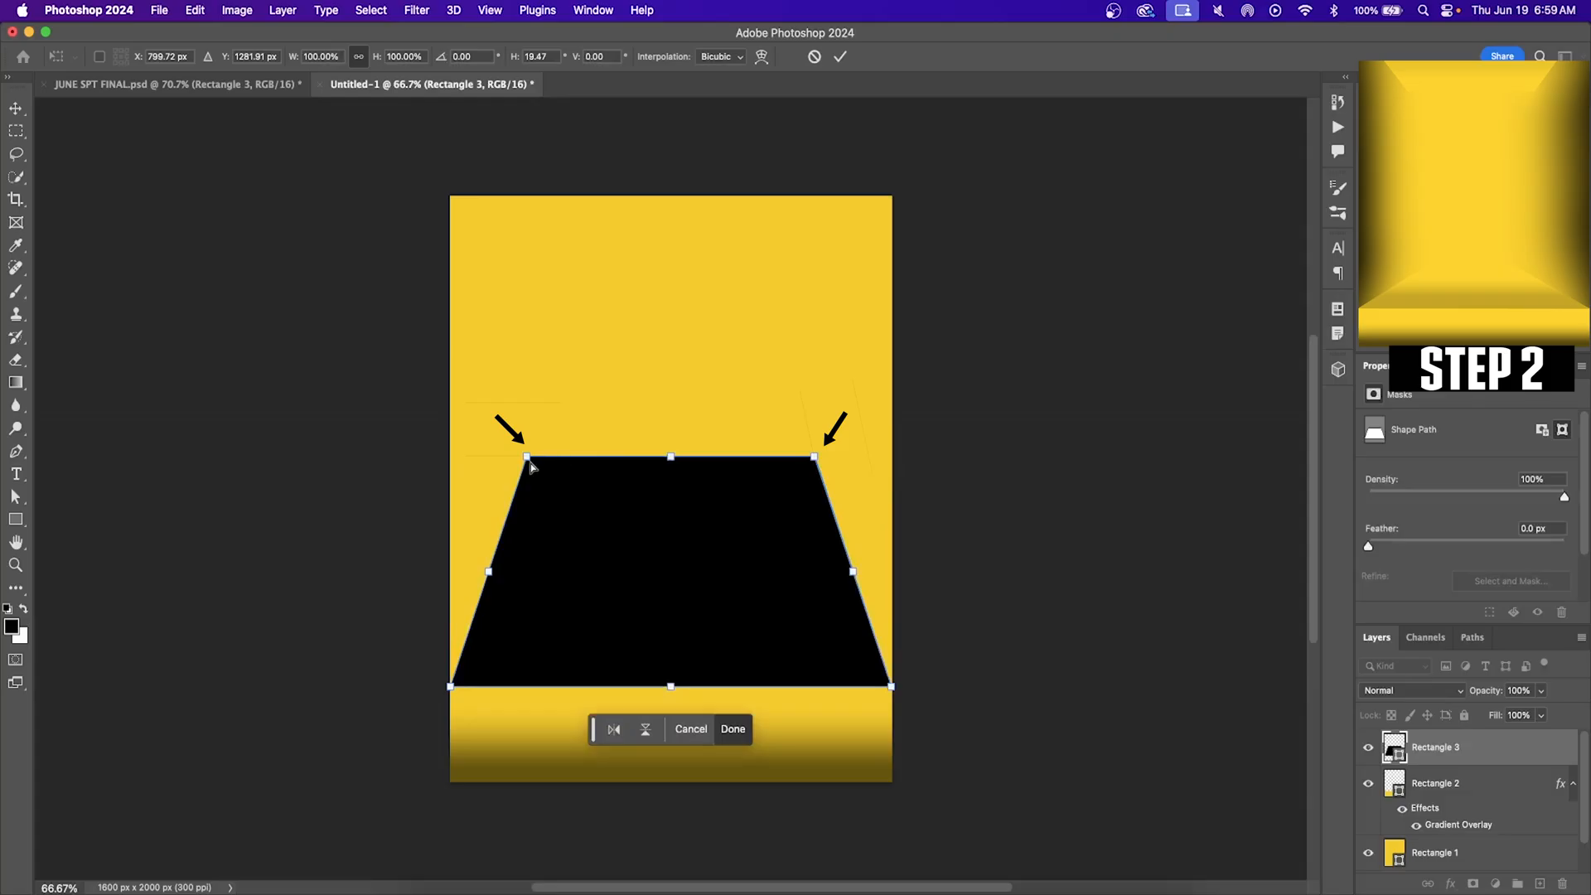
left_click_drag(527, 457, 568, 456)
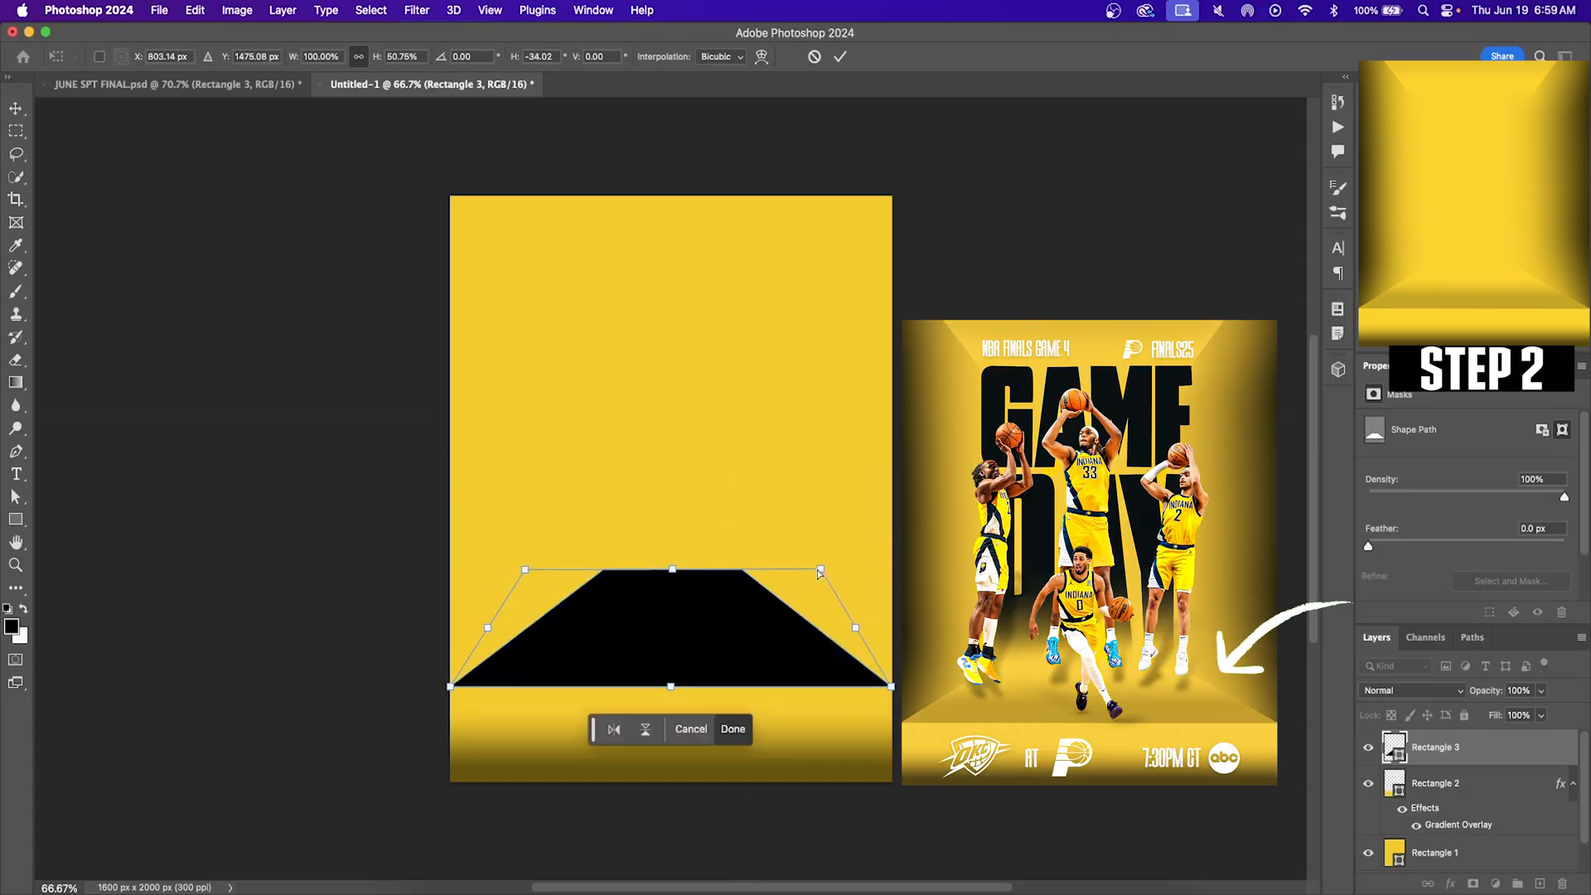
left_click(731, 728)
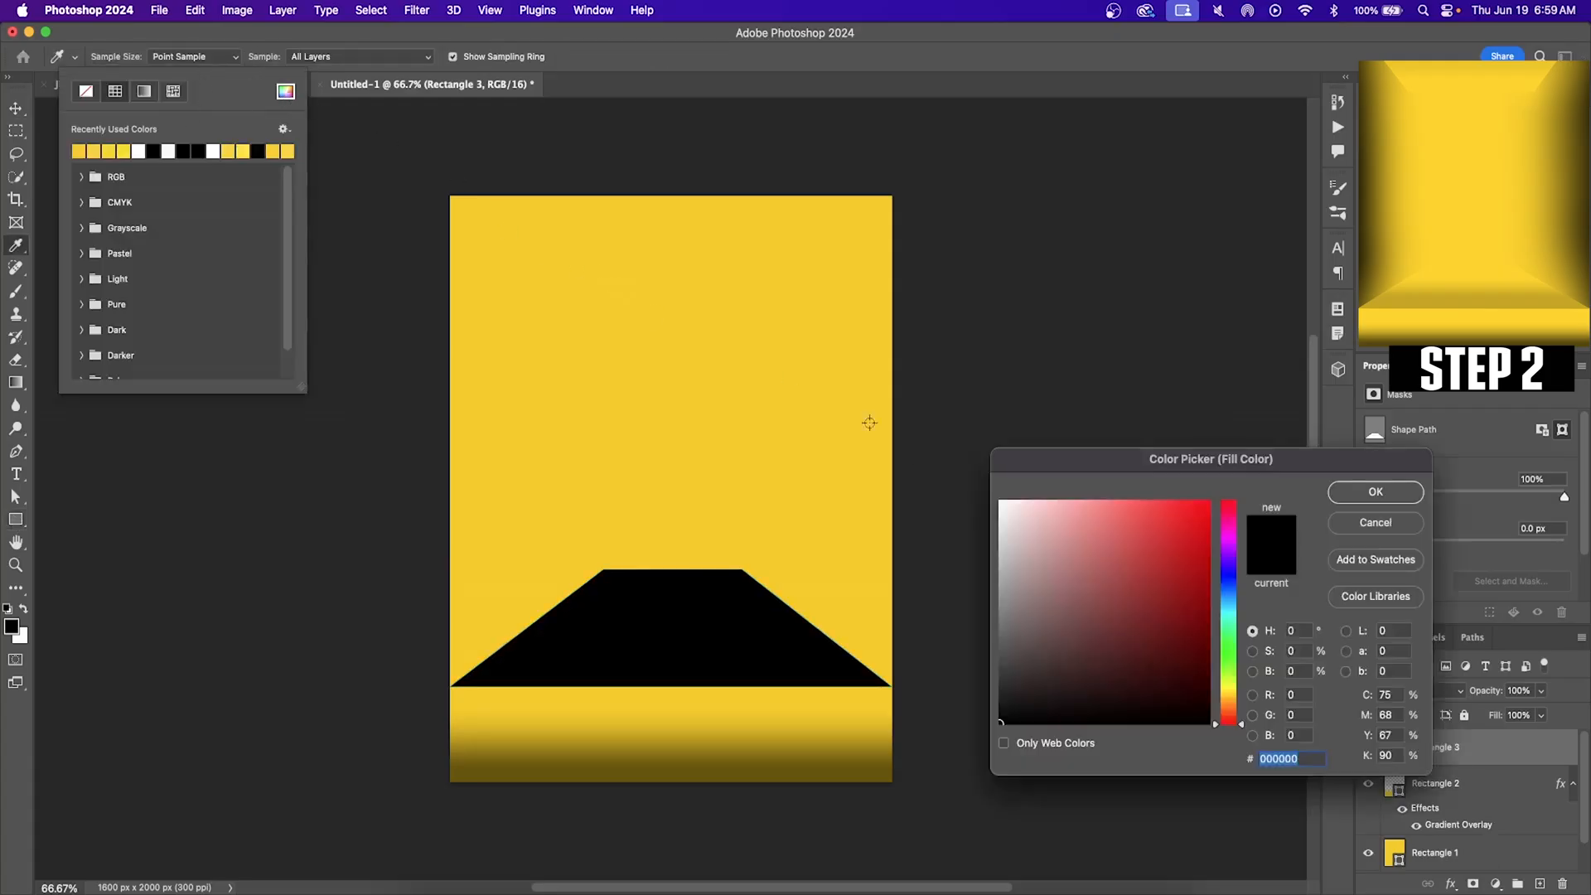
Step: Fill the trapezoid with the background yellow f7cc01
key("capslock")
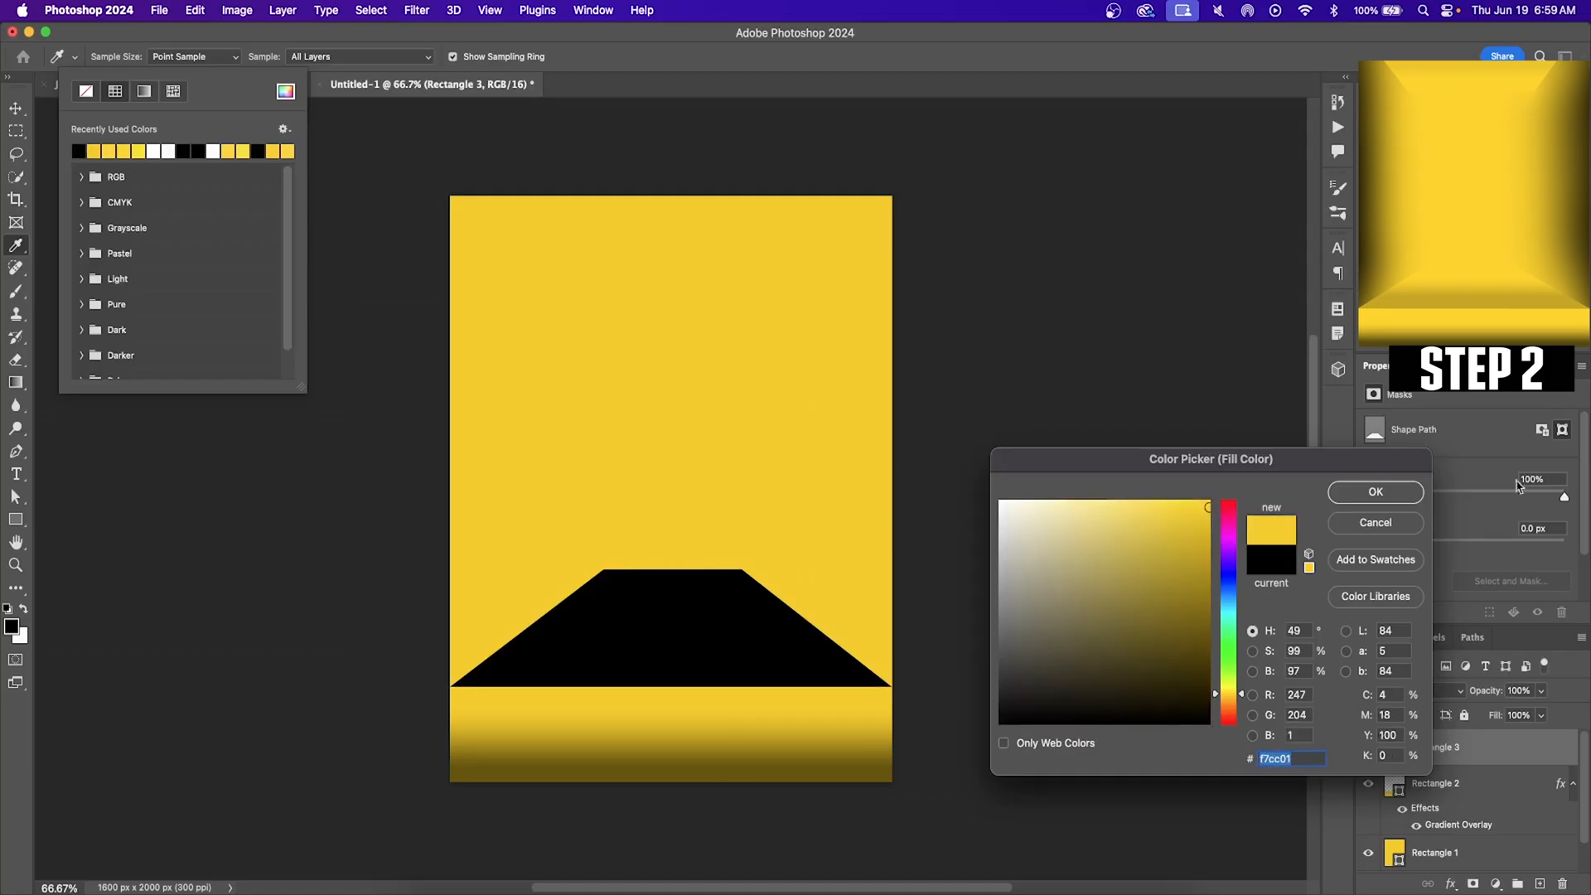
left_click(1374, 491)
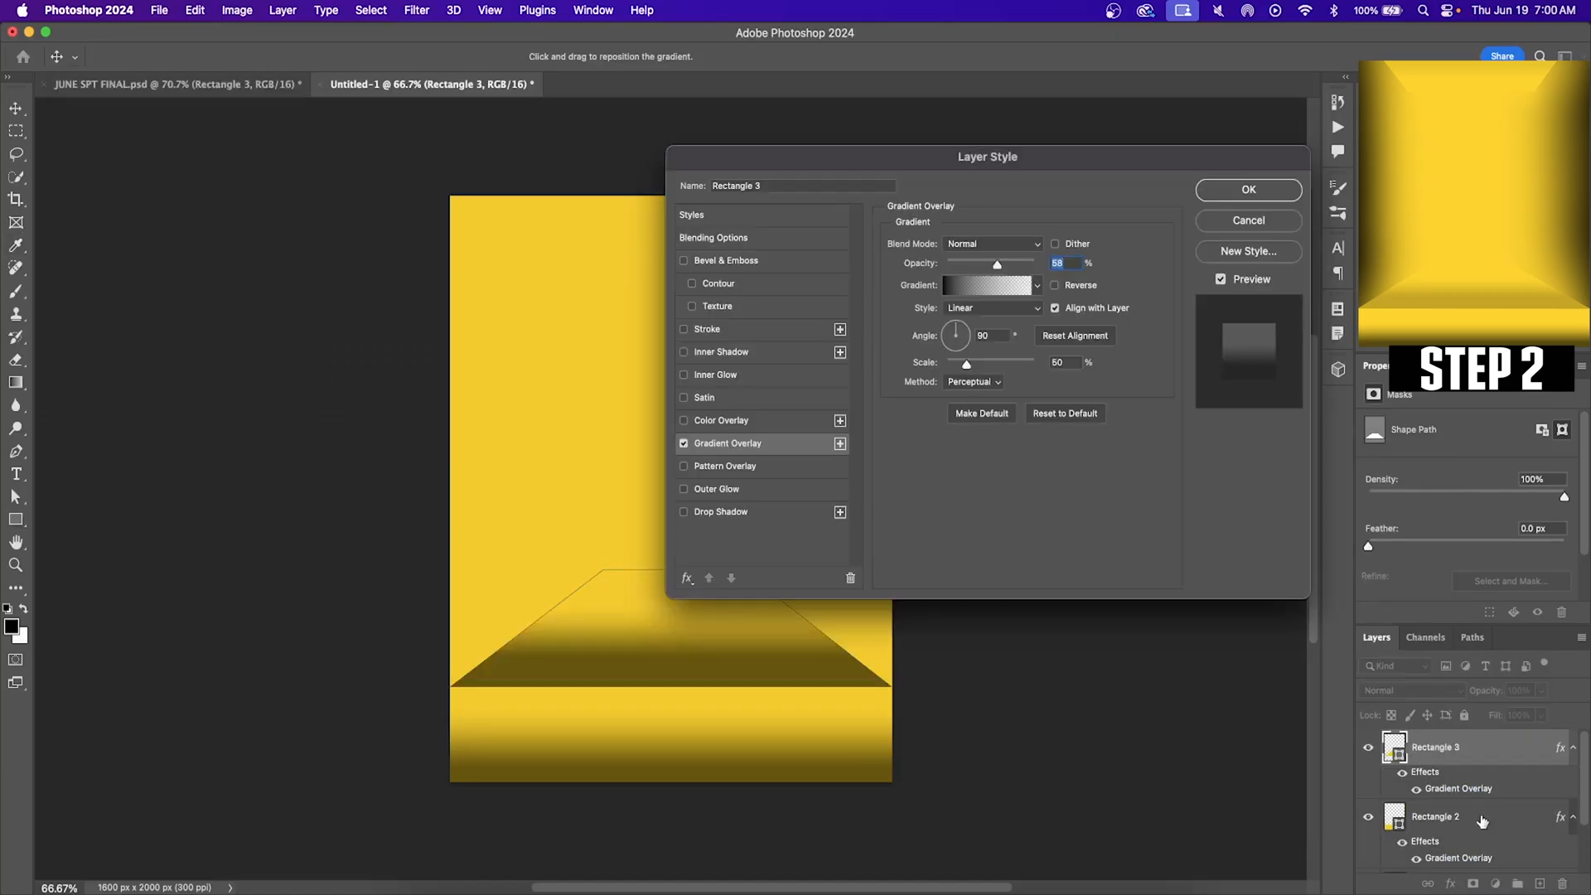
Step: Lower Rectangle 3's gradient overlay opacity to 10%
left_click_drag(986, 157, 1233, 193)
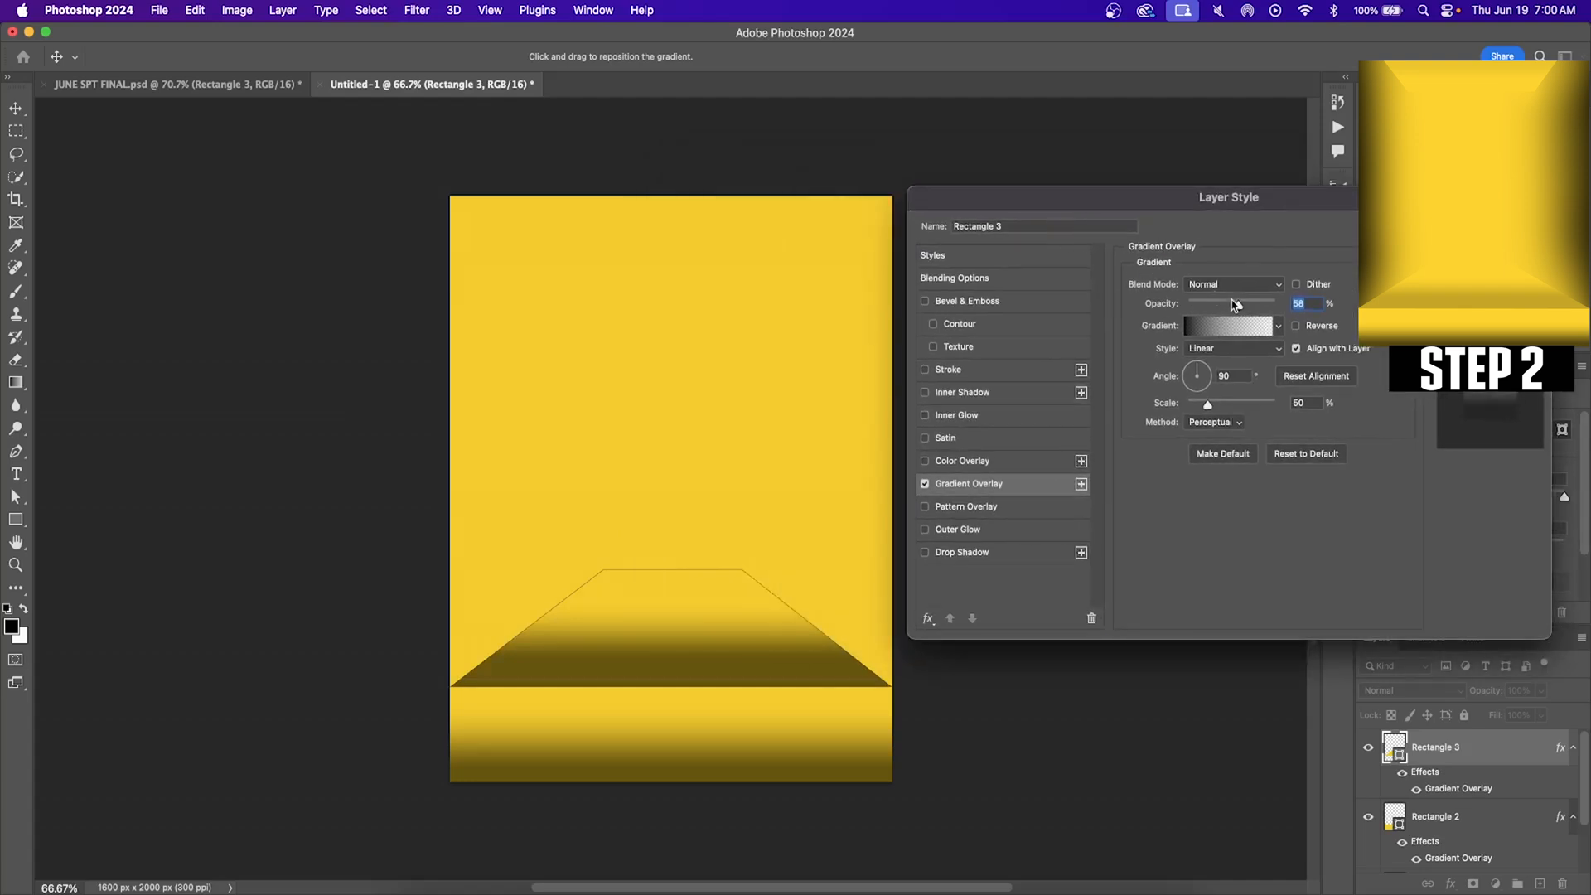
left_click_drag(1233, 303, 1202, 303)
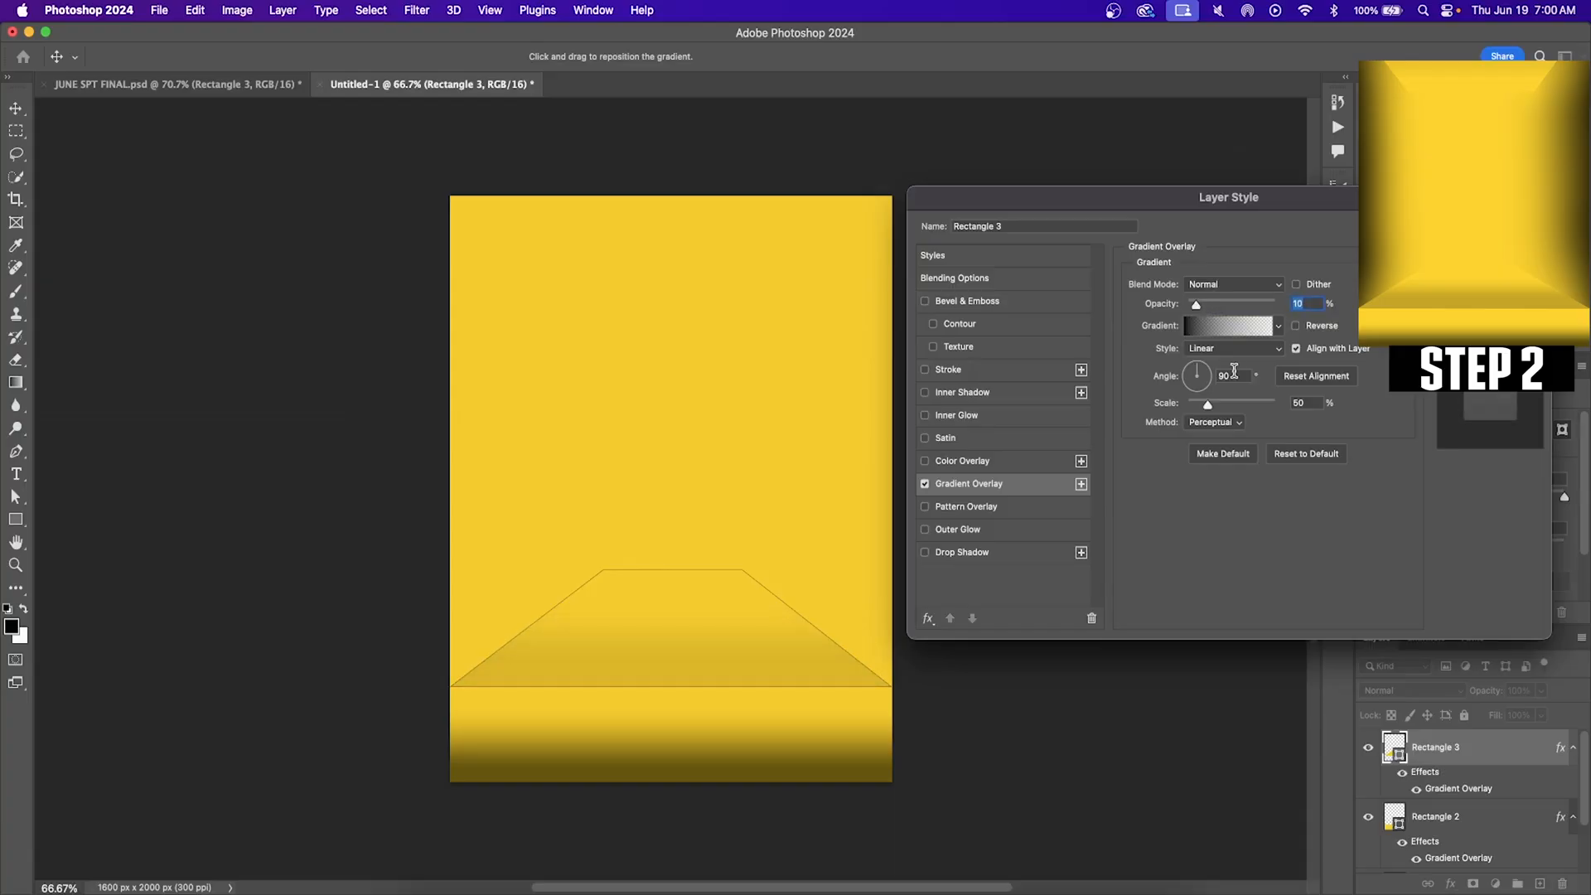
mouse_move(815, 630)
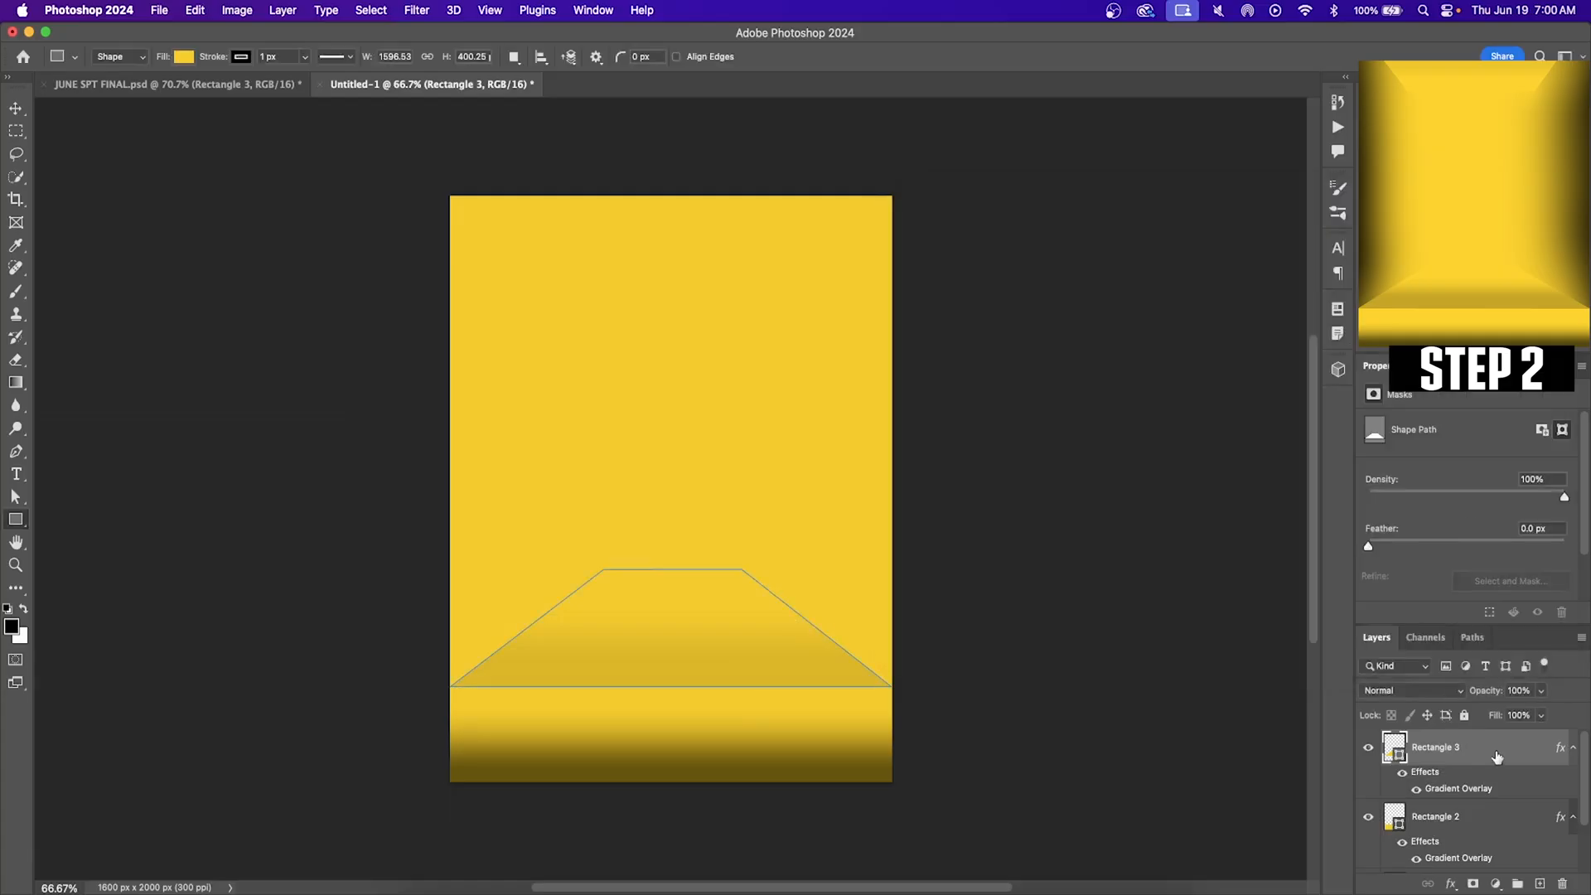
mouse_move(266, 26)
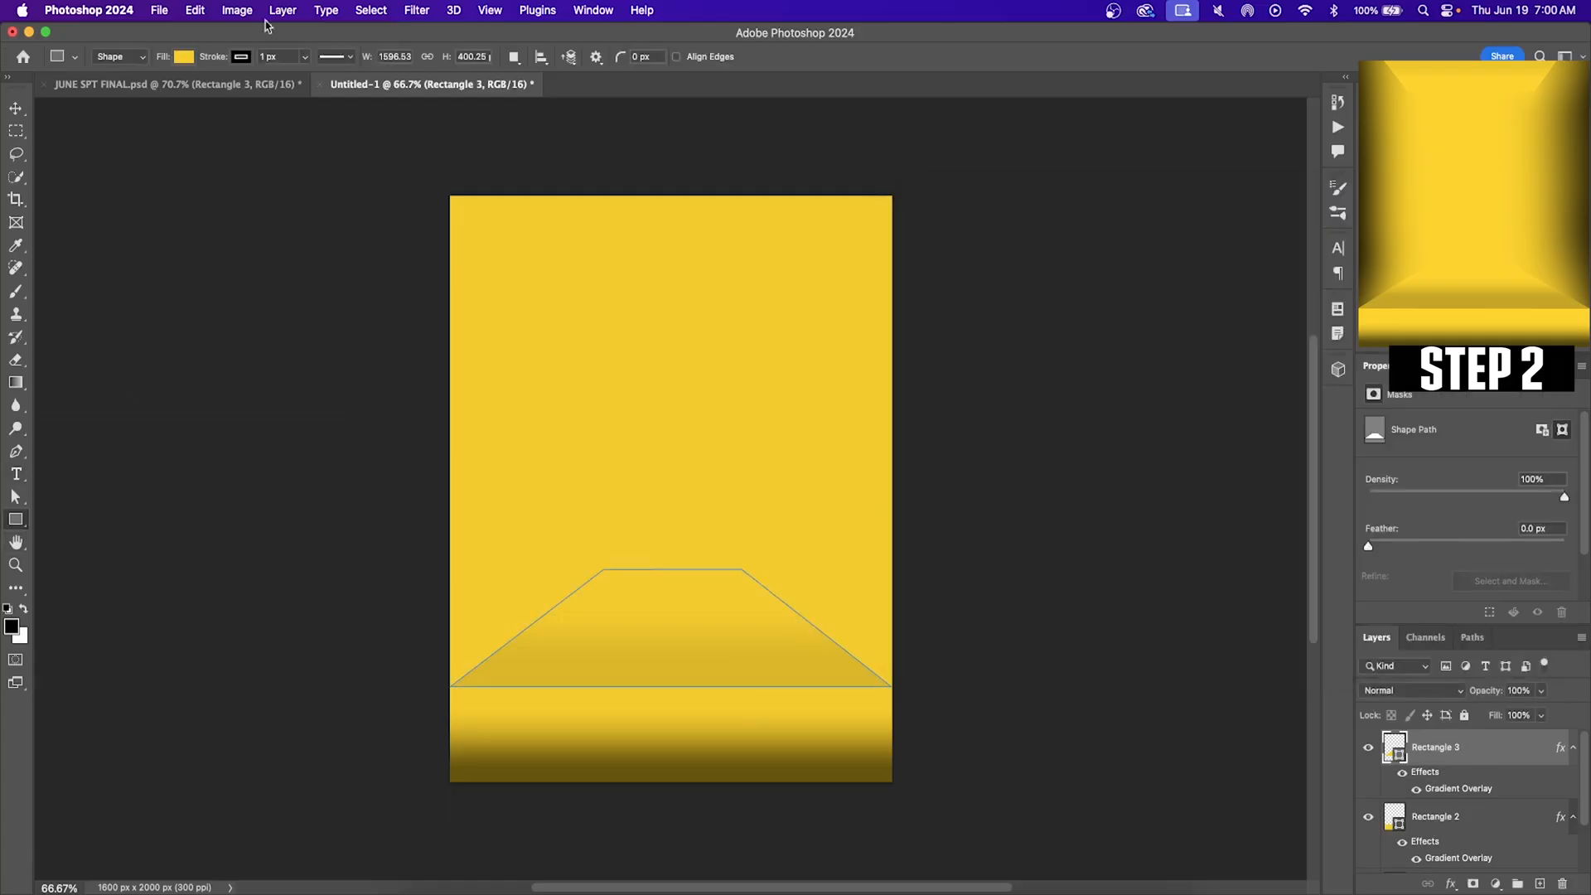
left_click(183, 56)
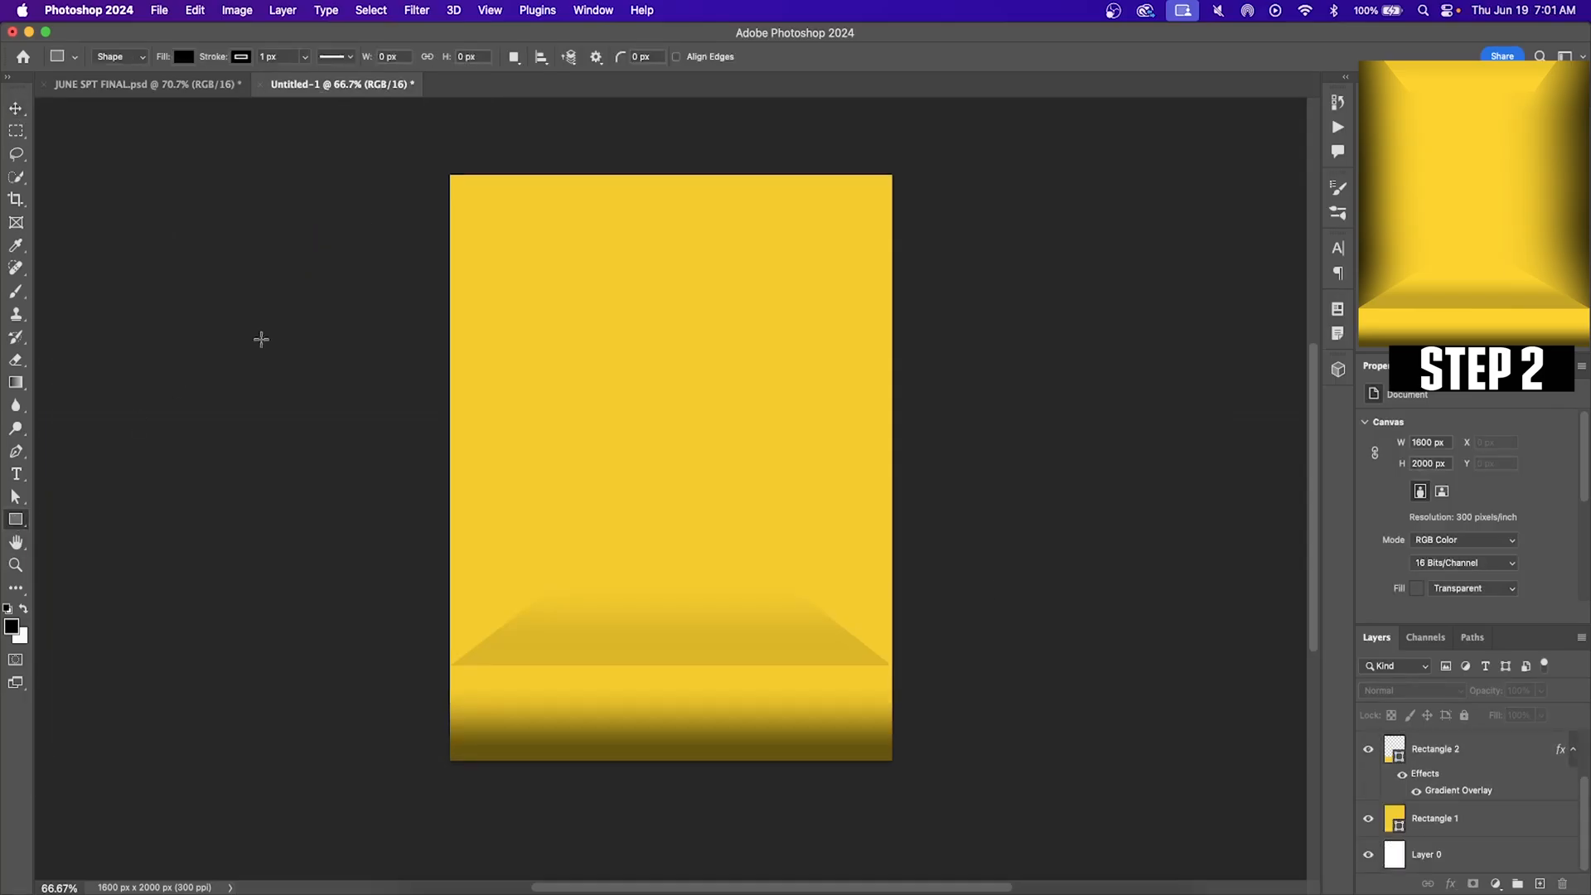
mouse_move(502, 140)
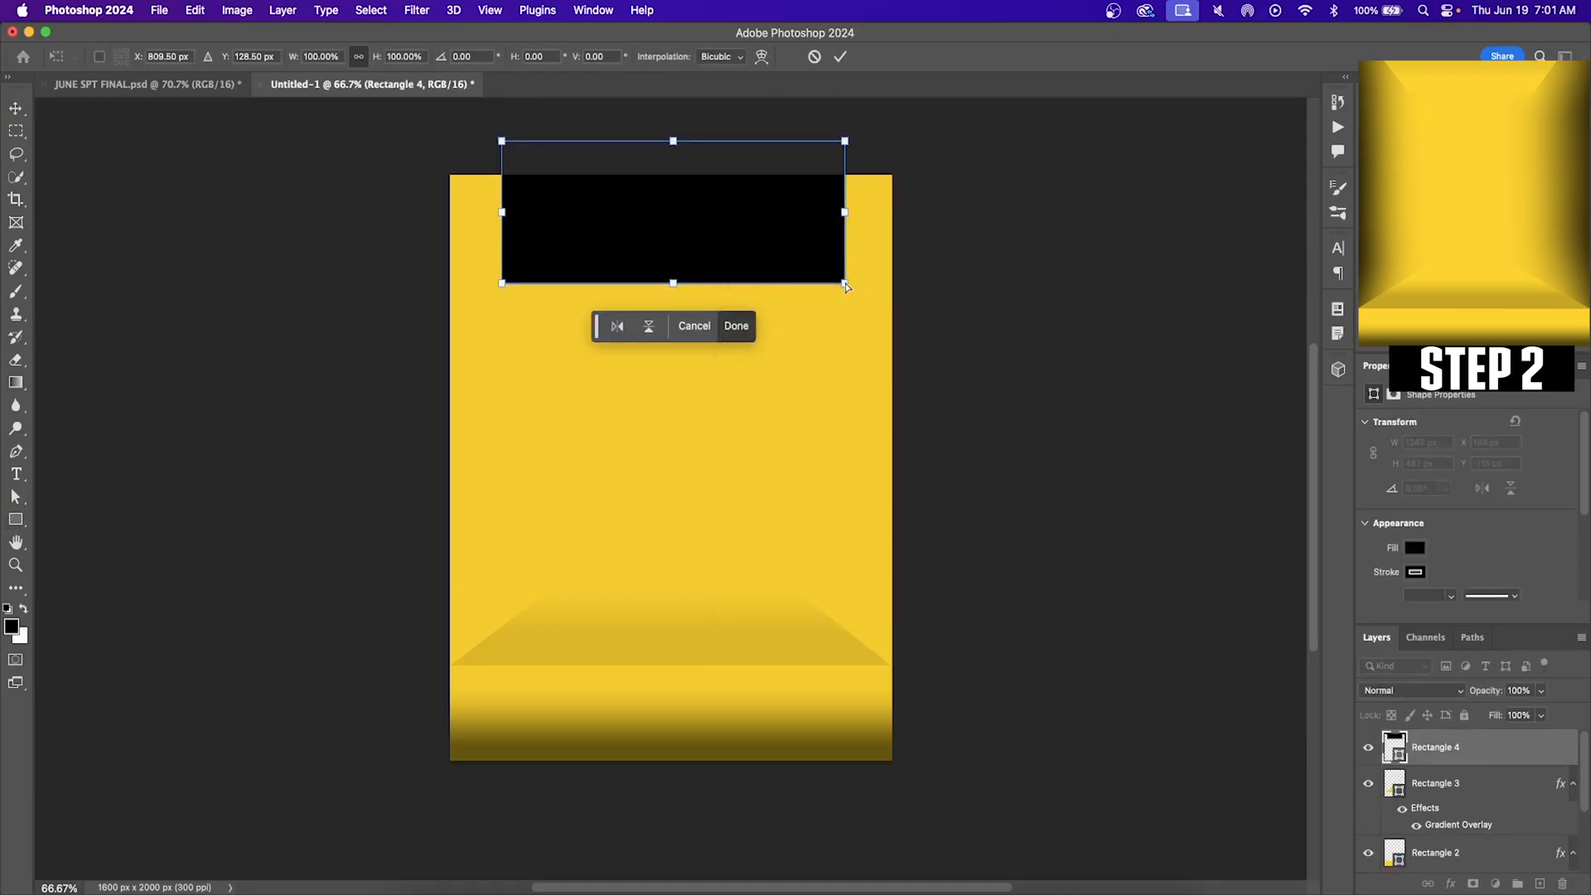
Step: Commit the downward-narrowing top trapezoid and switch its fill to yellow
left_click(736, 326)
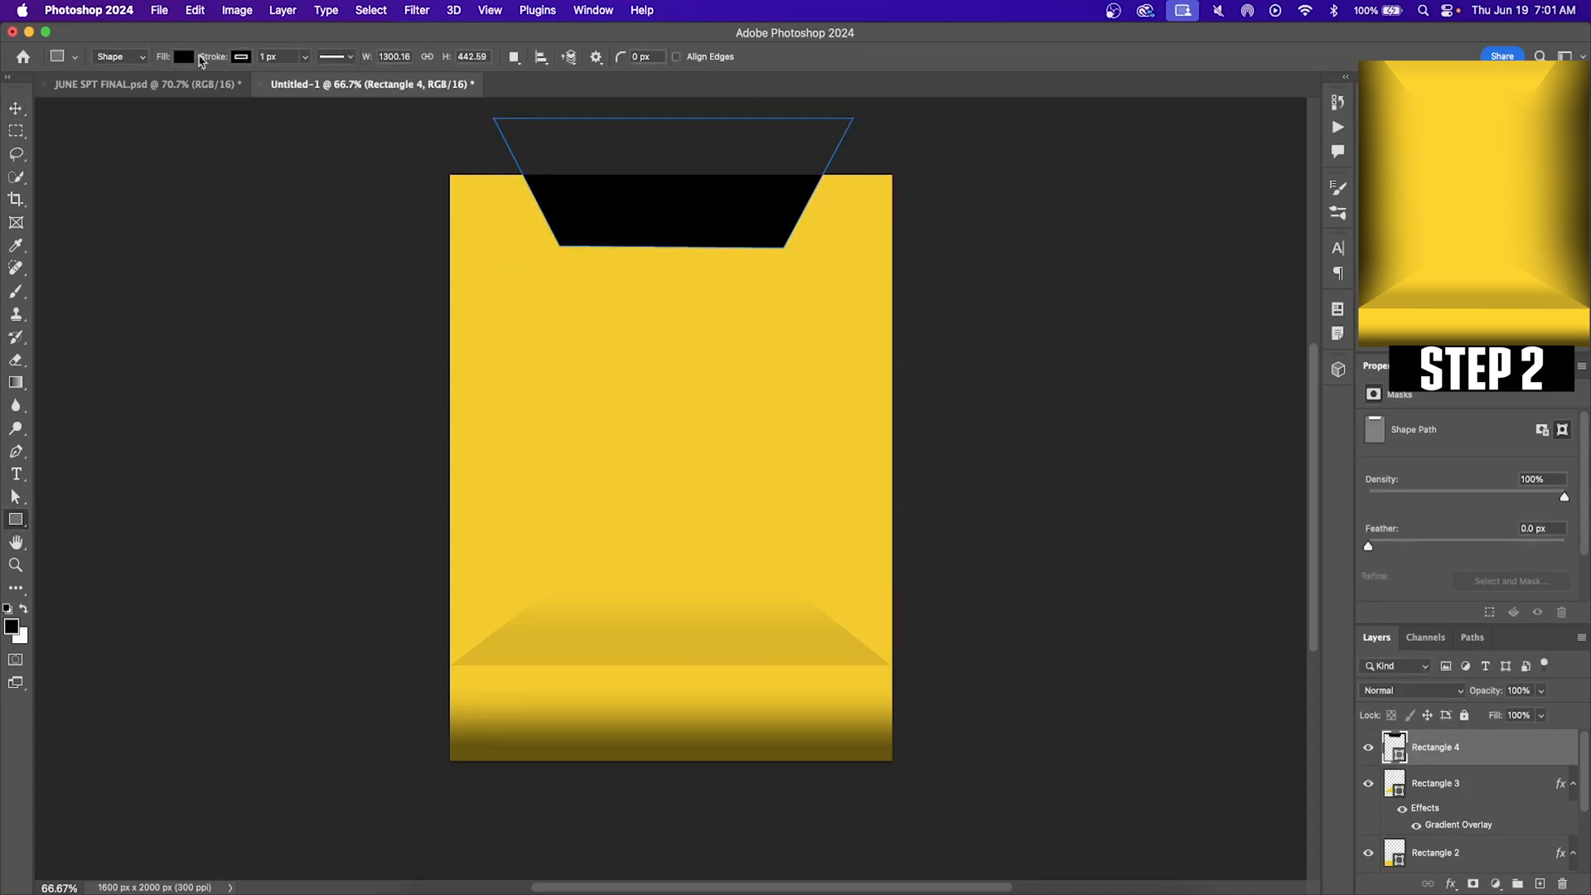
left_click(184, 56)
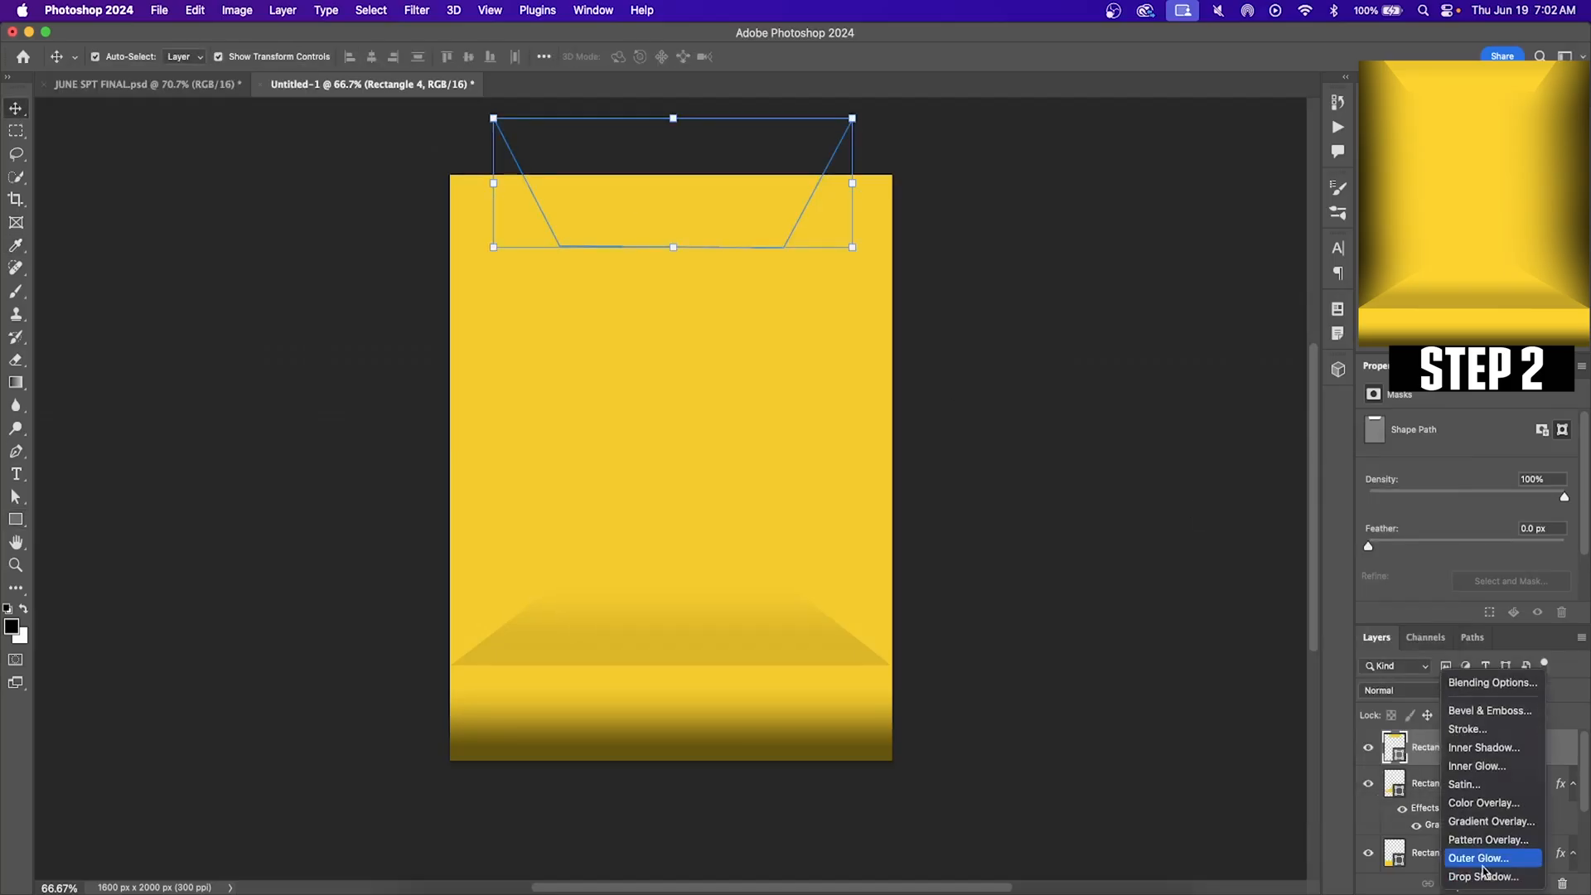
Step: Add a reversed gradient overlay to Rectangle 4 at about 48% opacity
left_click(1490, 821)
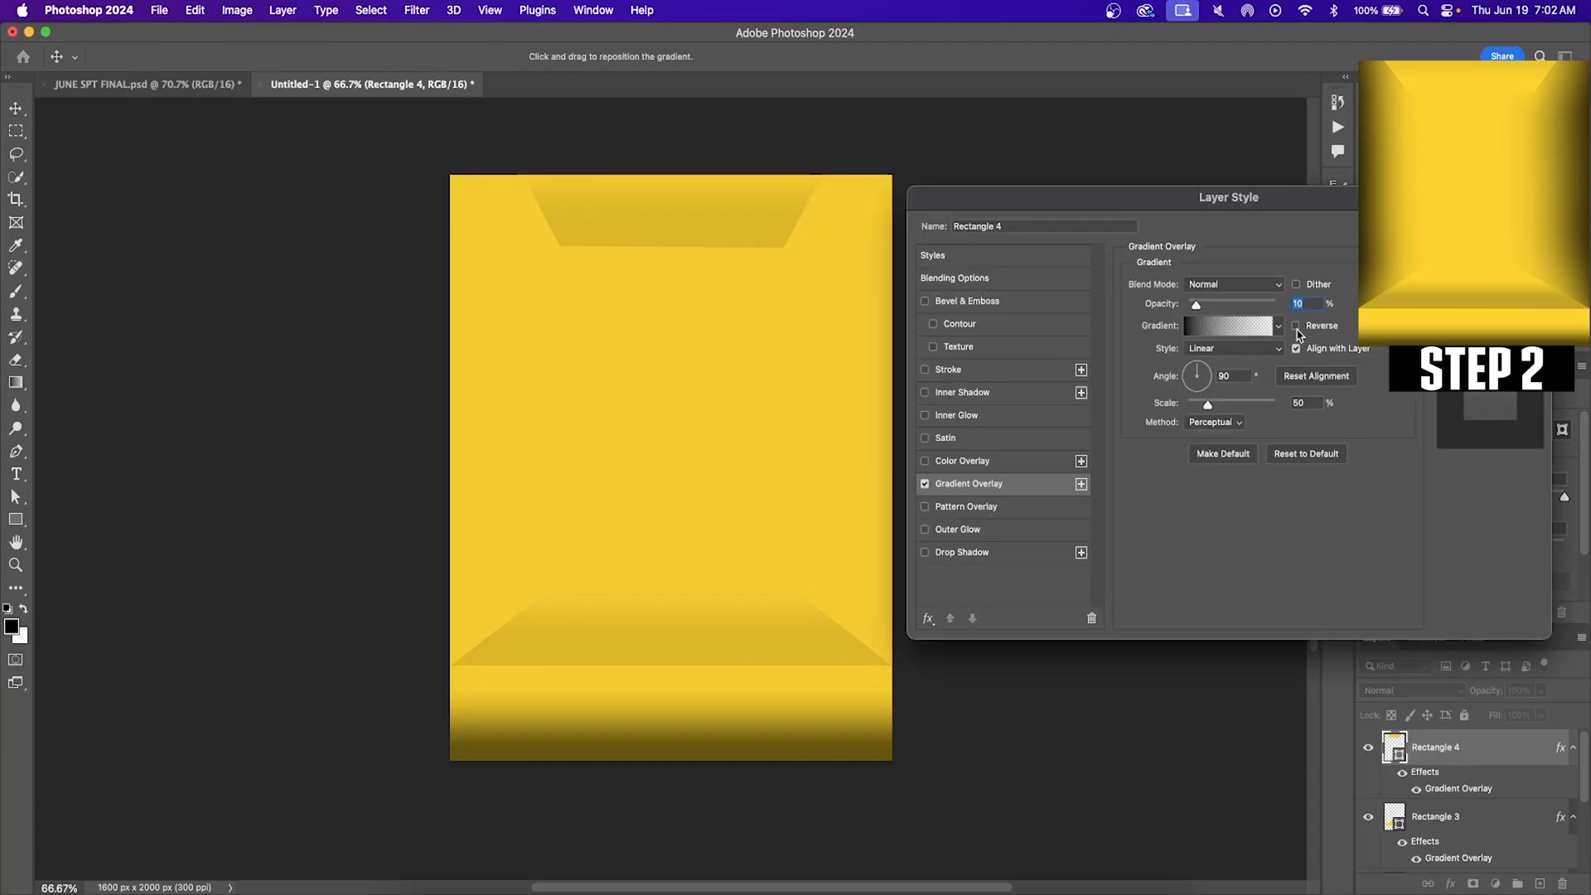
left_click(1297, 326)
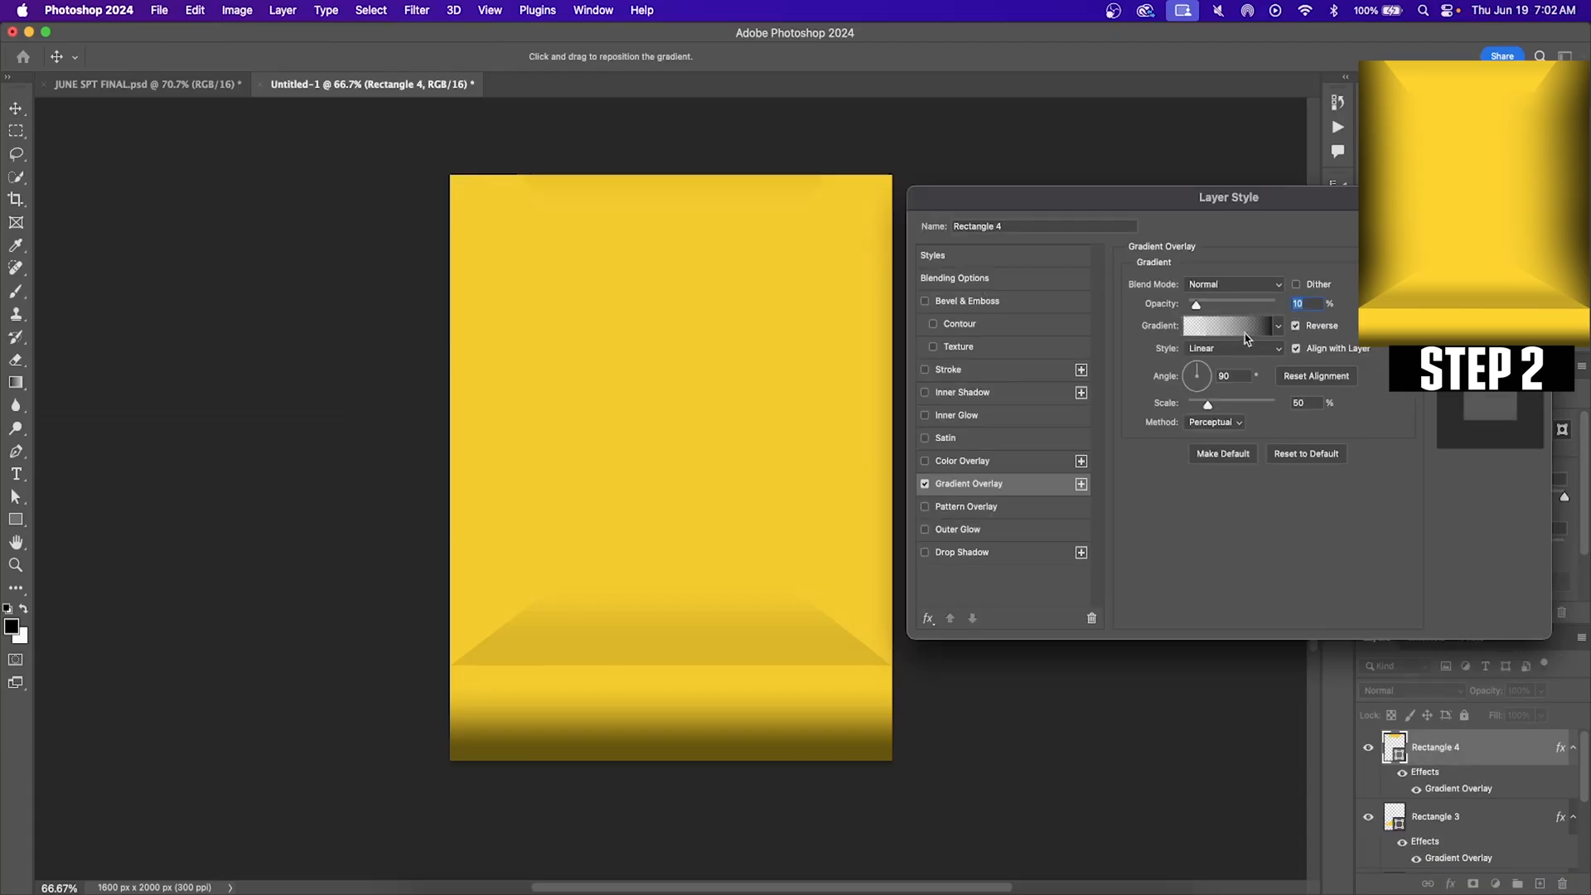
left_click_drag(1195, 304, 1207, 303)
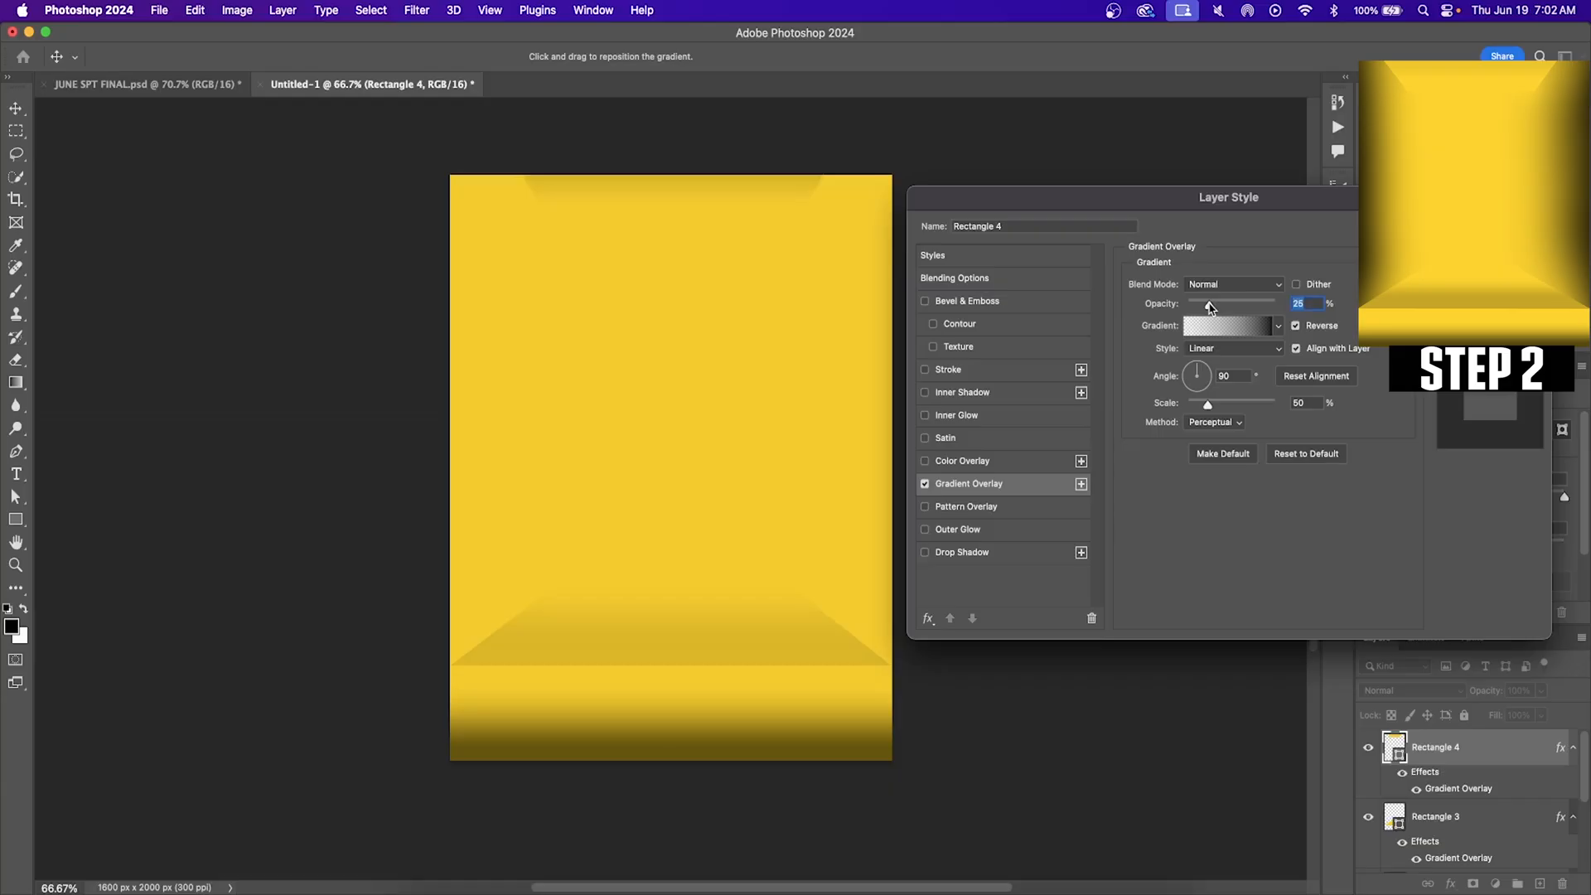
left_click_drag(1206, 302, 1227, 302)
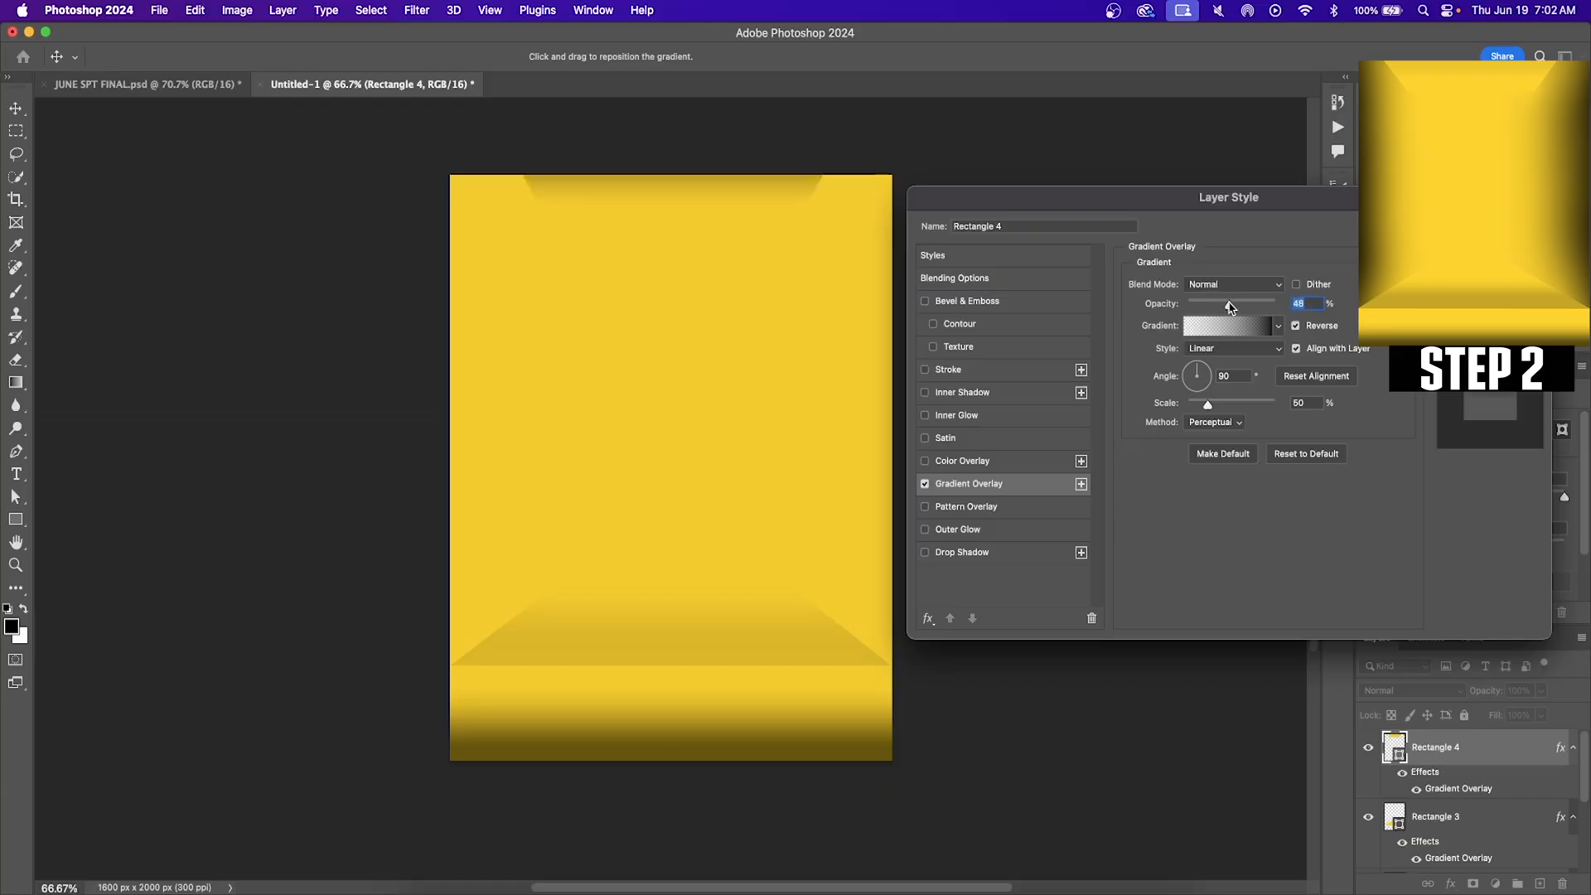
left_click_drag(1228, 303, 1215, 303)
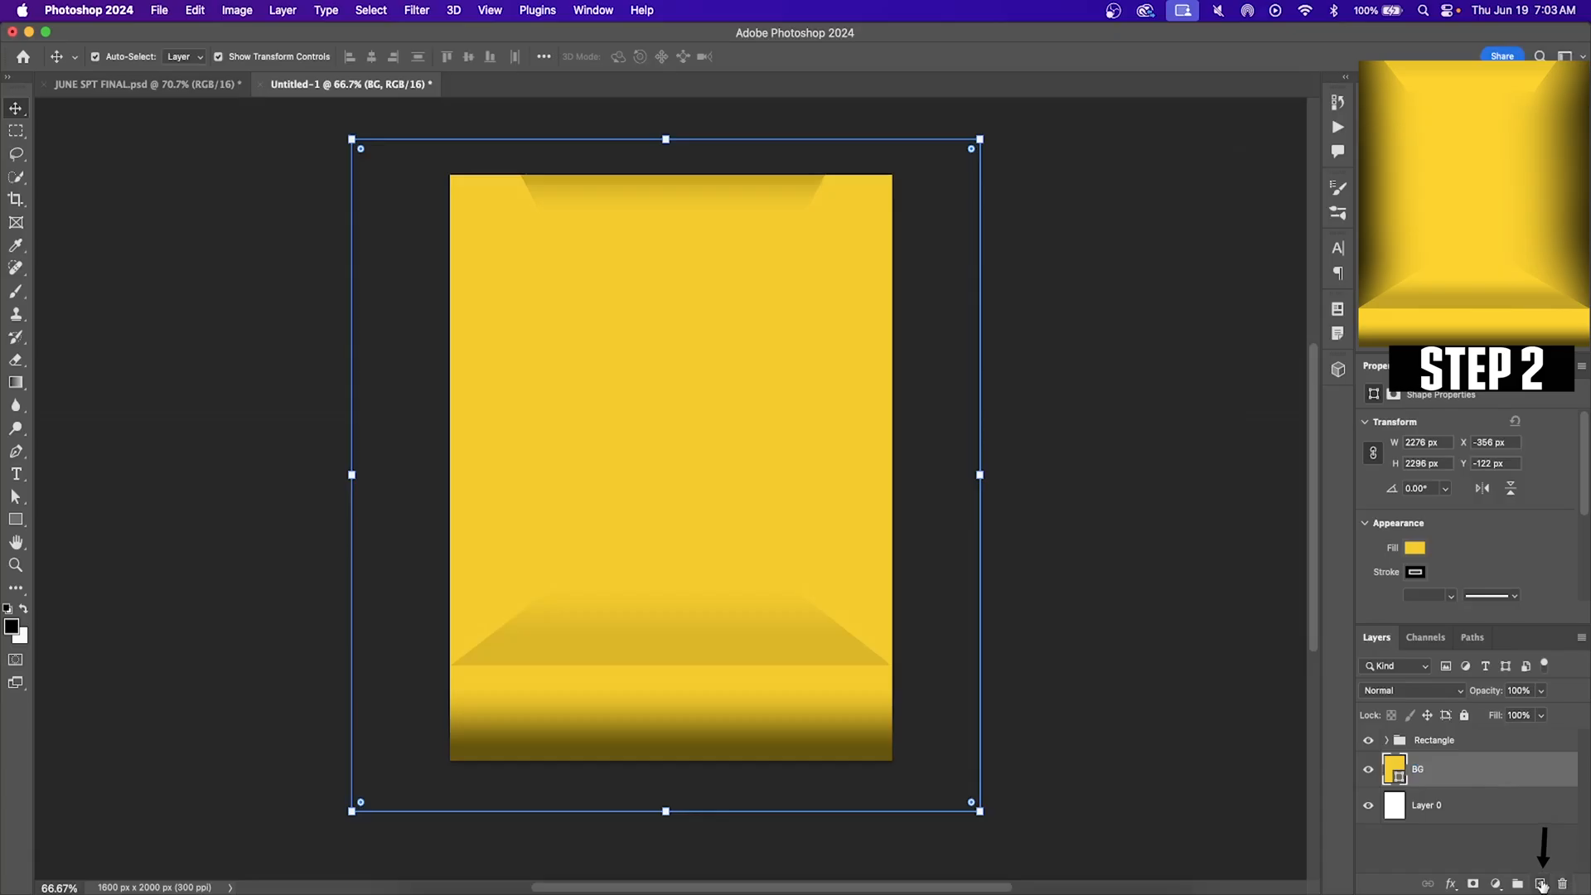
Step: On a new layer above BG, paint soft black shading along the edges with a large Soft Round brush
left_click(1540, 884)
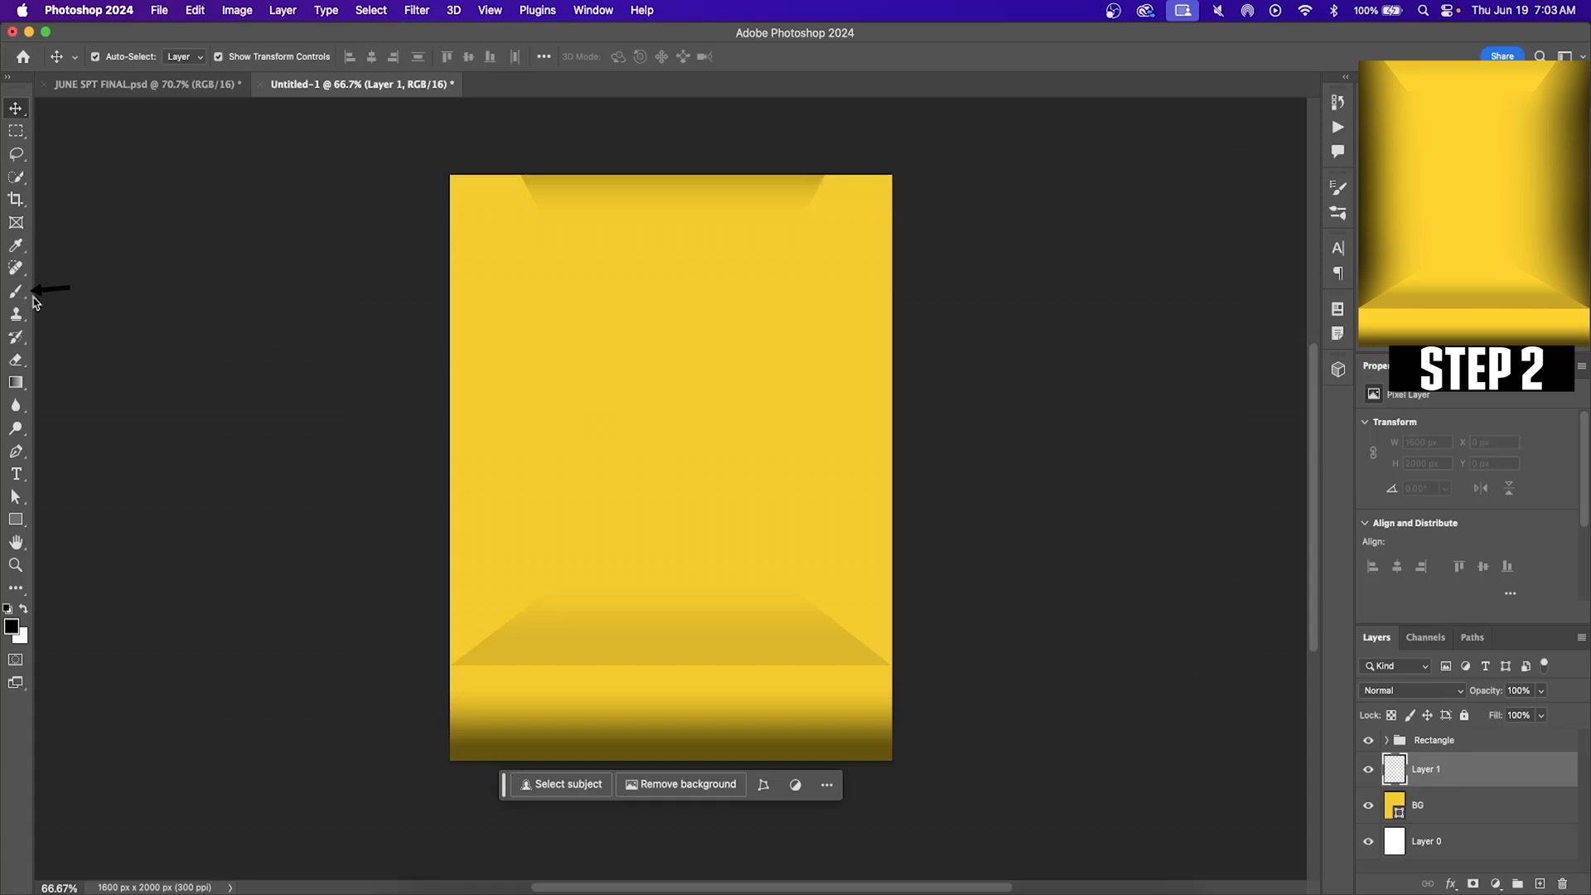
left_click(17, 291)
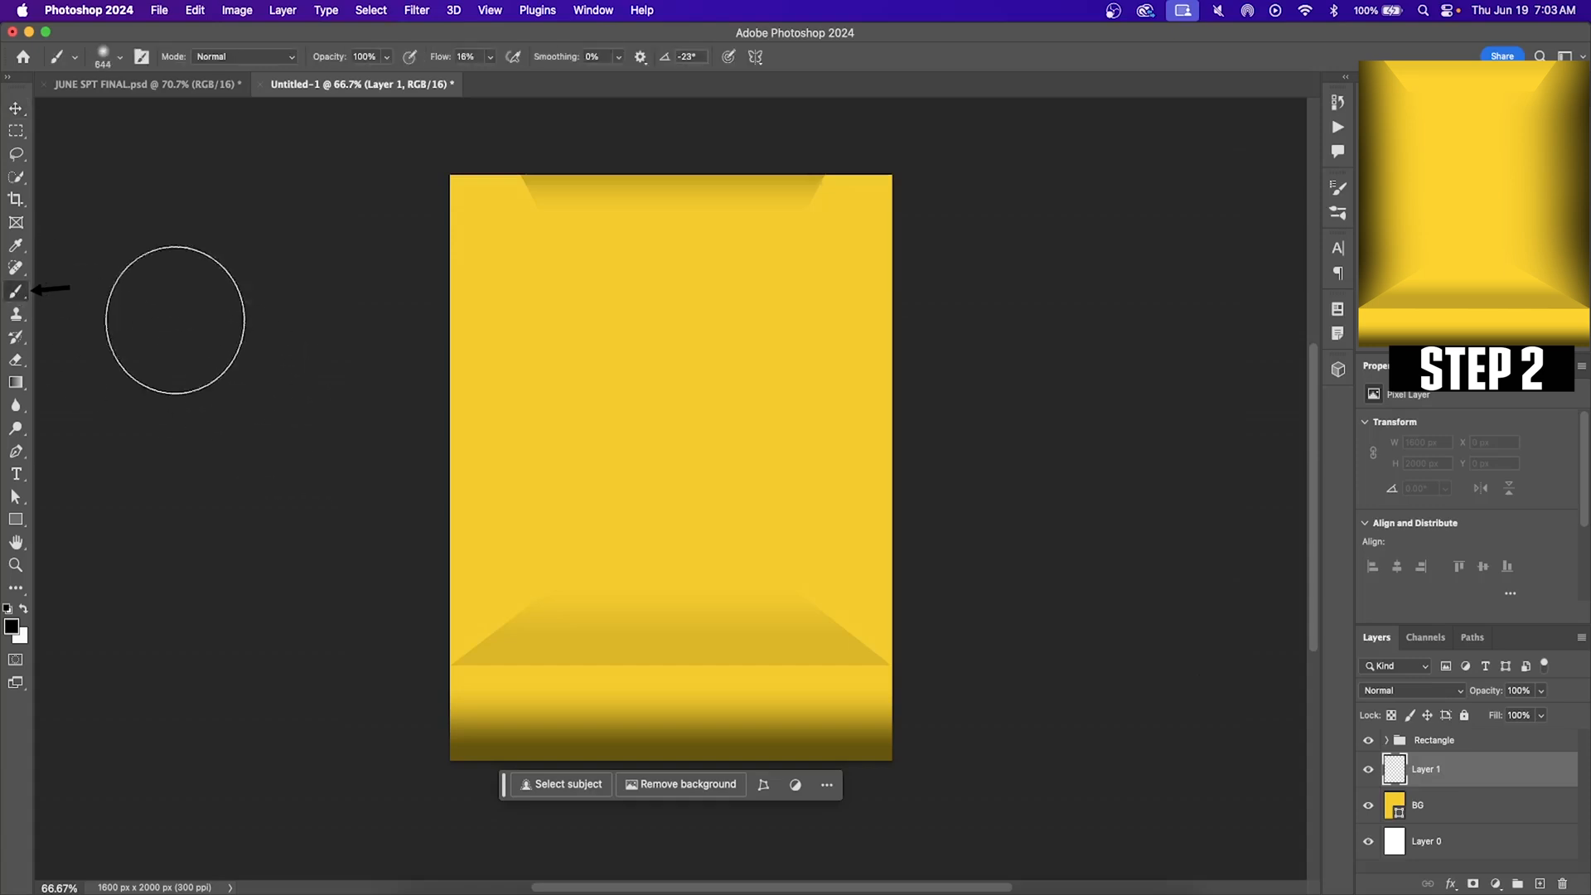
left_click(110, 55)
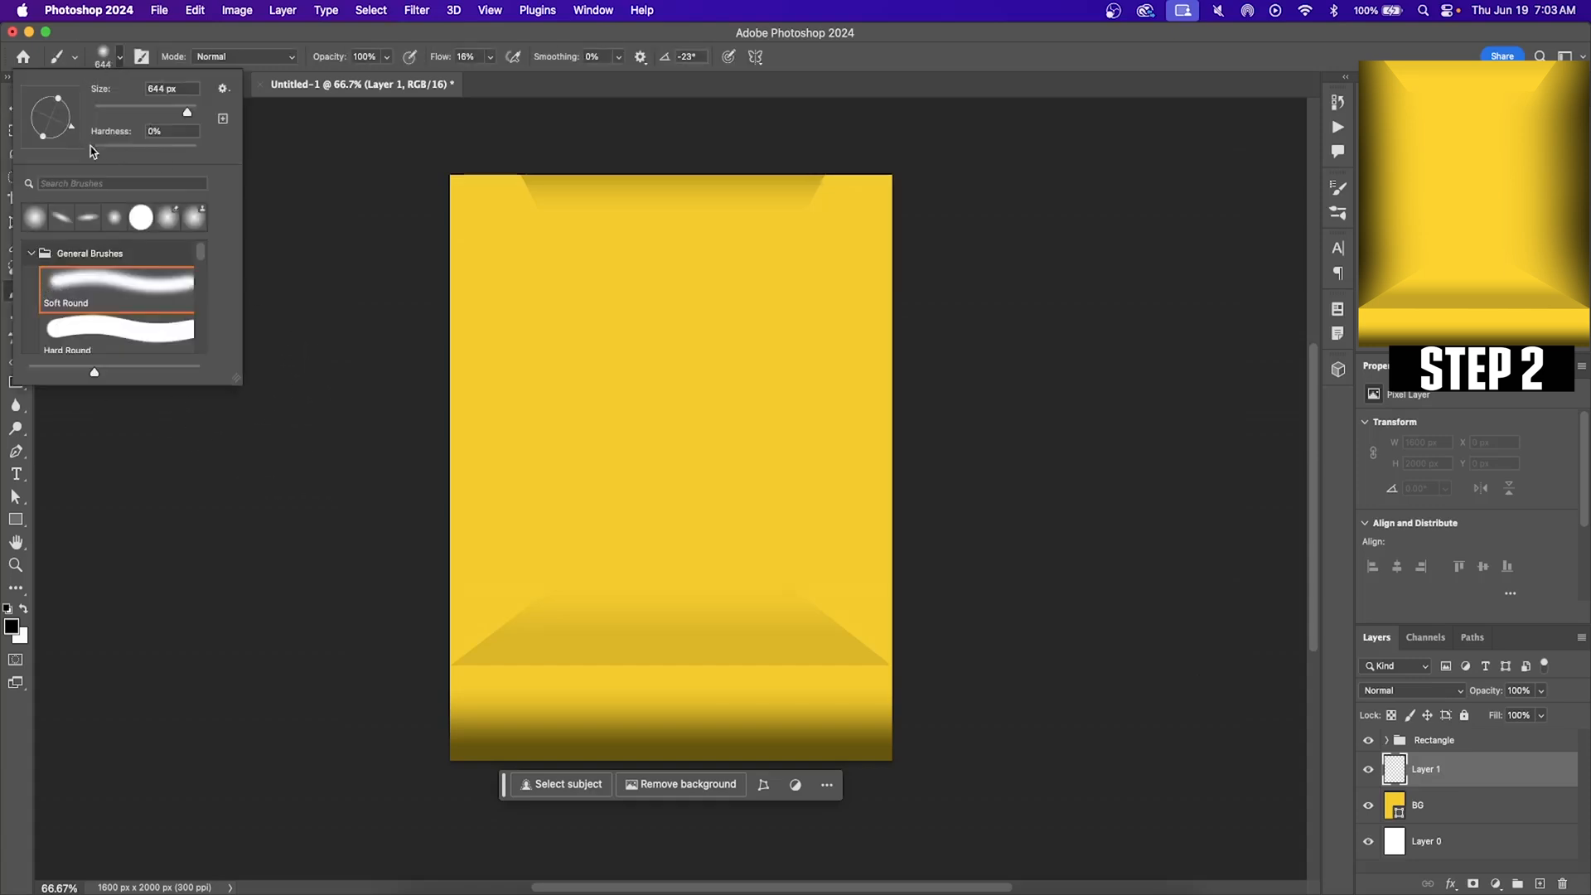
left_click(172, 130)
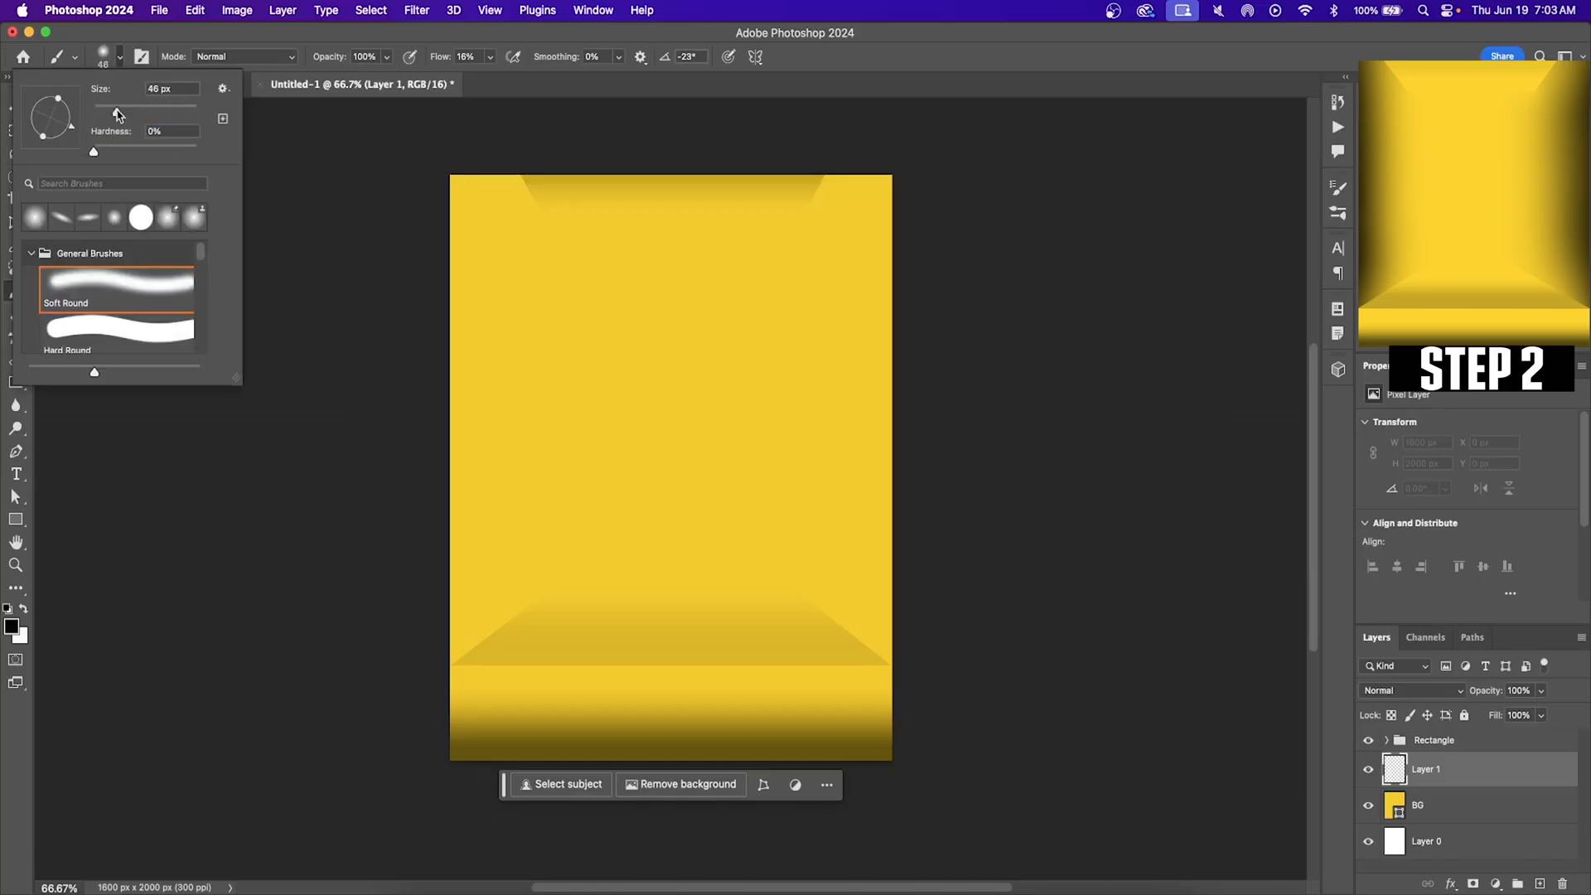
left_click_drag(117, 109, 183, 110)
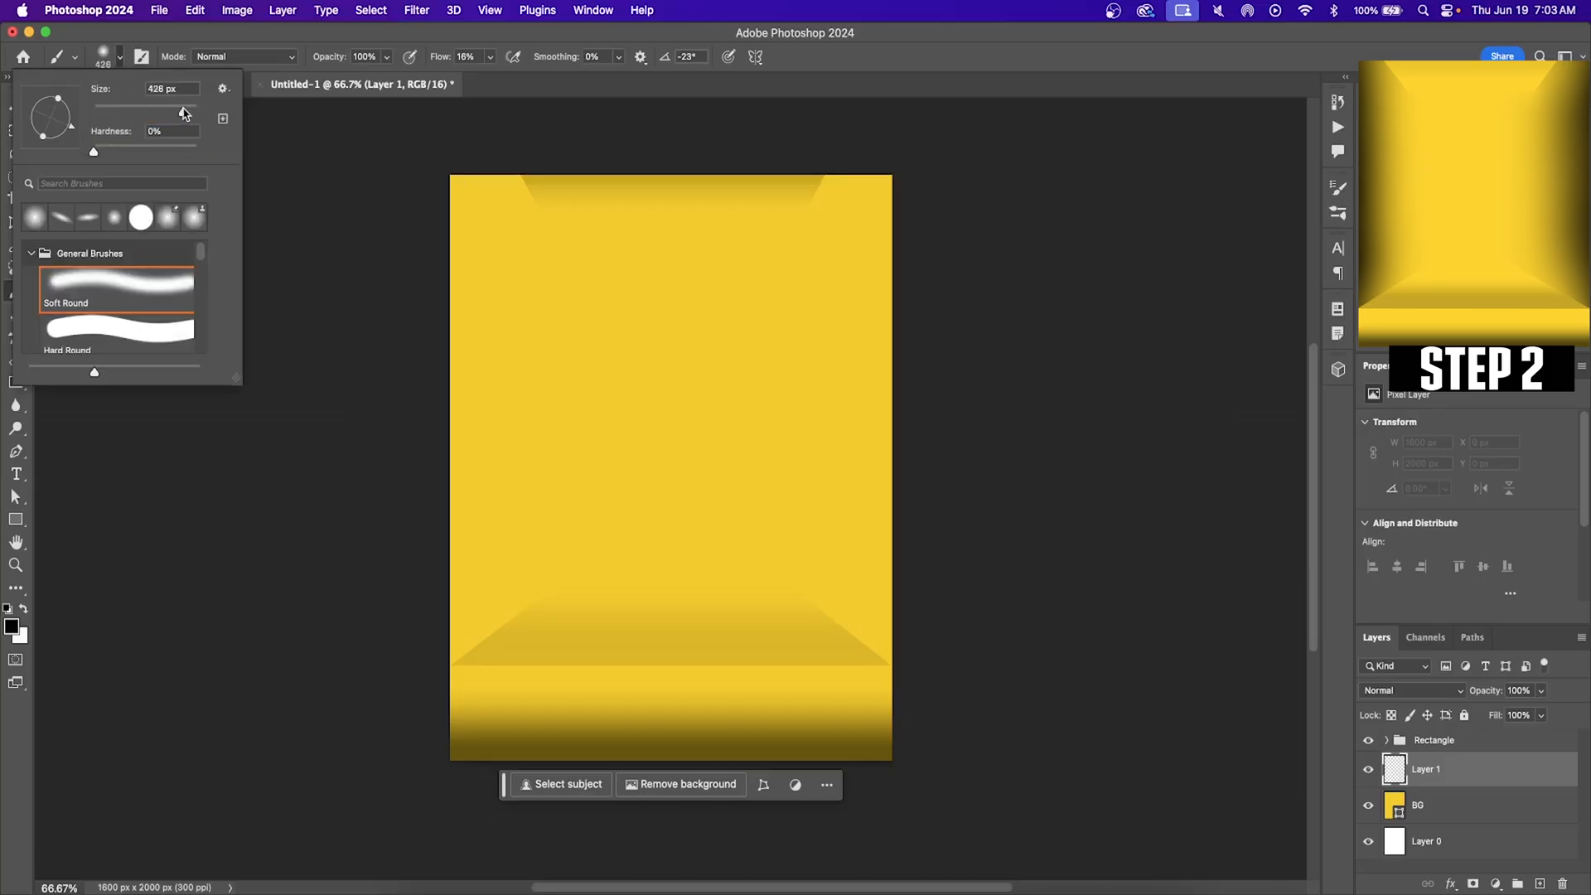
left_click_drag(94, 112, 186, 111)
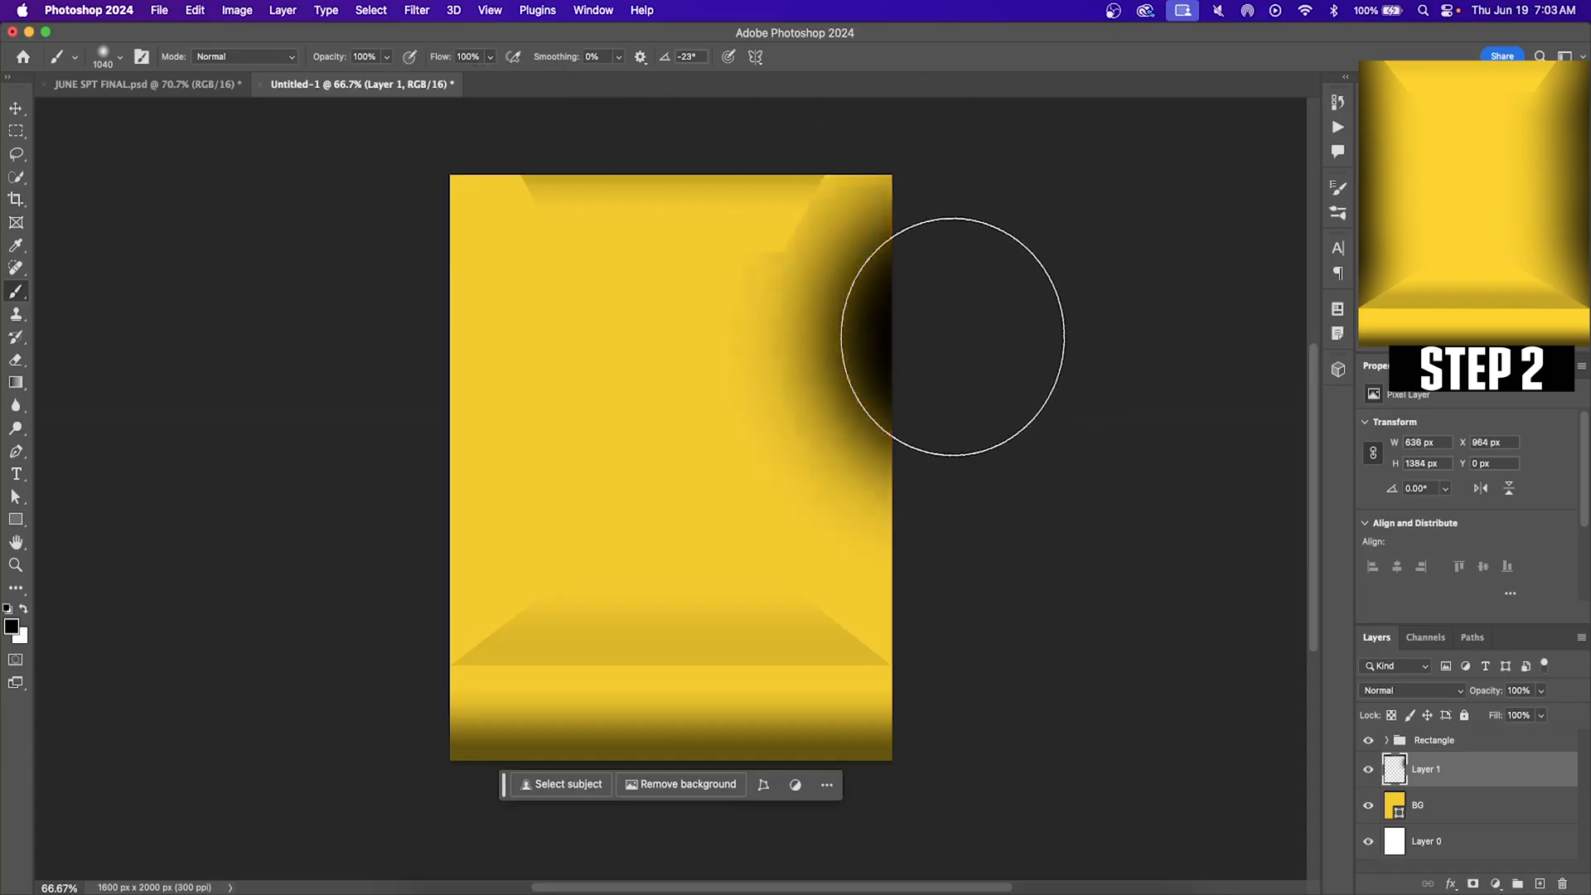
left_click_drag(954, 334, 751, 193)
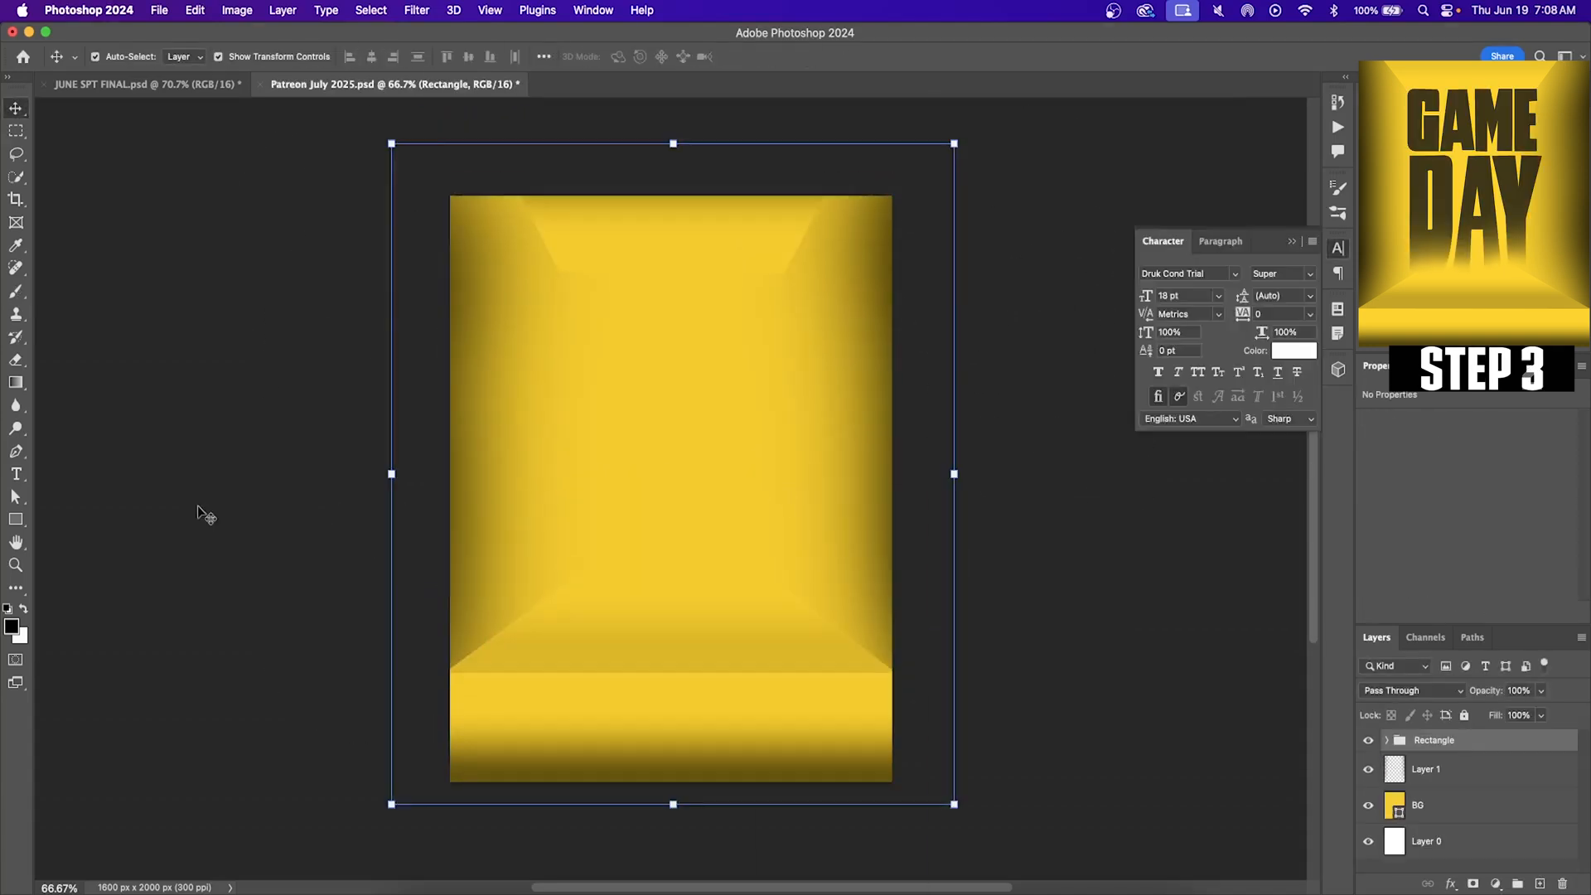
Step: Type the white GAME headline in the upper half and open its layer menu
left_click(17, 474)
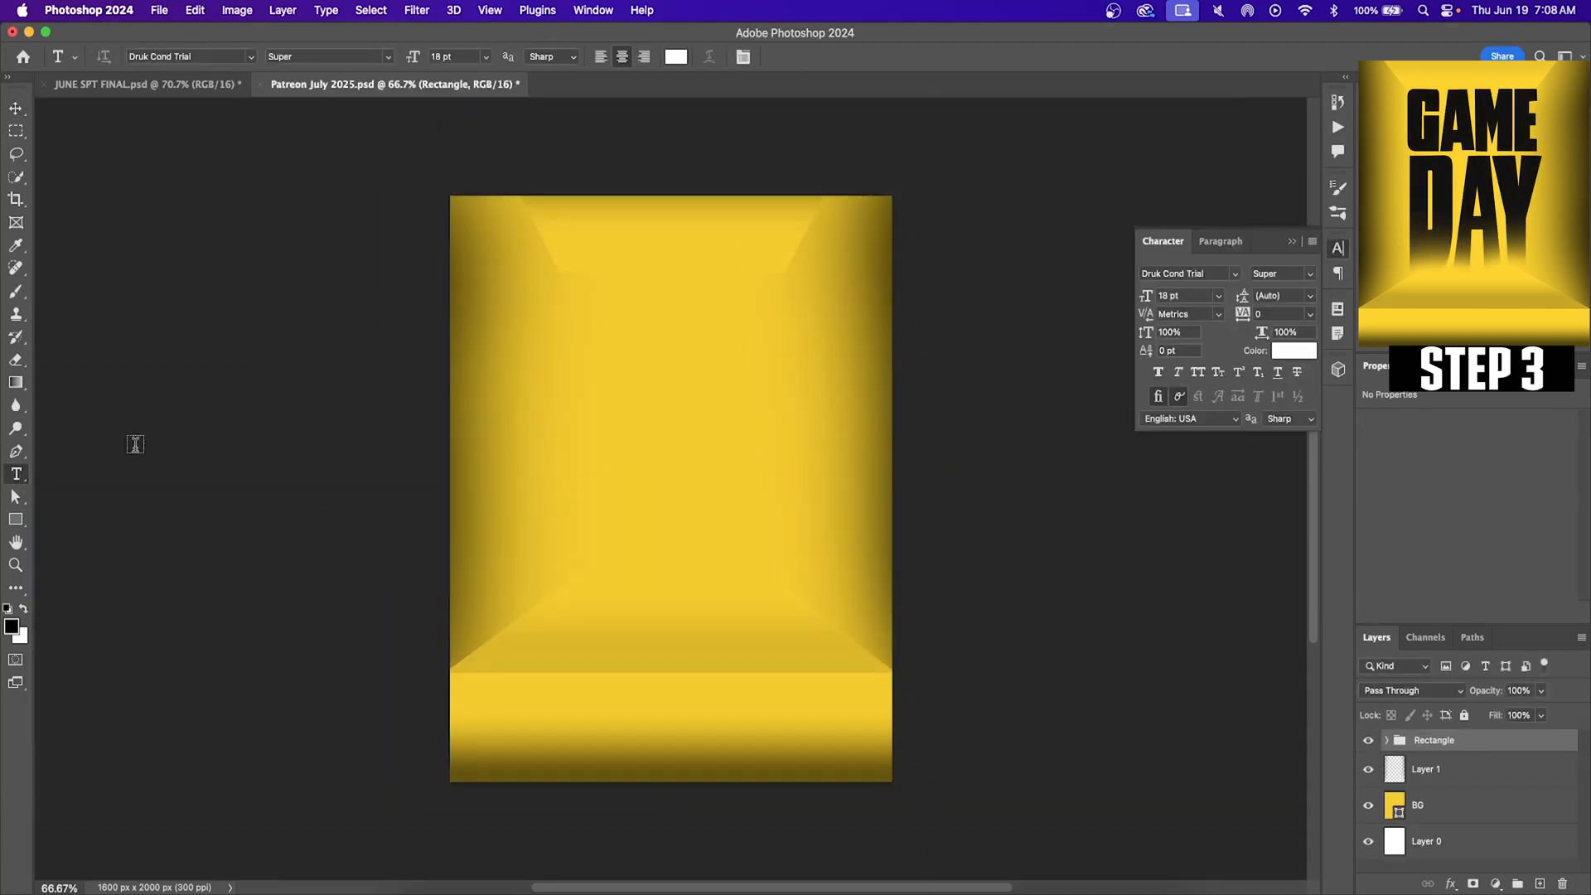
left_click(623, 344)
type("GAME")
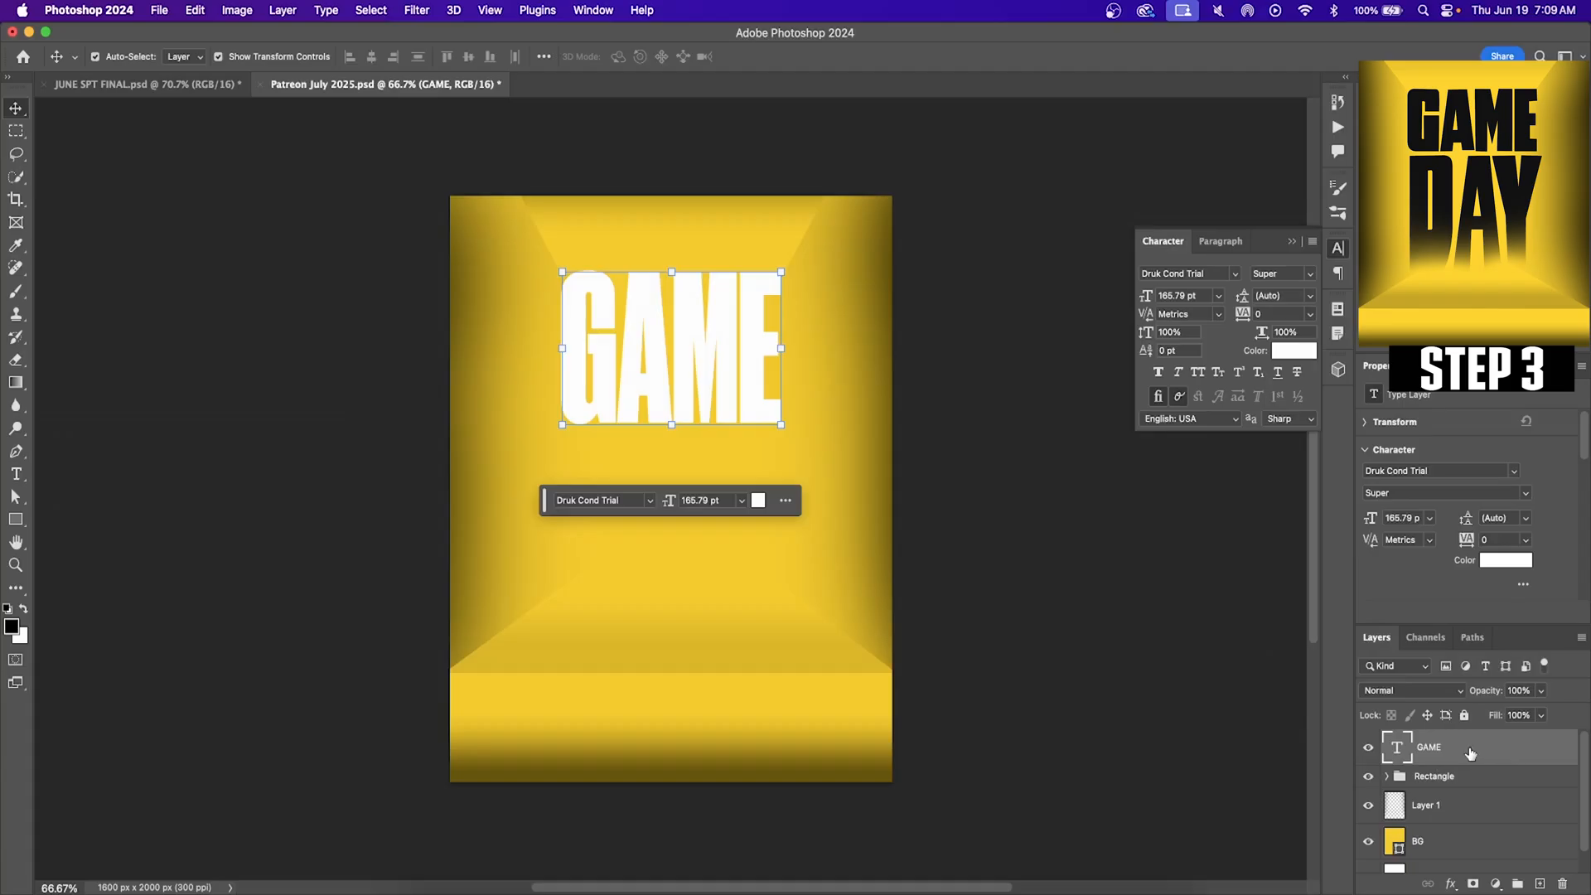
right_click(1420, 840)
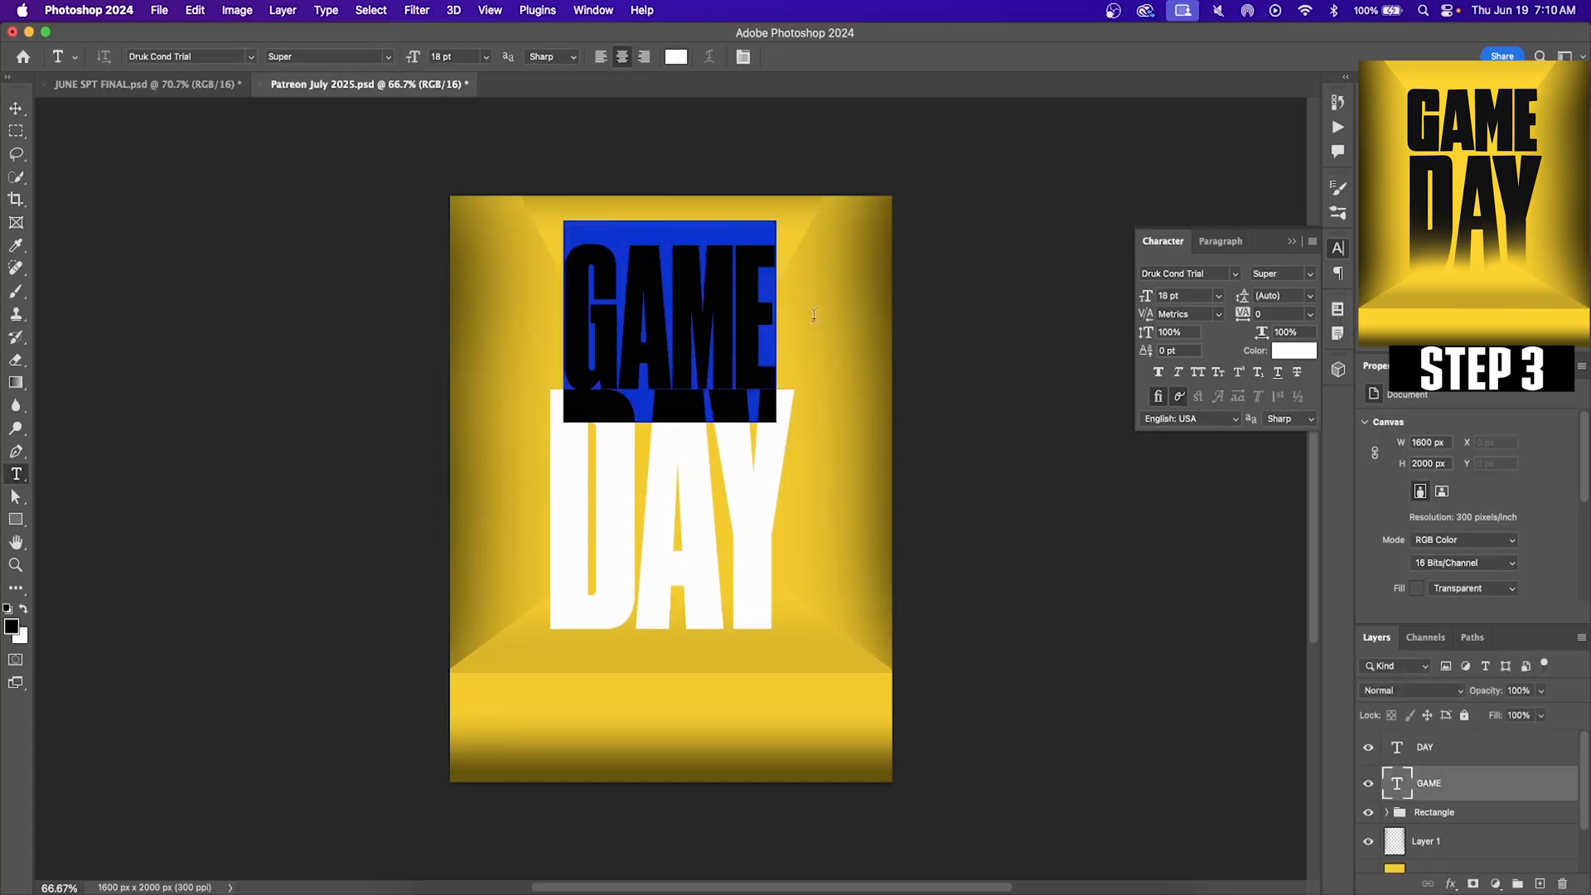
Step: Change the GAME text colour to black (#010101)
left_click(1296, 350)
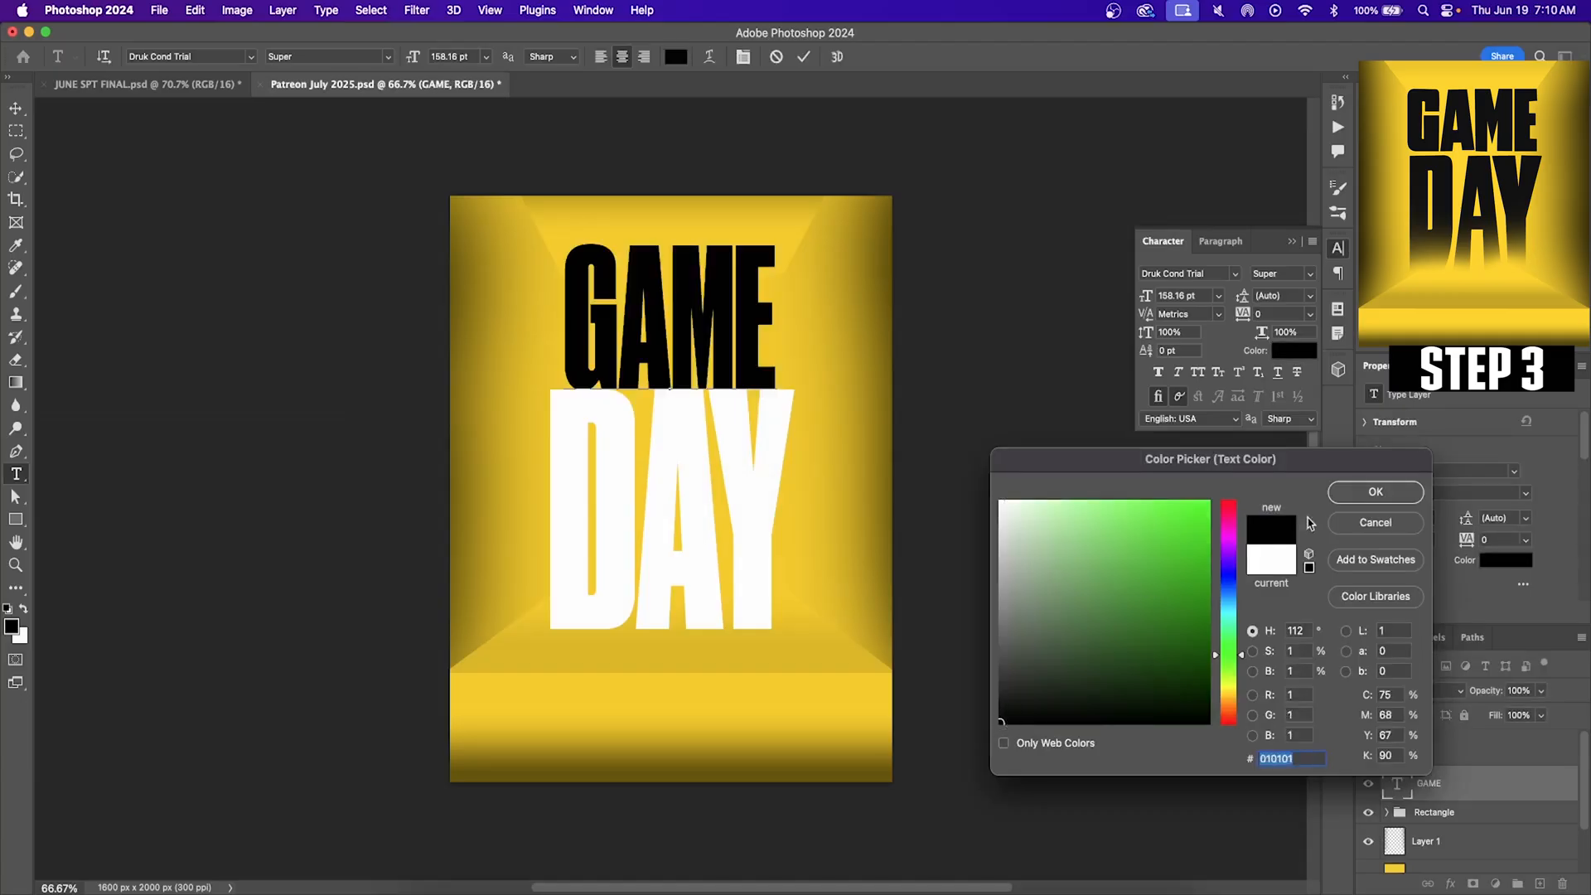
left_click(1374, 492)
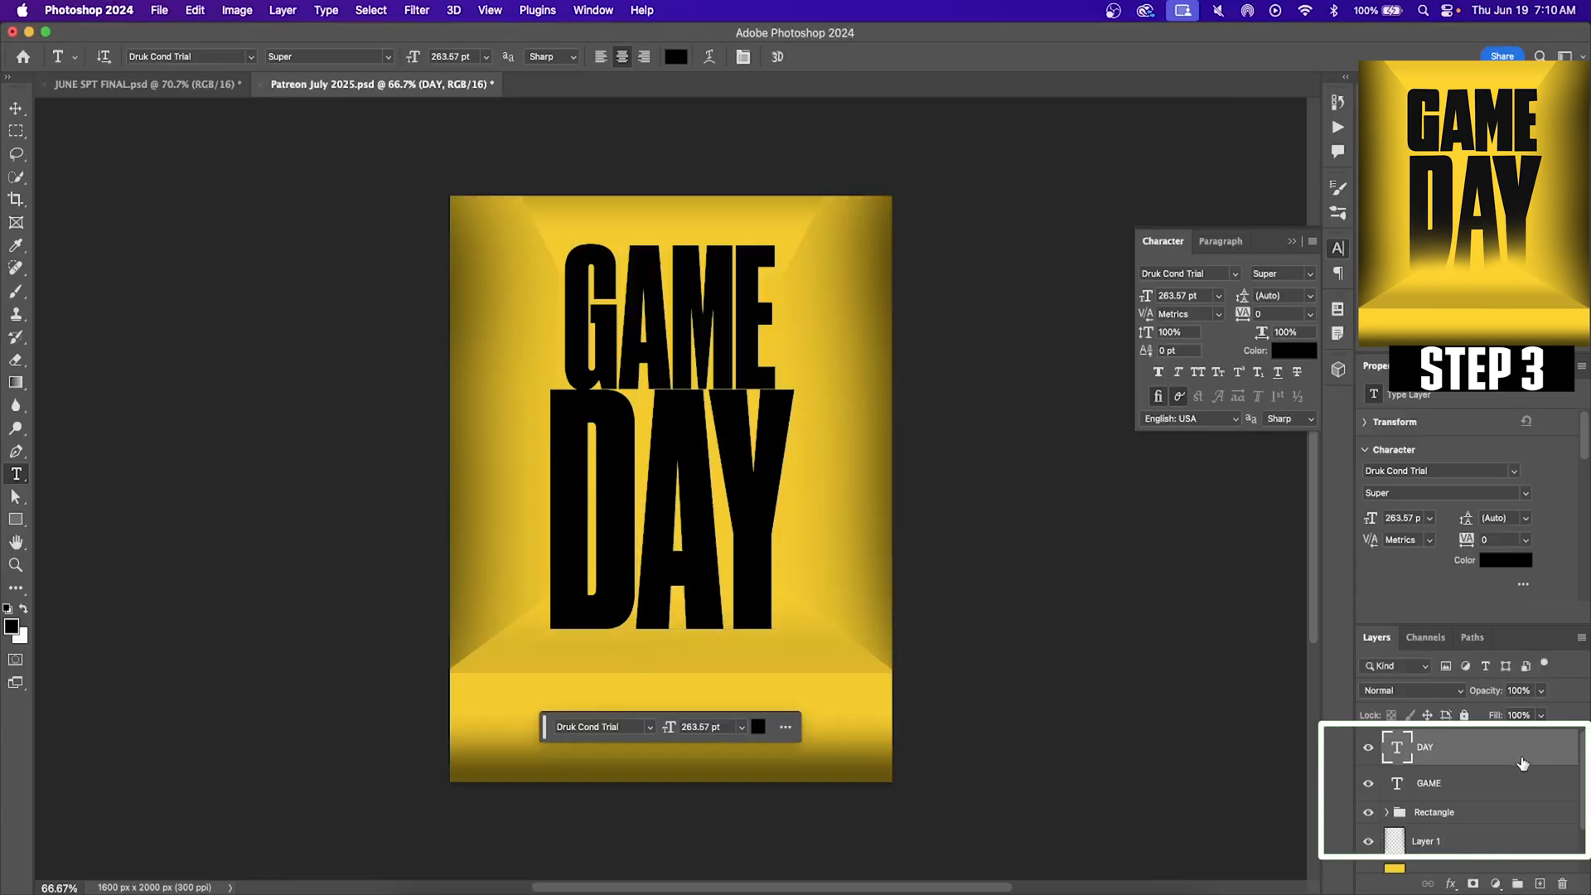
Step: Add a layer mask to the DAY text layer and switch to the Brush tool
left_click(1473, 884)
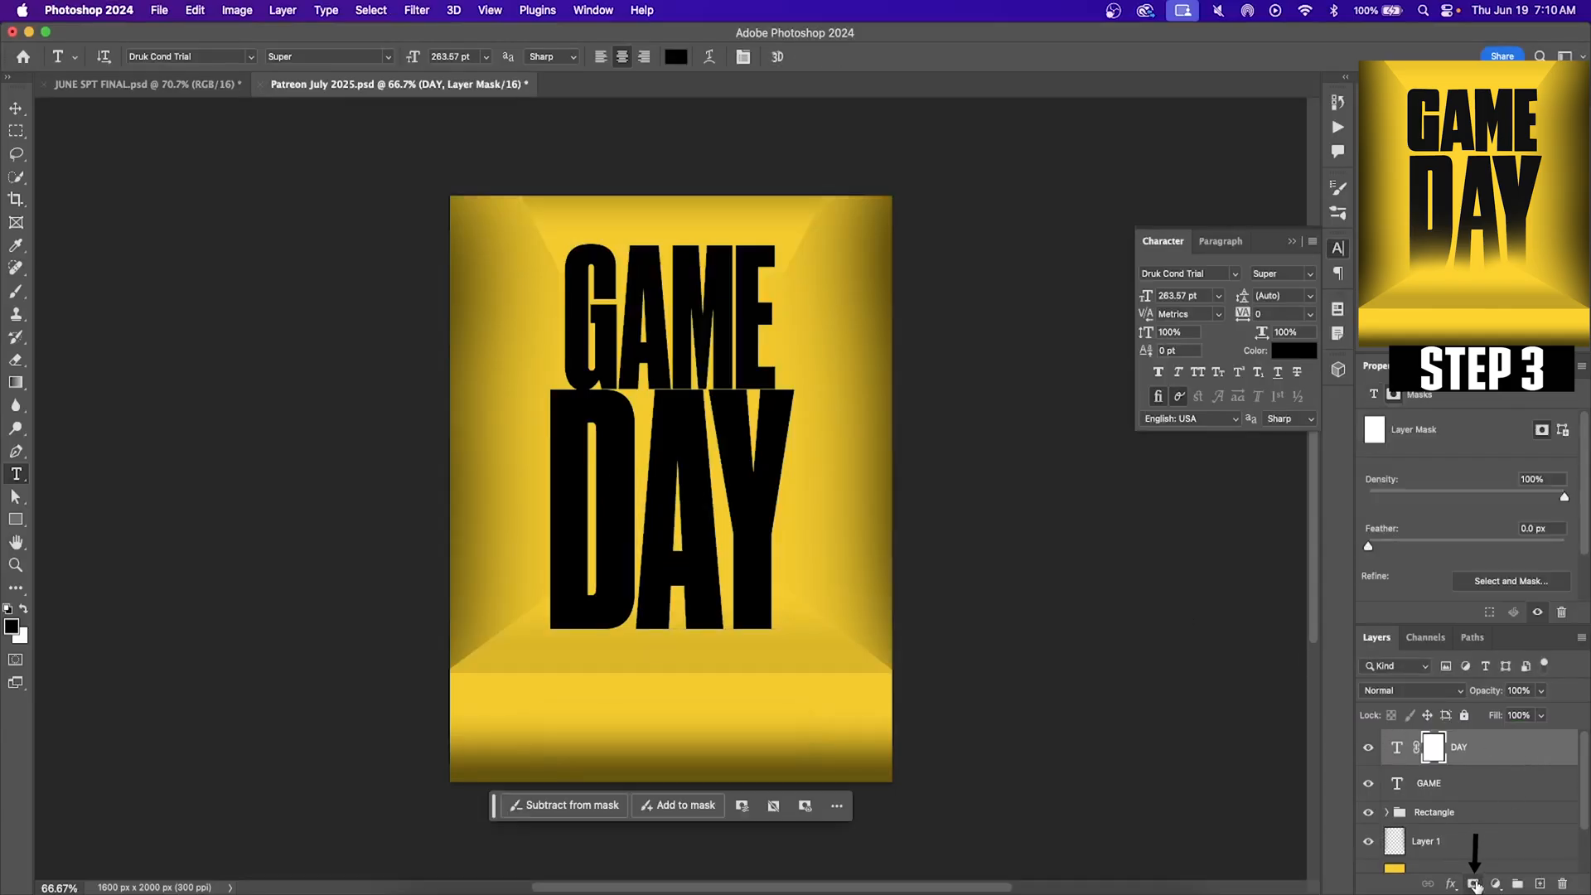
mouse_move(169, 349)
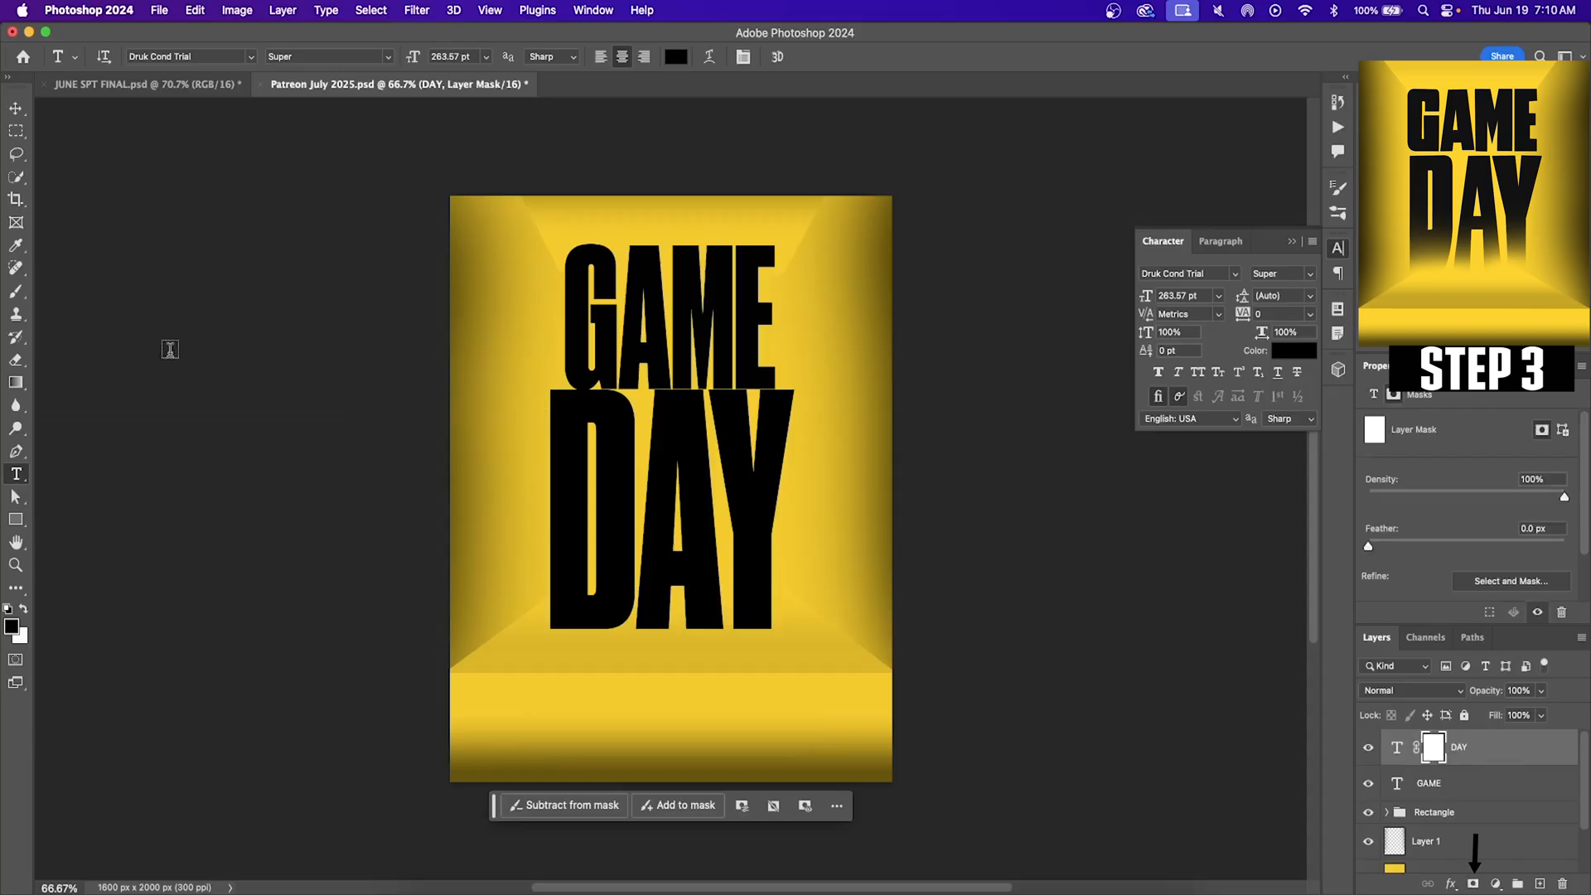
left_click(17, 291)
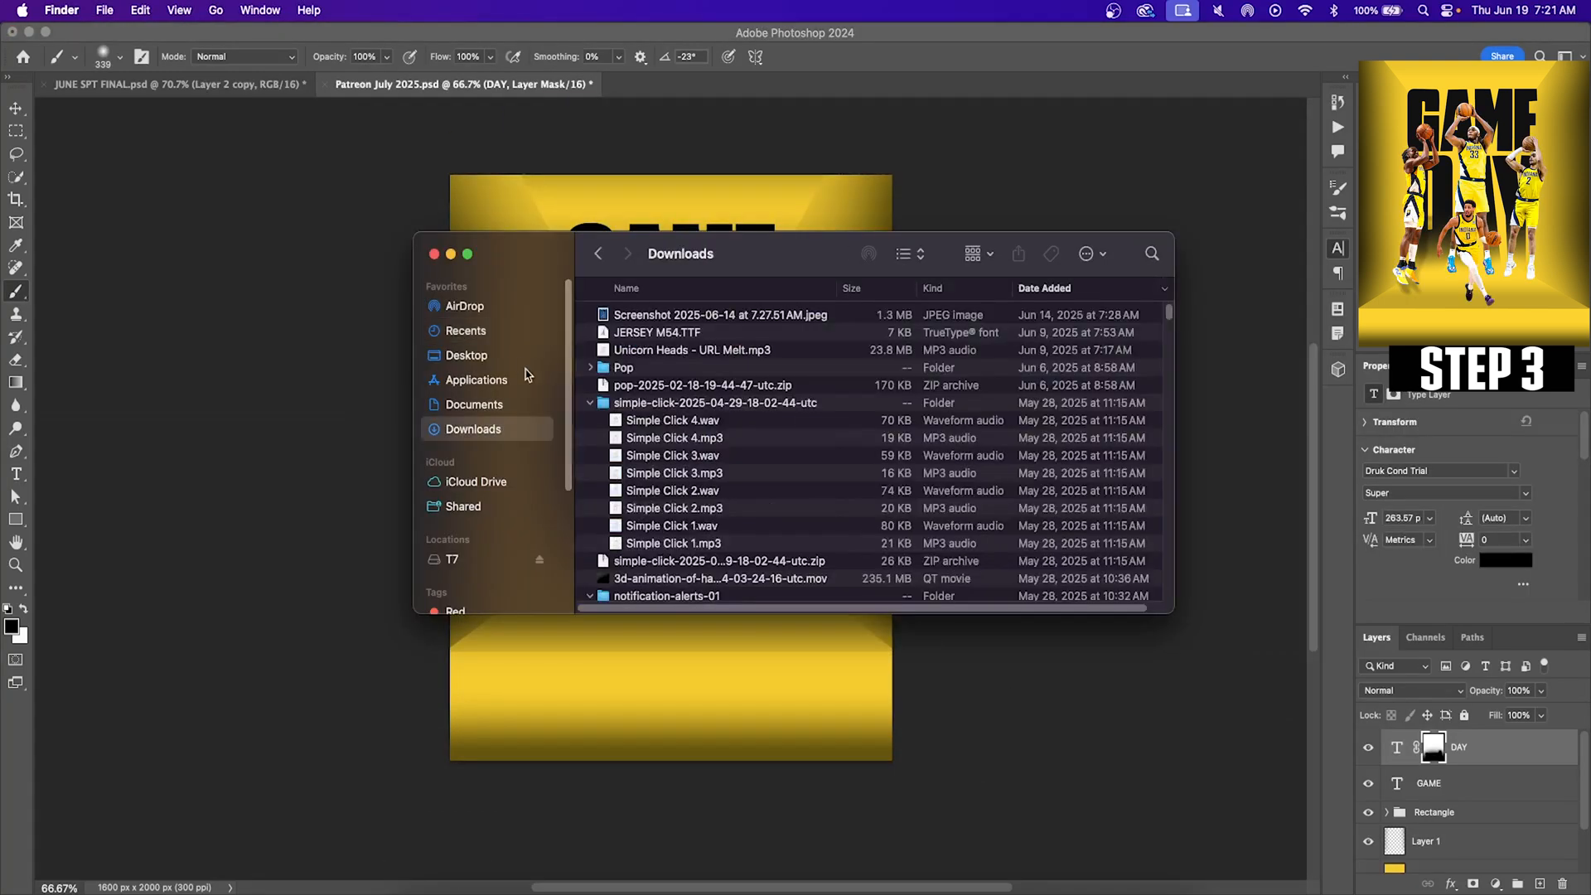
Step: Show the Downloads folder in Finder to look for image files
left_click(466, 354)
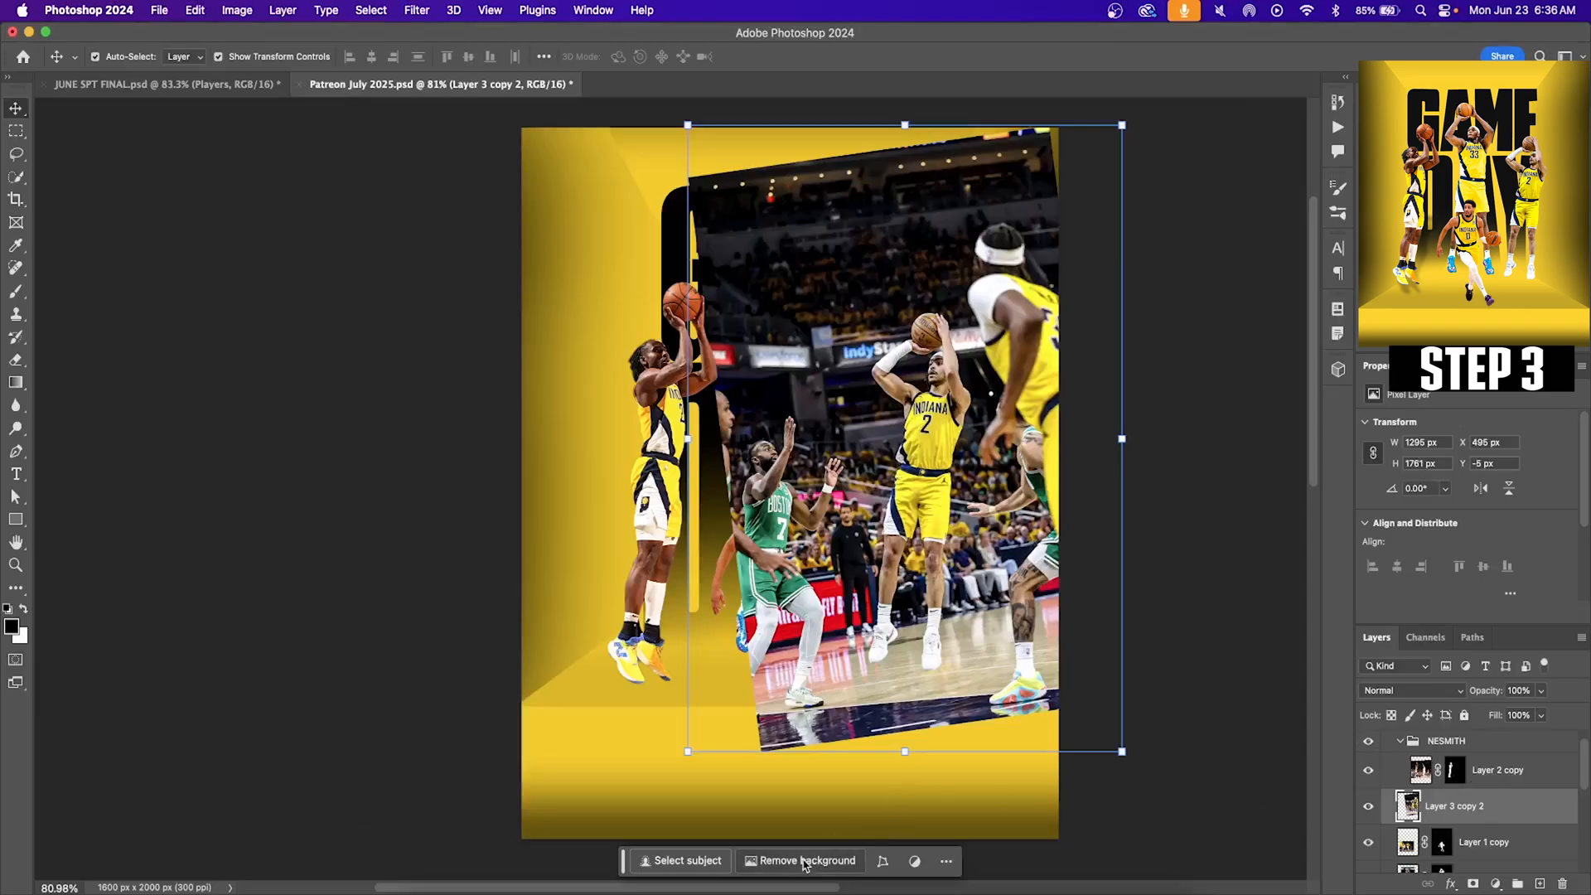
Step: Remove the number 2 player photo's background and tidy the mask with a larger brush
left_click(806, 860)
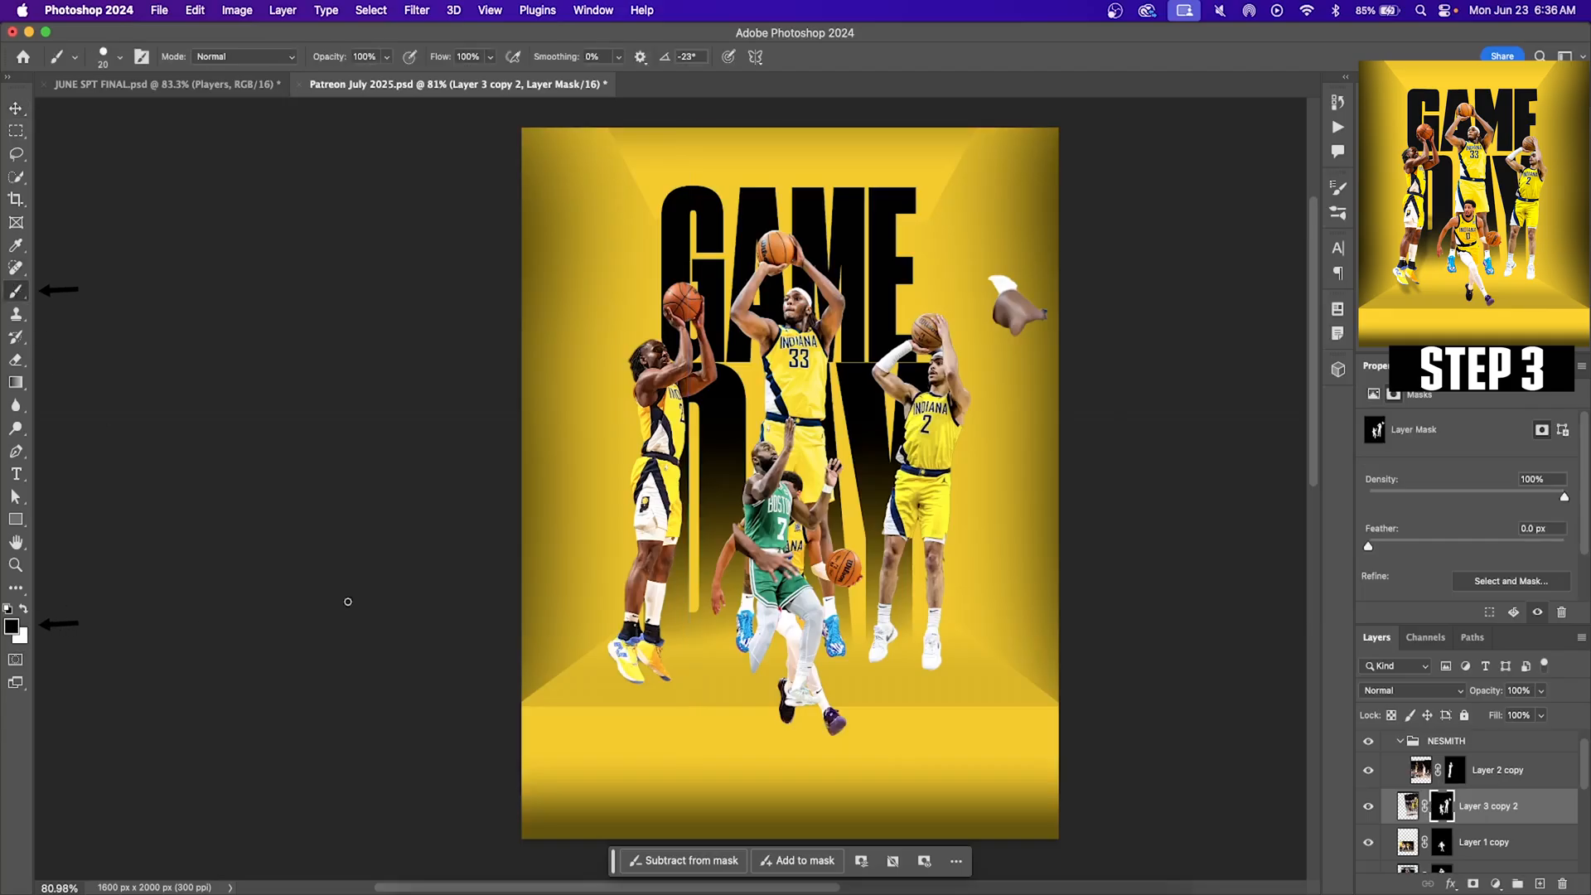
left_click(118, 56)
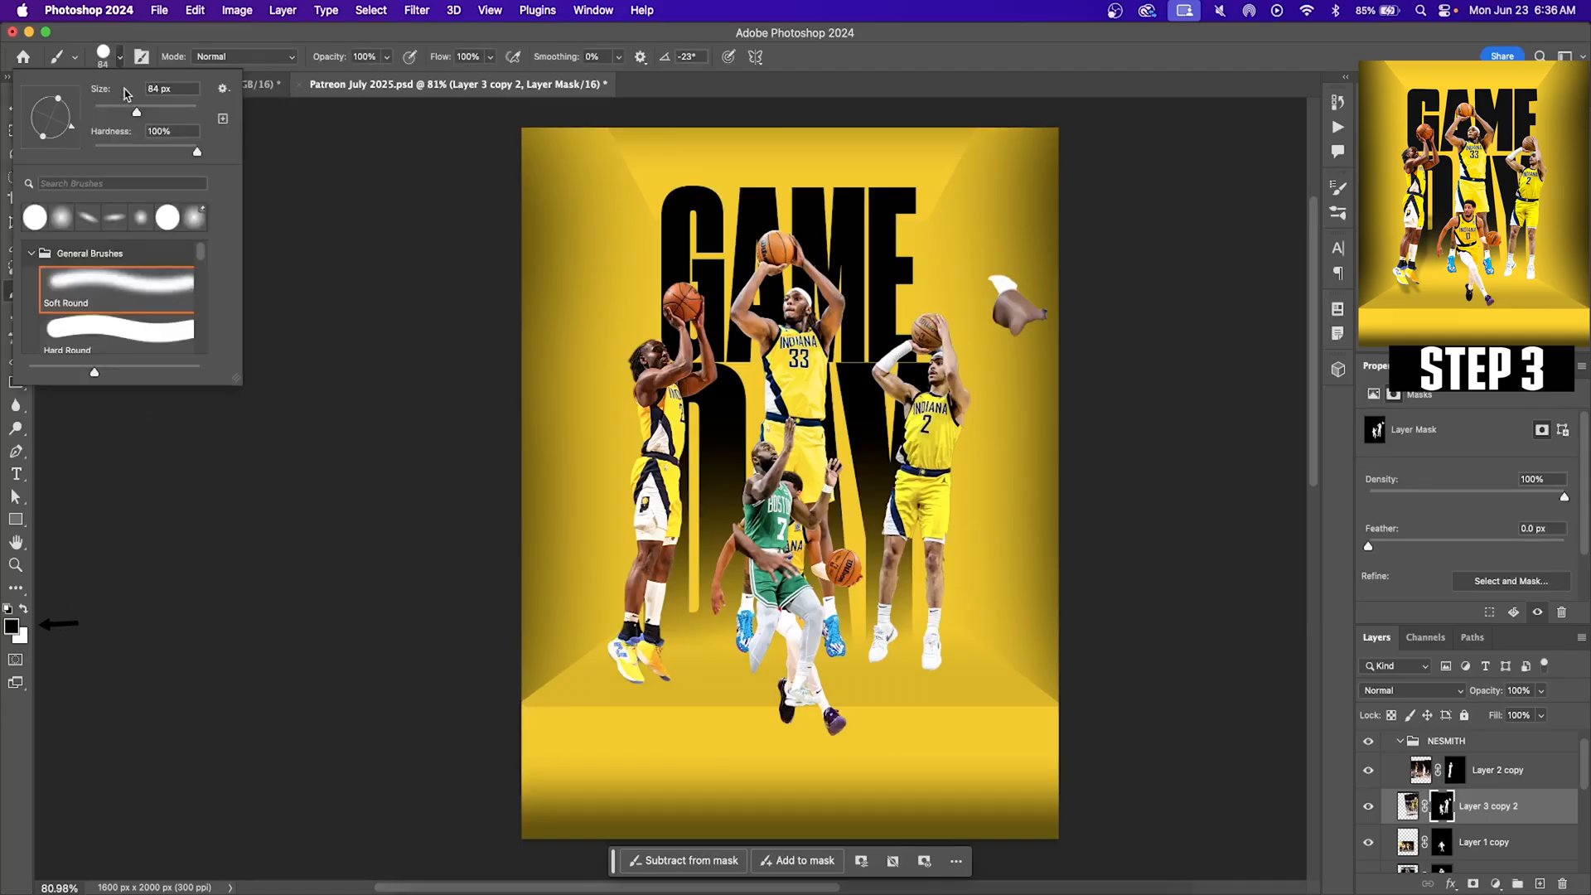
left_click_drag(135, 112, 171, 112)
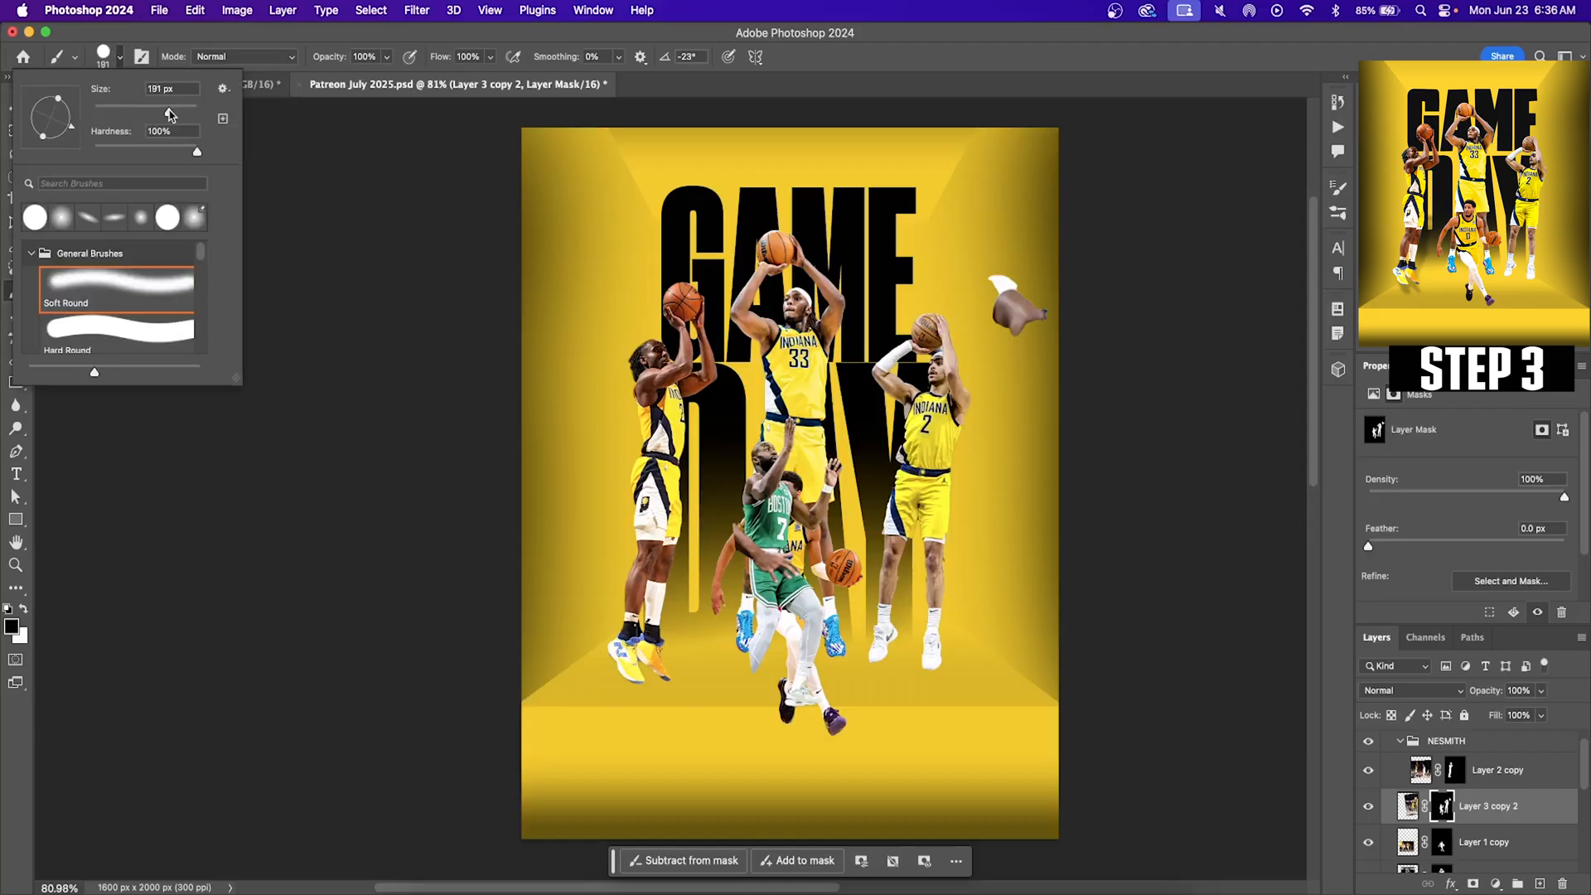
left_click(761, 456)
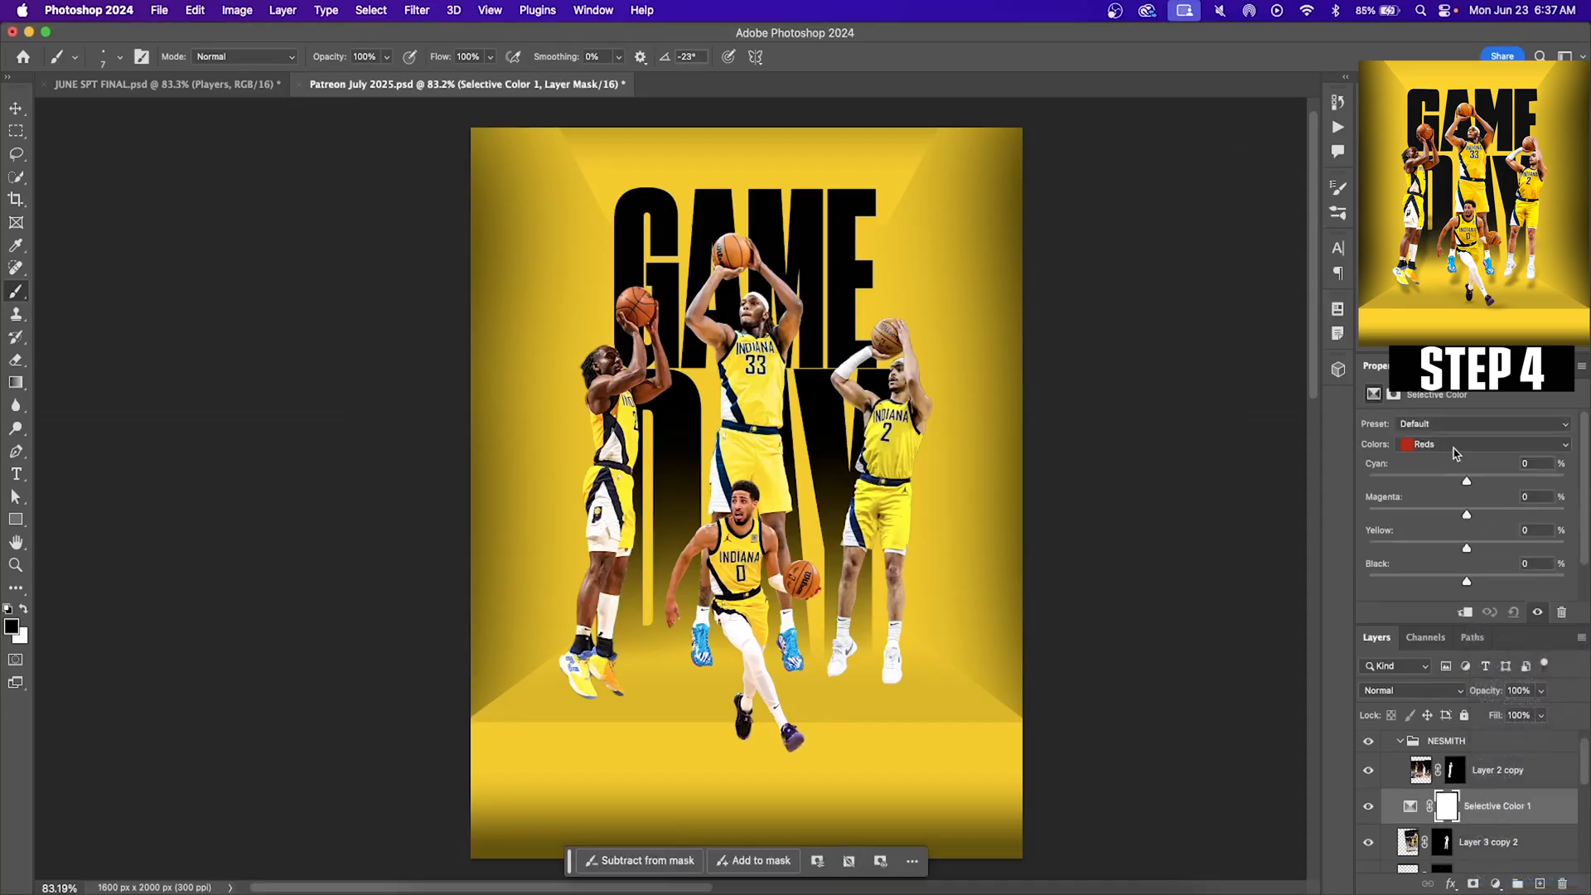
Step: Clip a Selective Color adjustment to the player, targeting Yellows with Magenta +14 and Cyan -2
left_click(1481, 444)
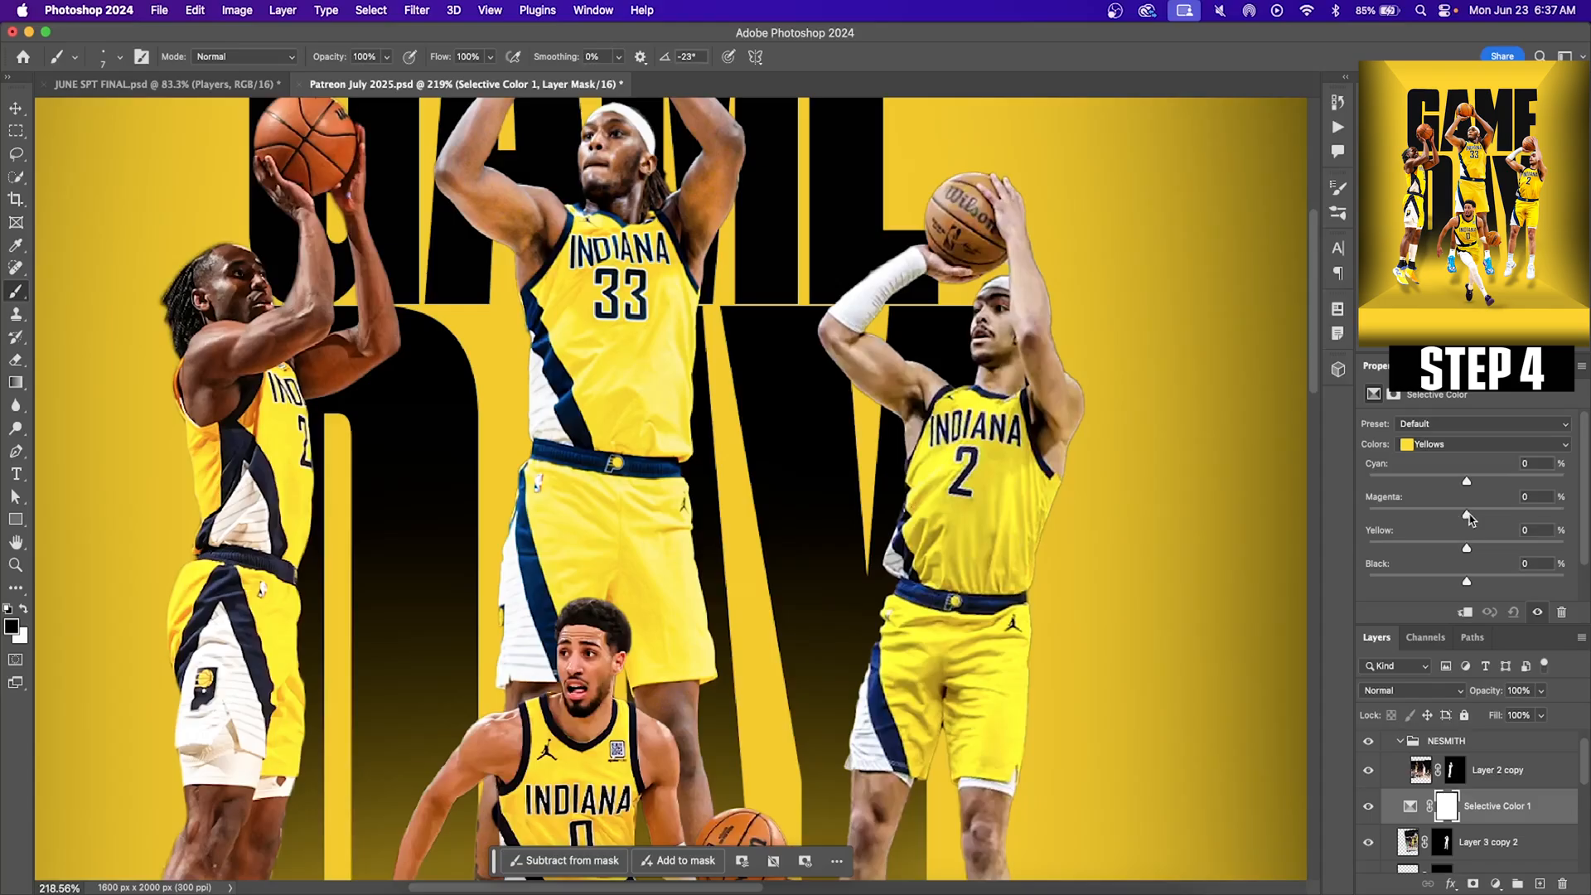
left_click_drag(1465, 480, 1451, 480)
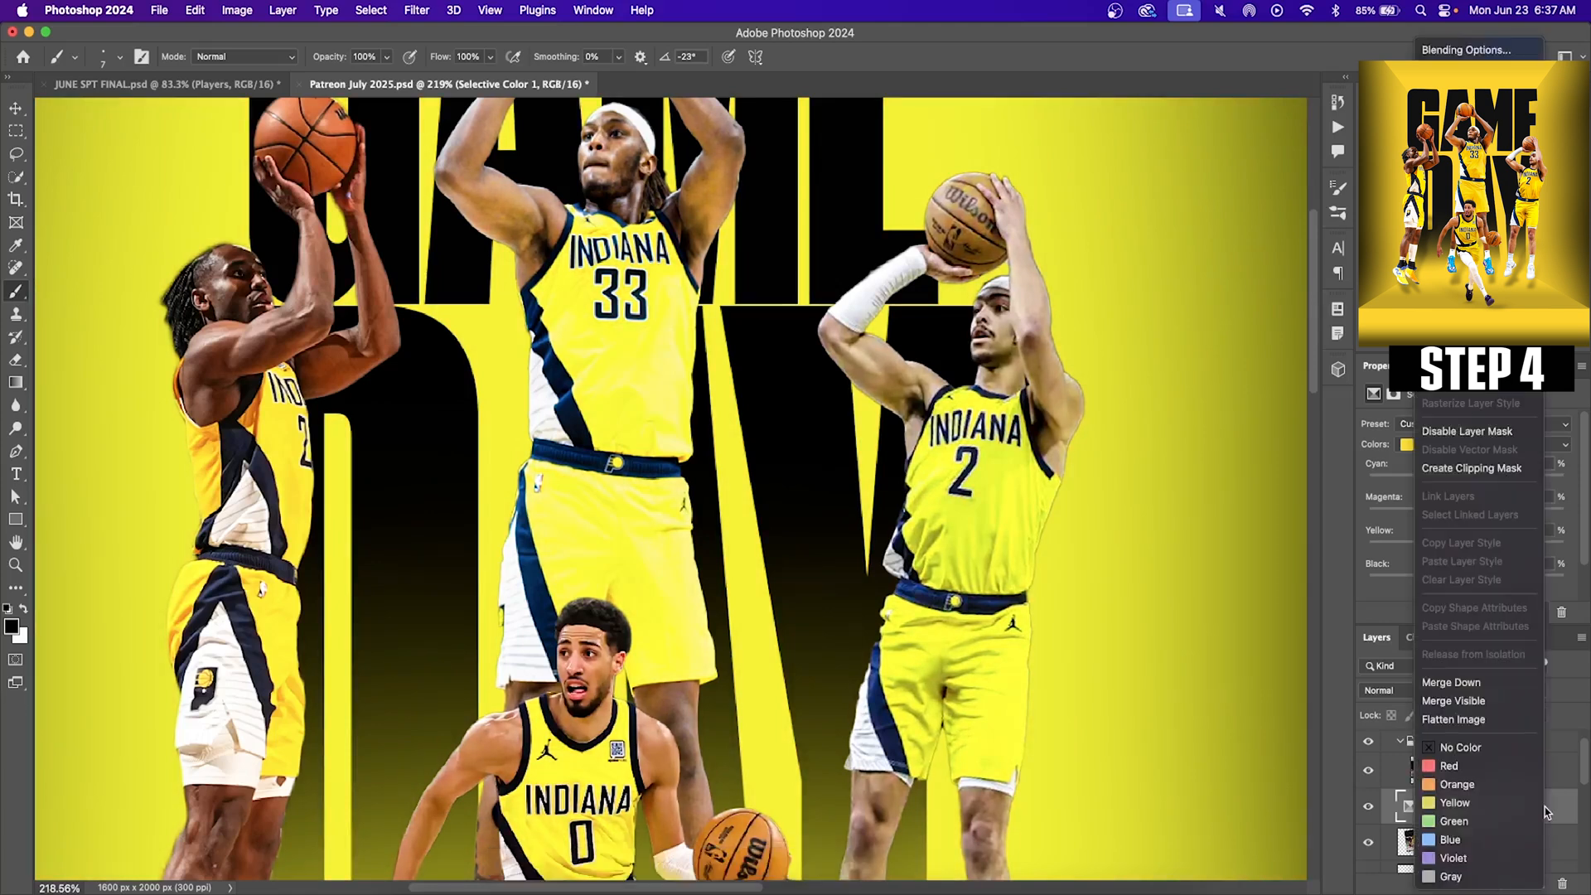
mouse_move(1471, 468)
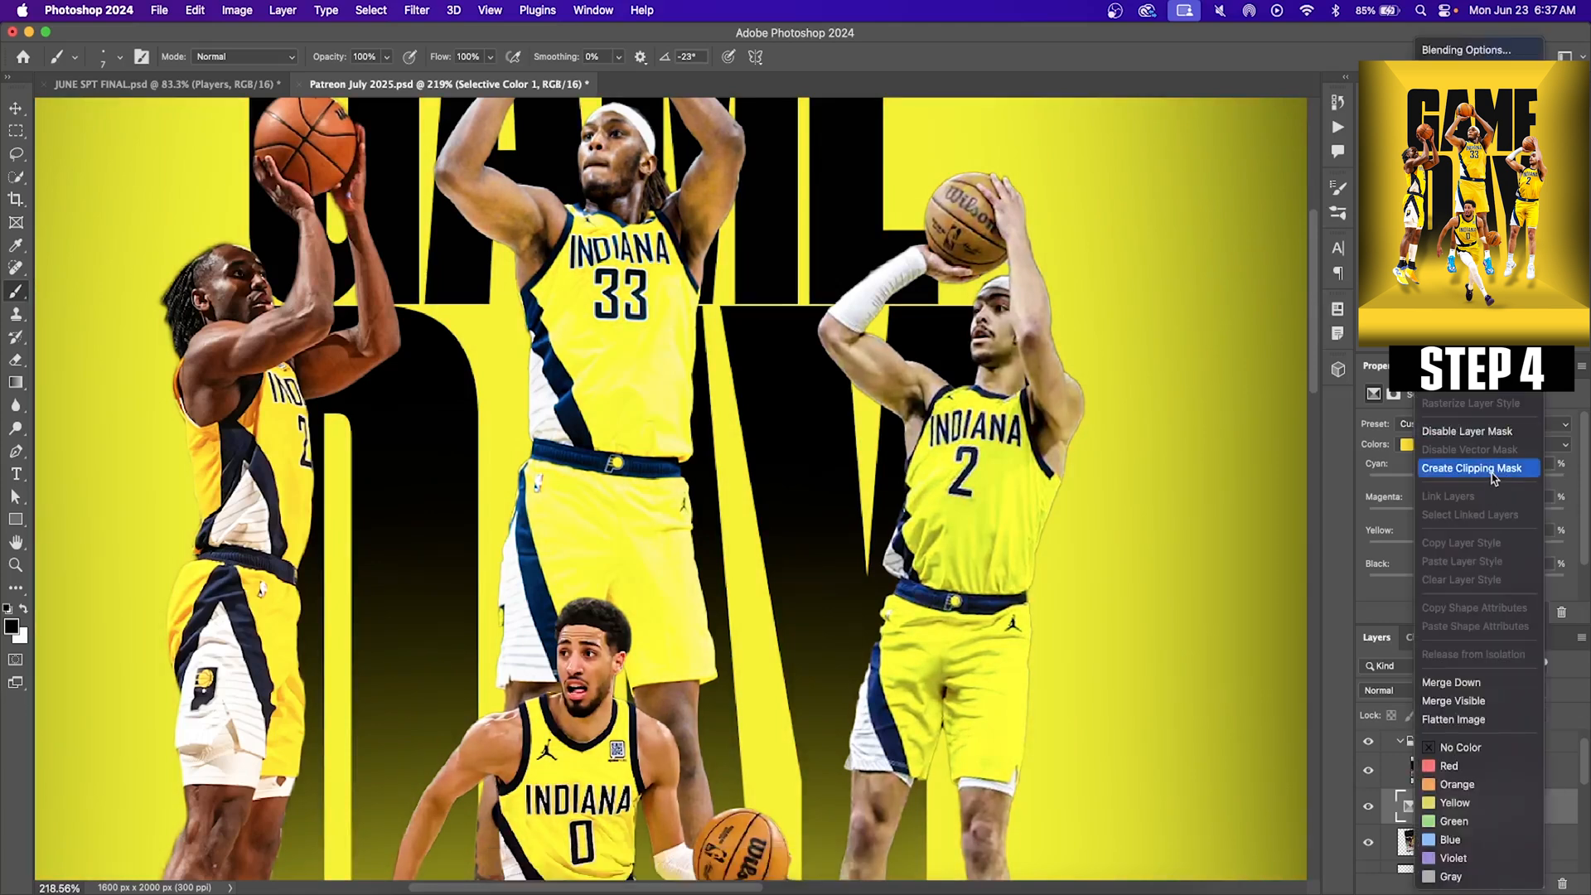
left_click(1473, 467)
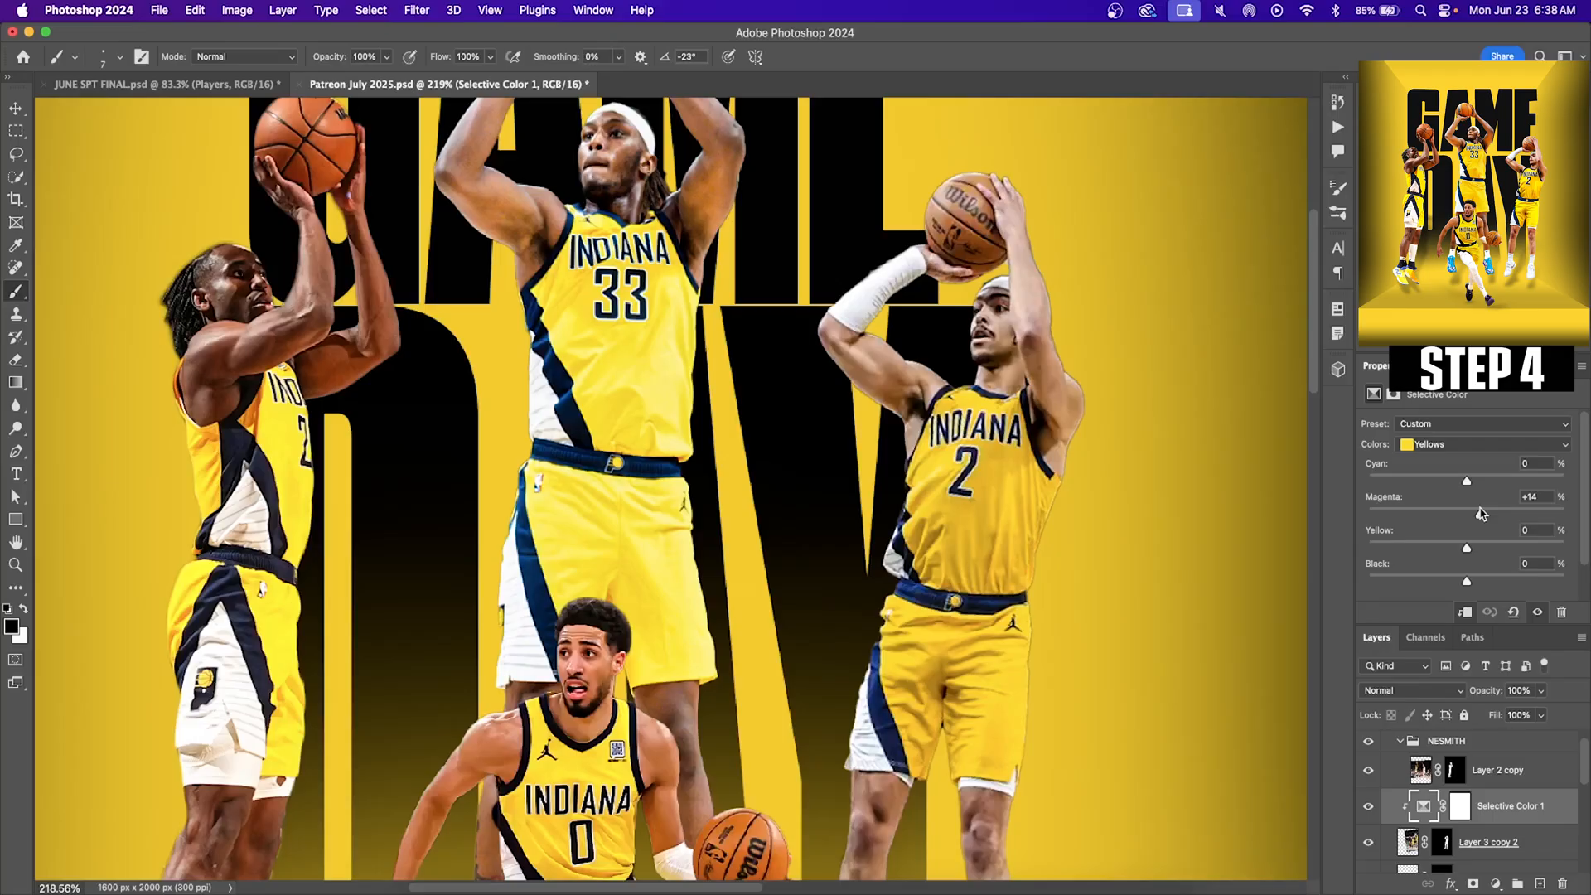
left_click_drag(1466, 481, 1466, 481)
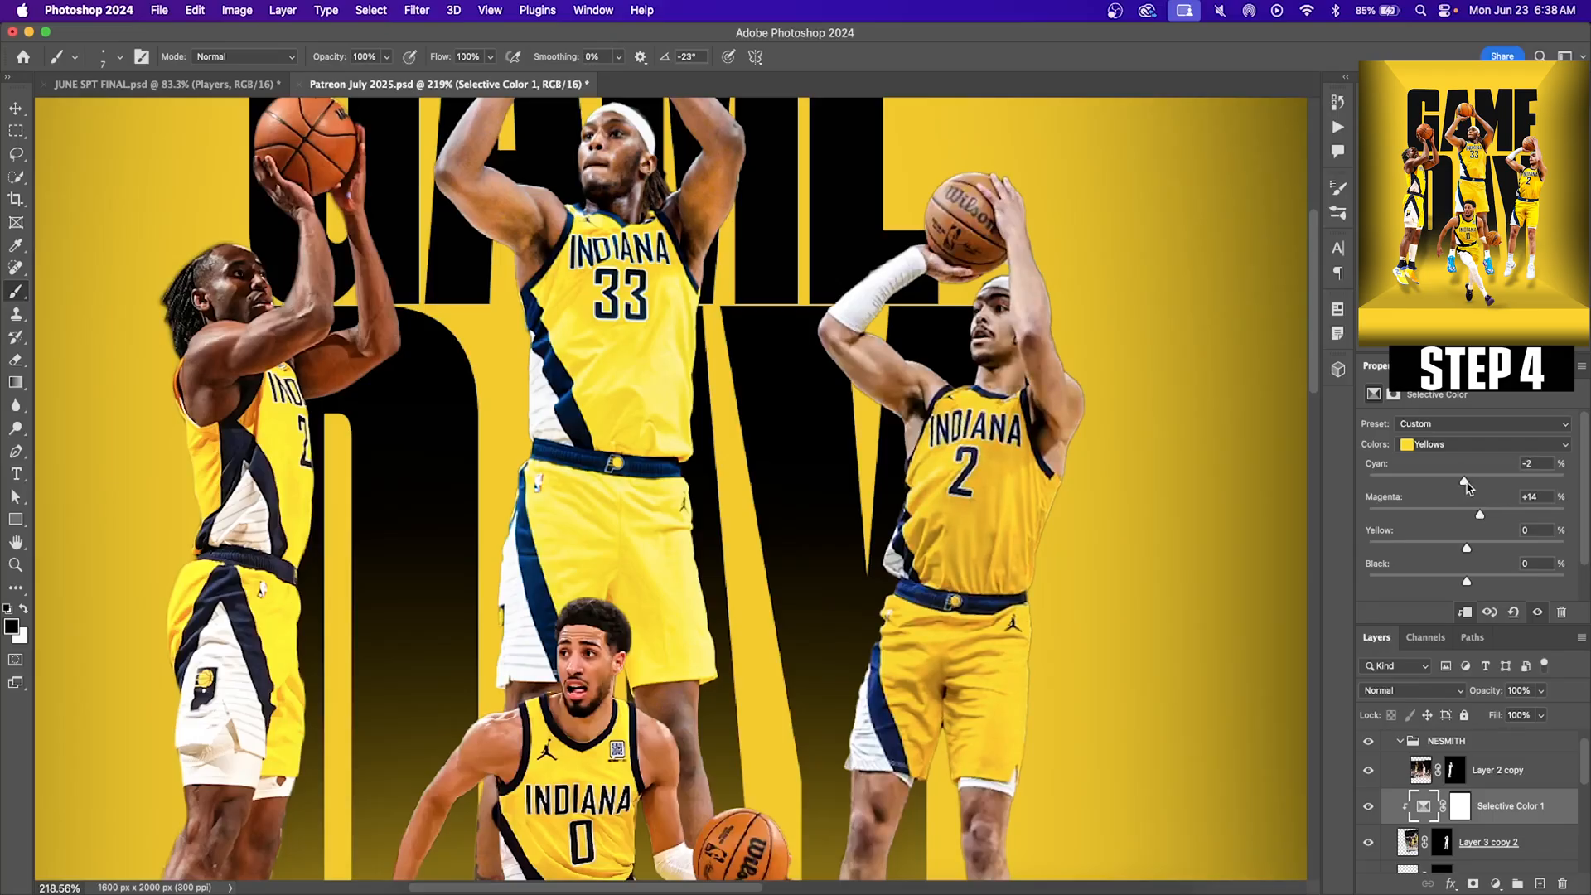
left_click_drag(1465, 481, 1455, 481)
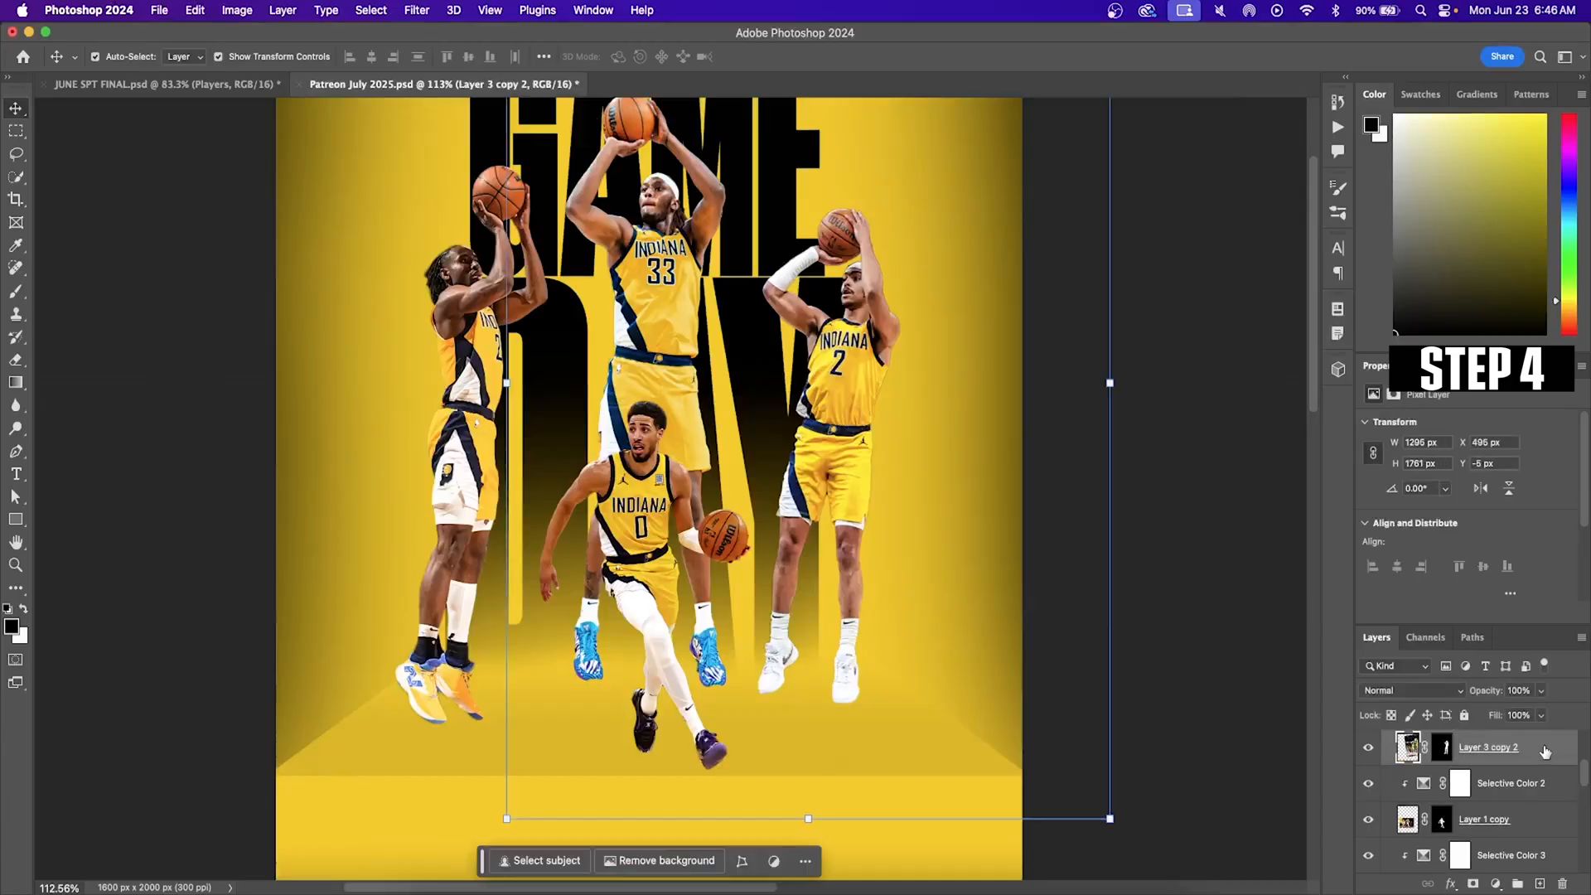
Step: Duplicate the number 2 player layer and clip a solid black #000000 fill to the copy
right_click(1487, 747)
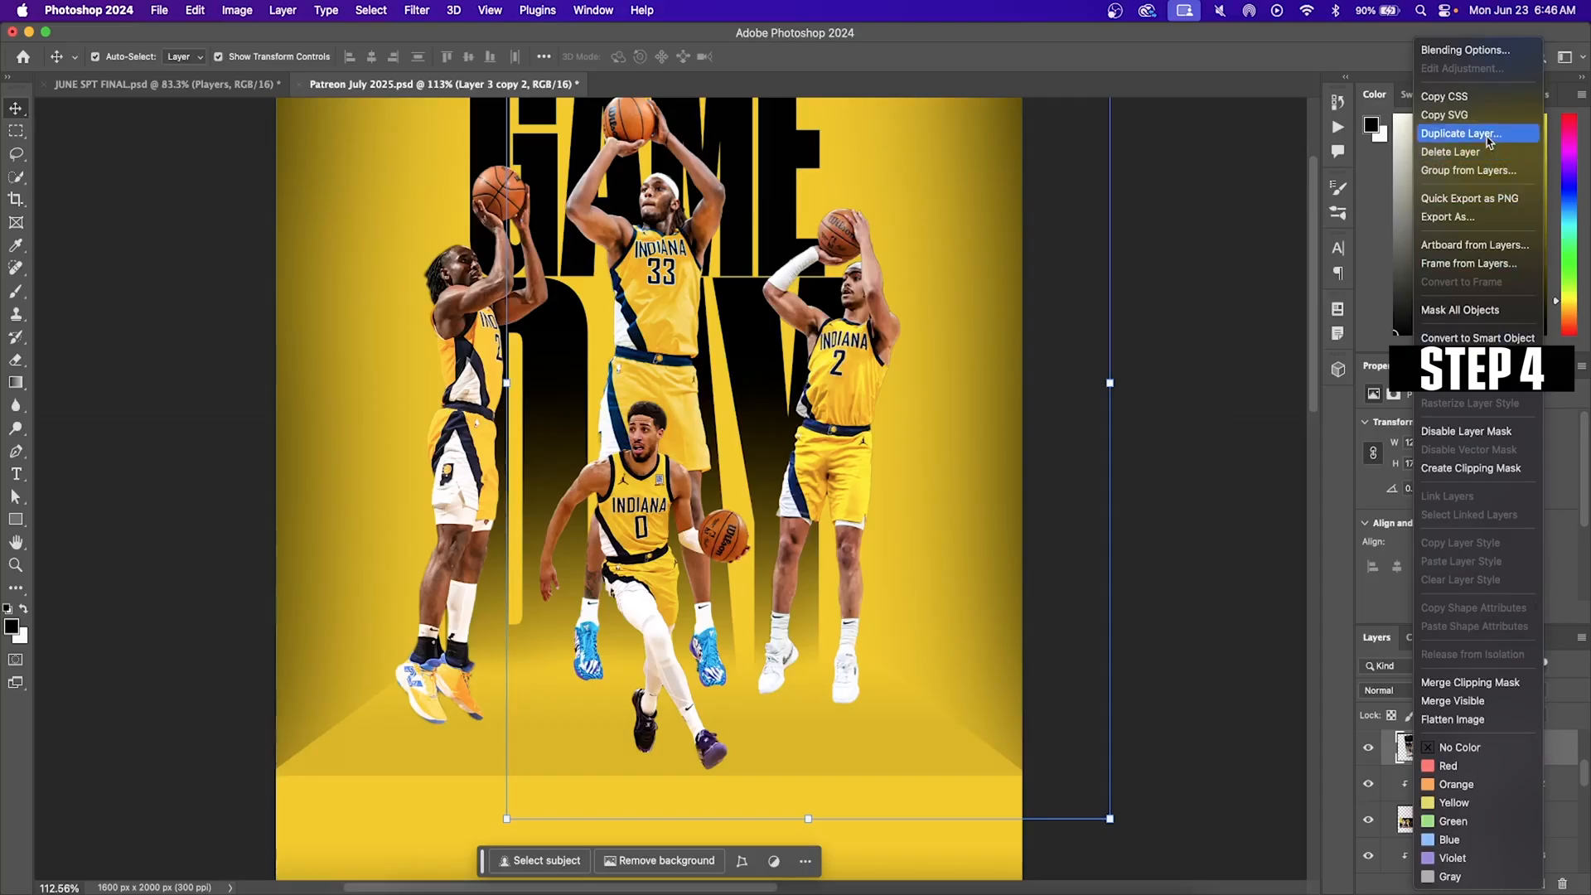
left_click(1461, 132)
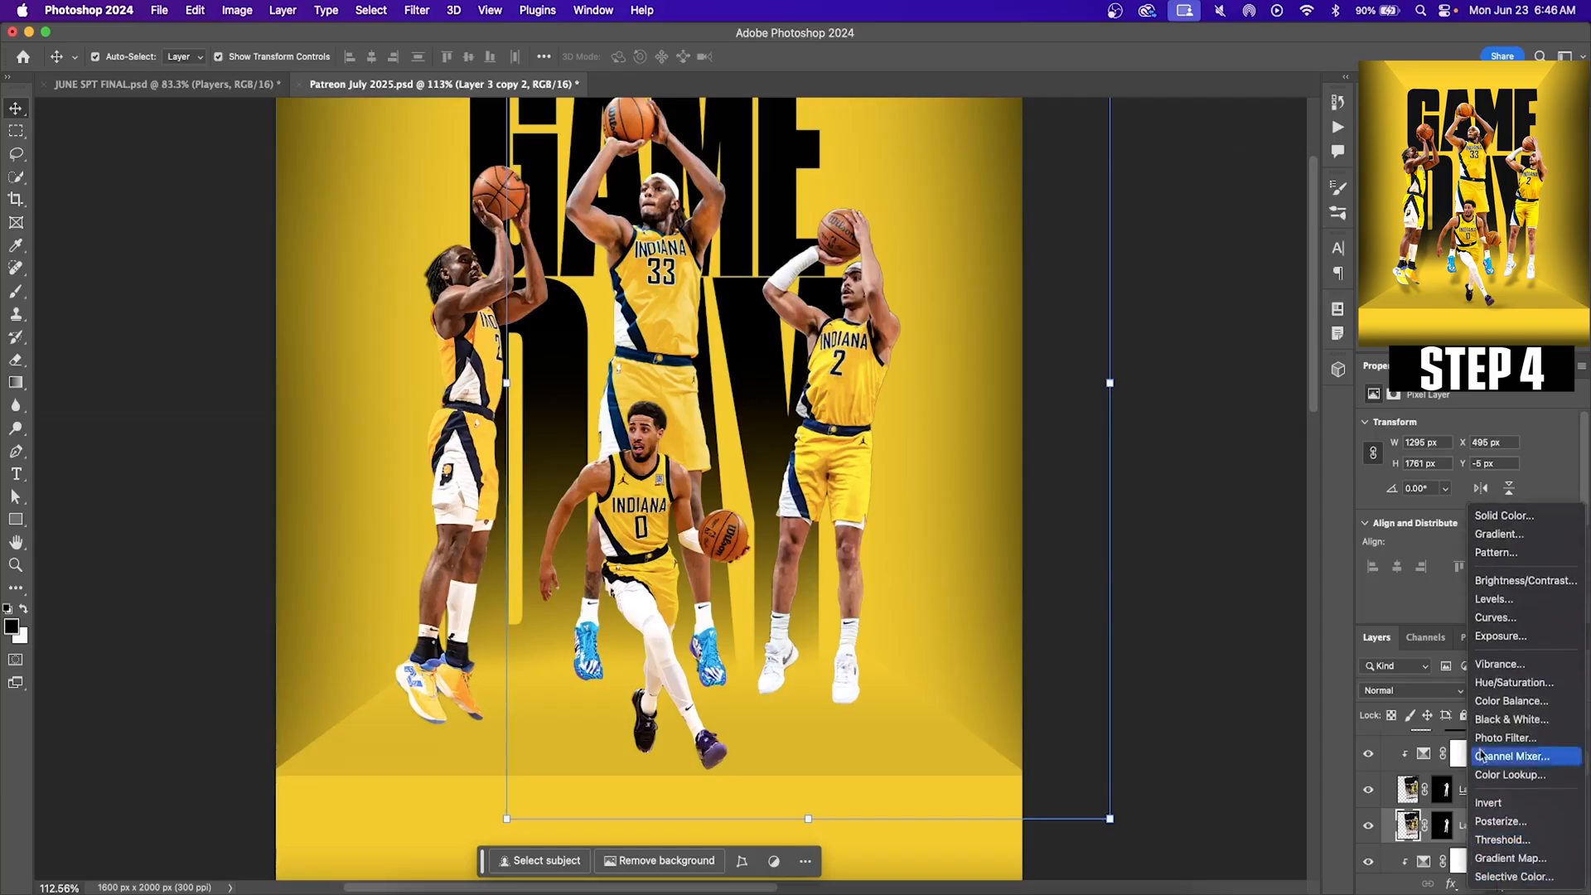
left_click(1500, 515)
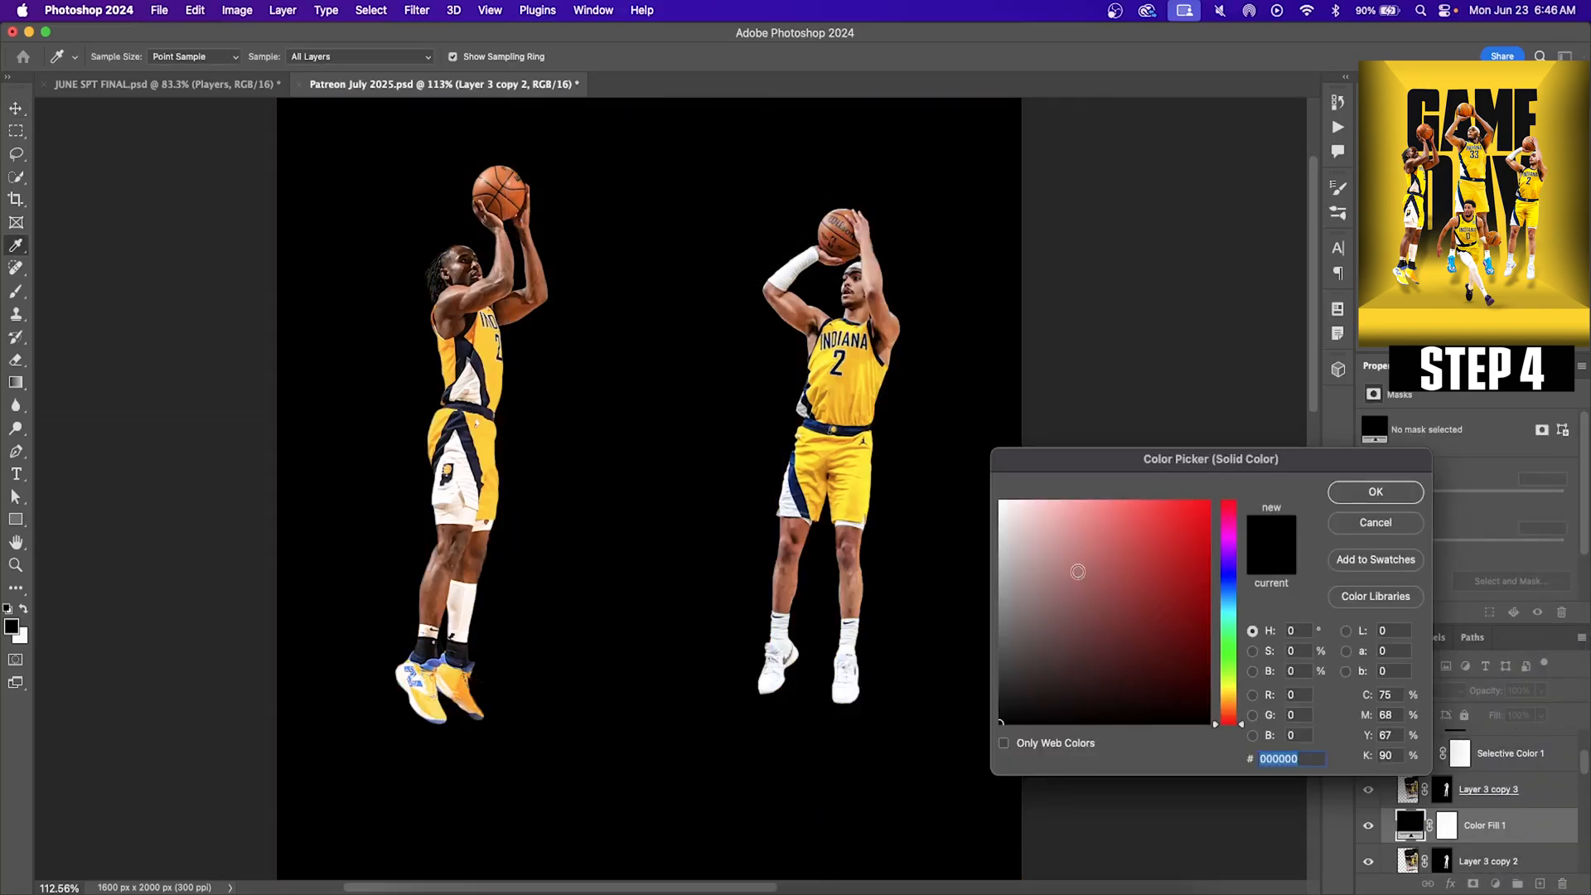
left_click(1373, 492)
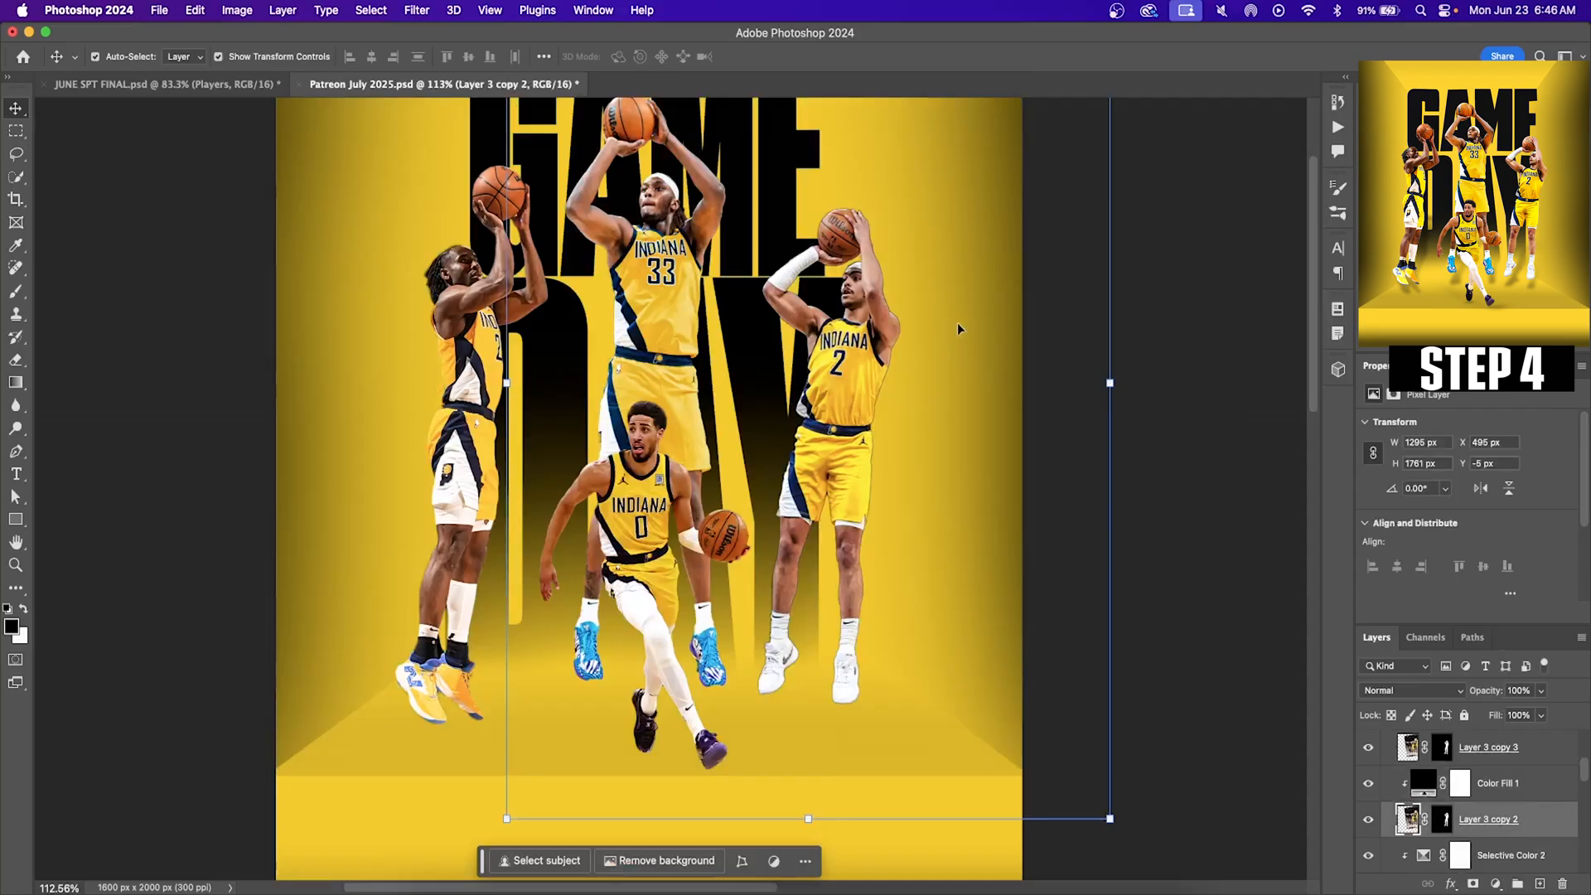
mouse_move(1110, 383)
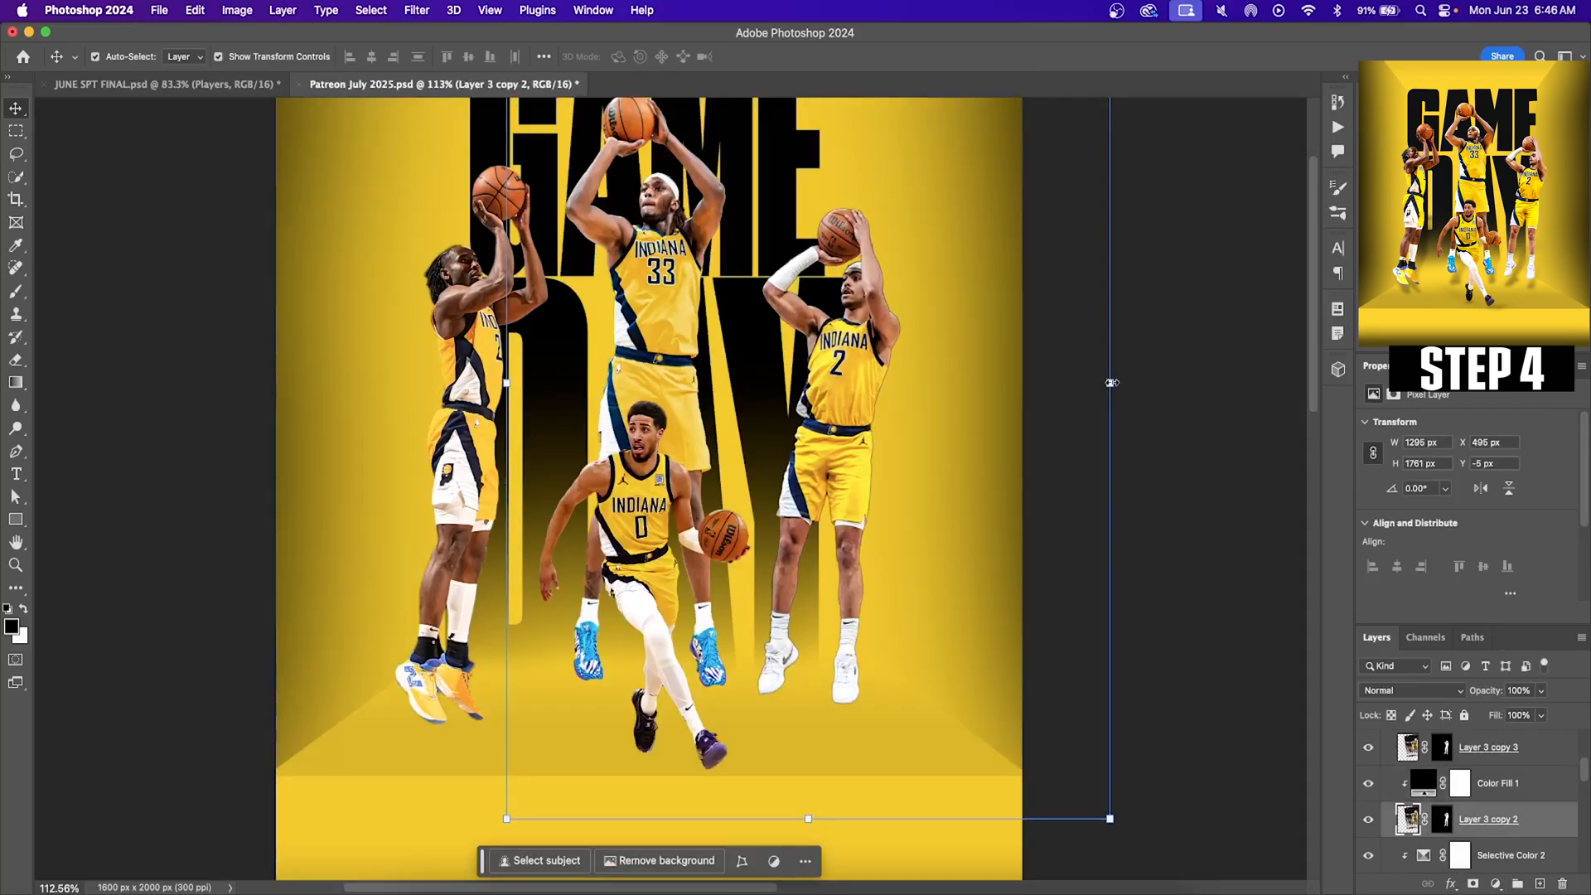
Step: Flip the black silhouette horizontally and skew it into a shadow stretching behind the player
right_click(1108, 382)
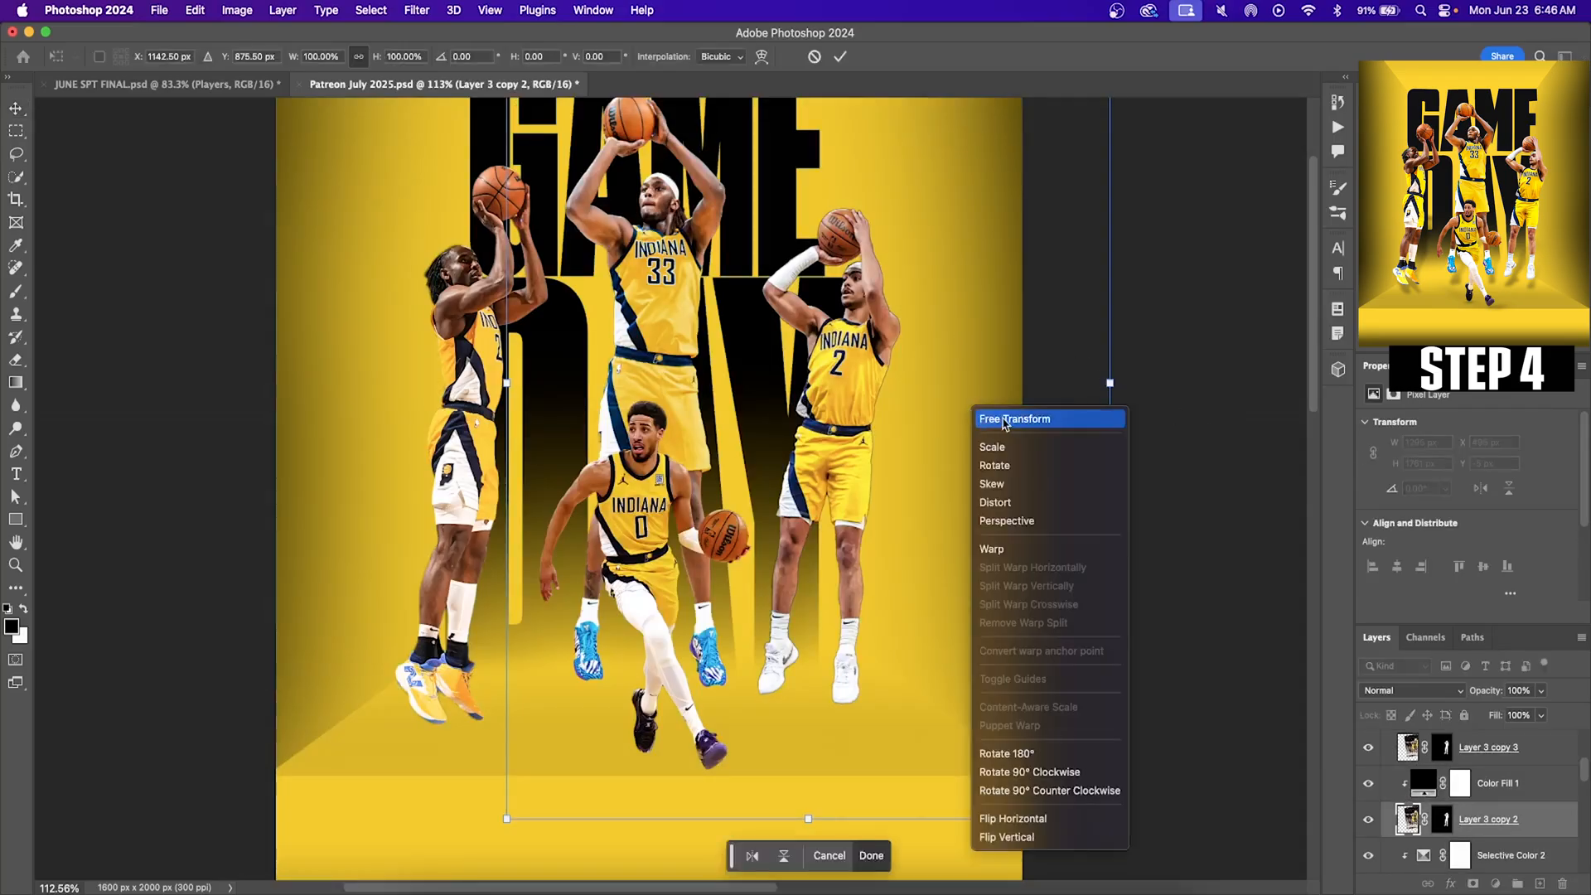
mouse_move(1029, 771)
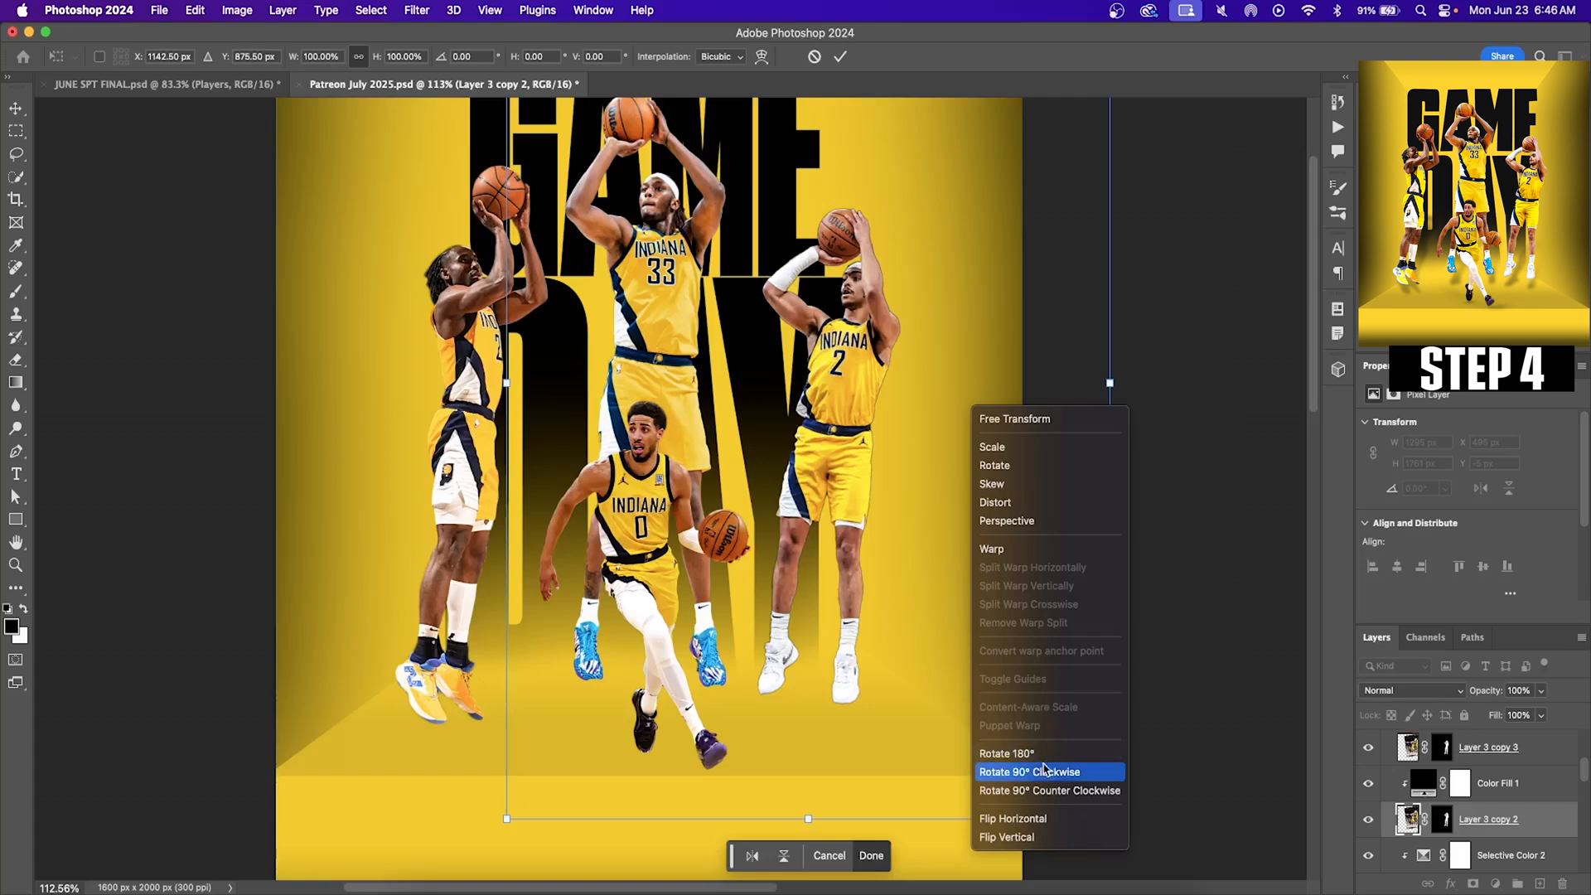
left_click(1011, 817)
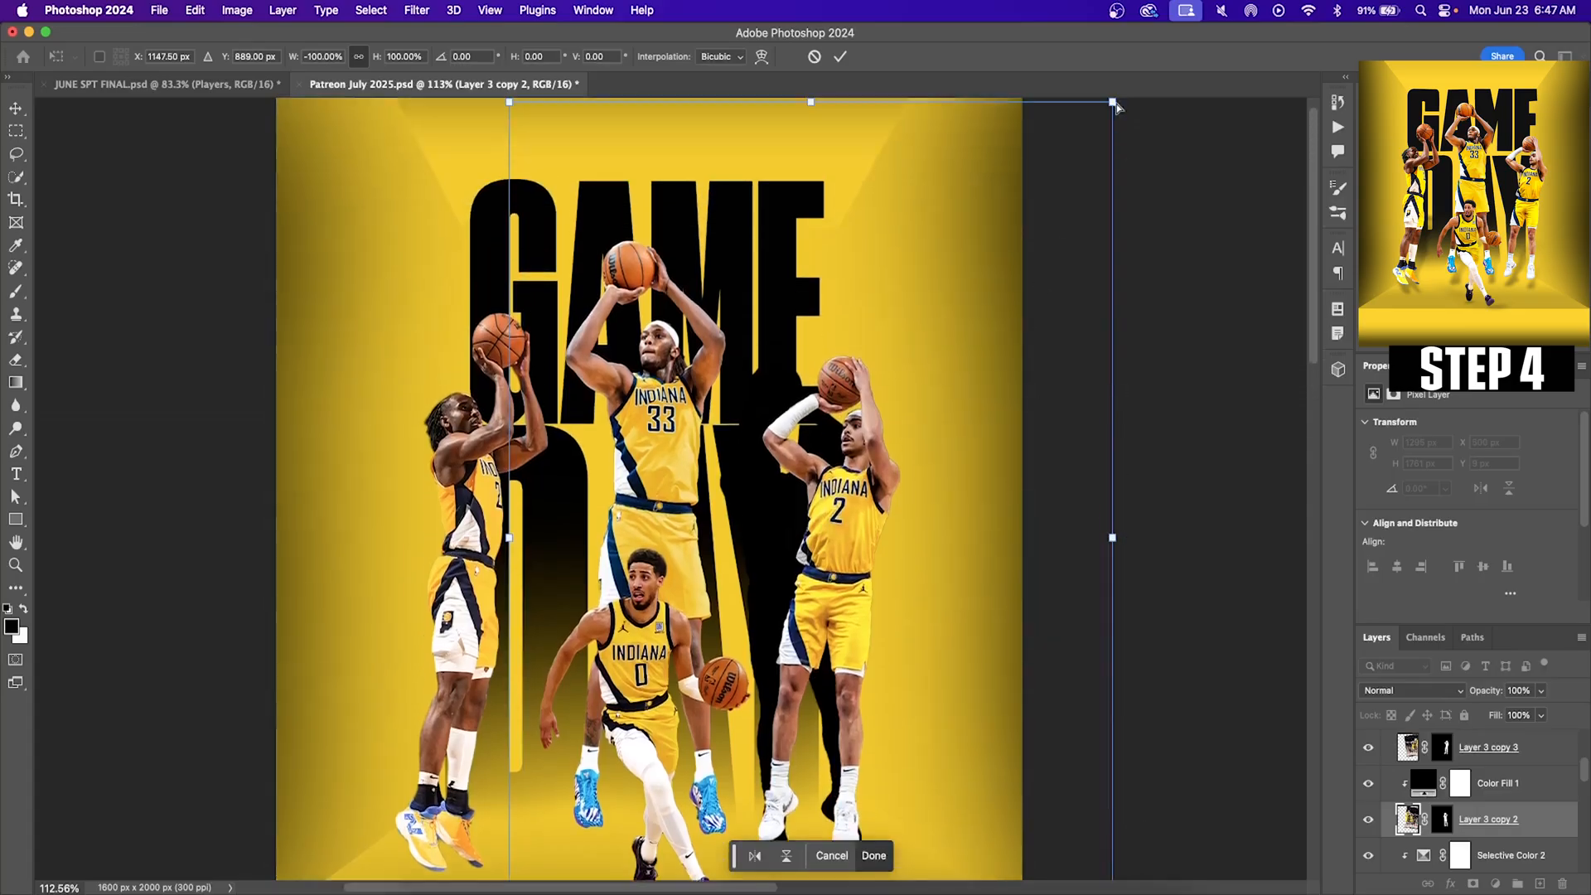
left_click_drag(1116, 105, 1111, 243)
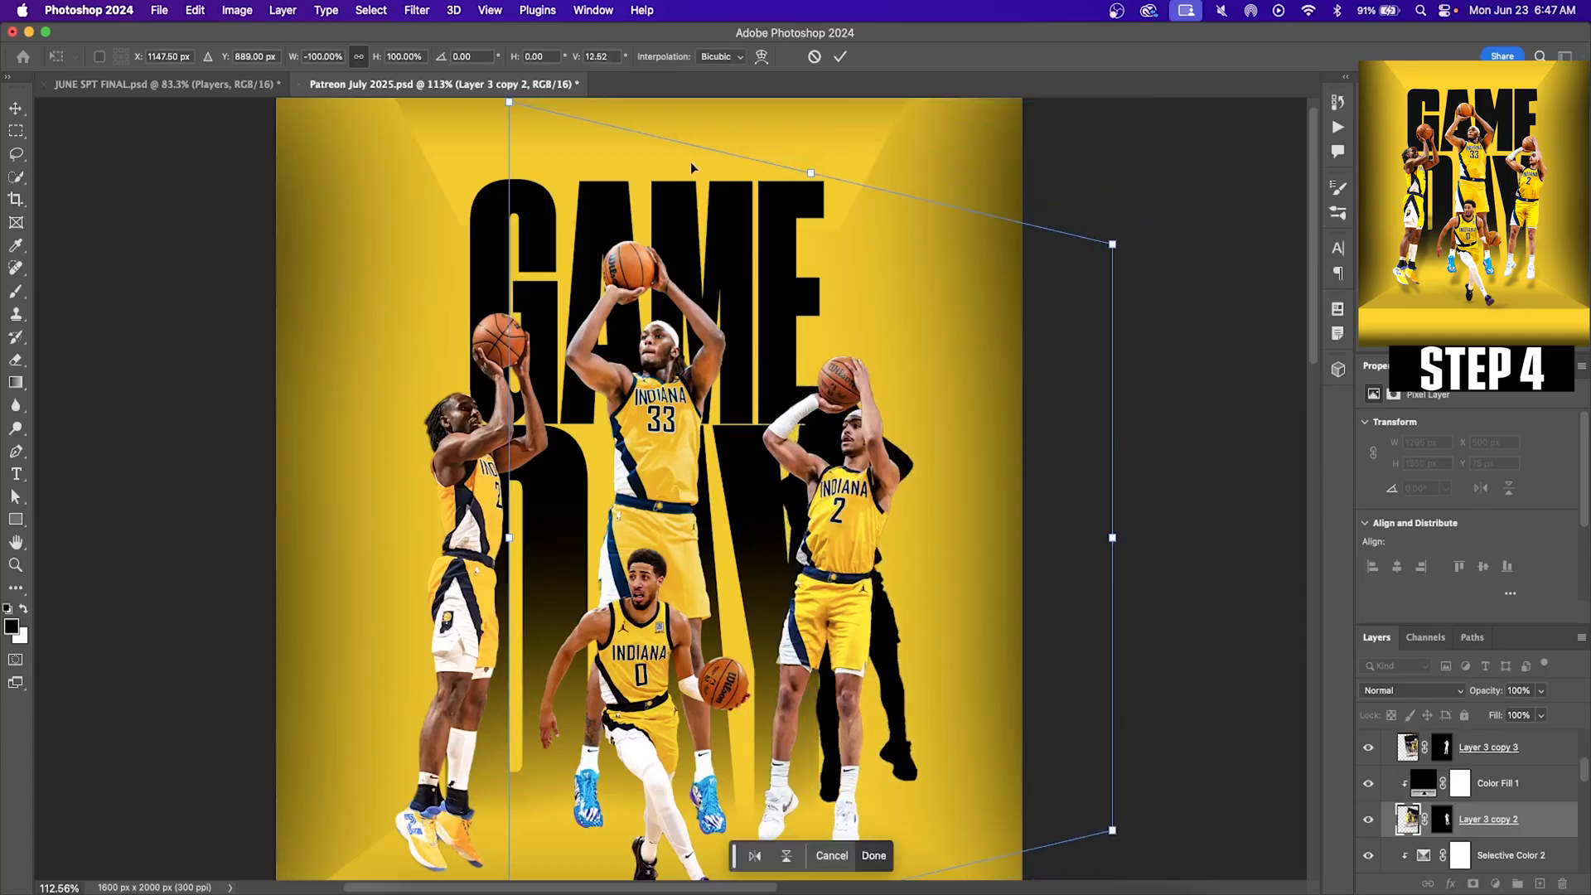
left_click_drag(810, 172, 810, 261)
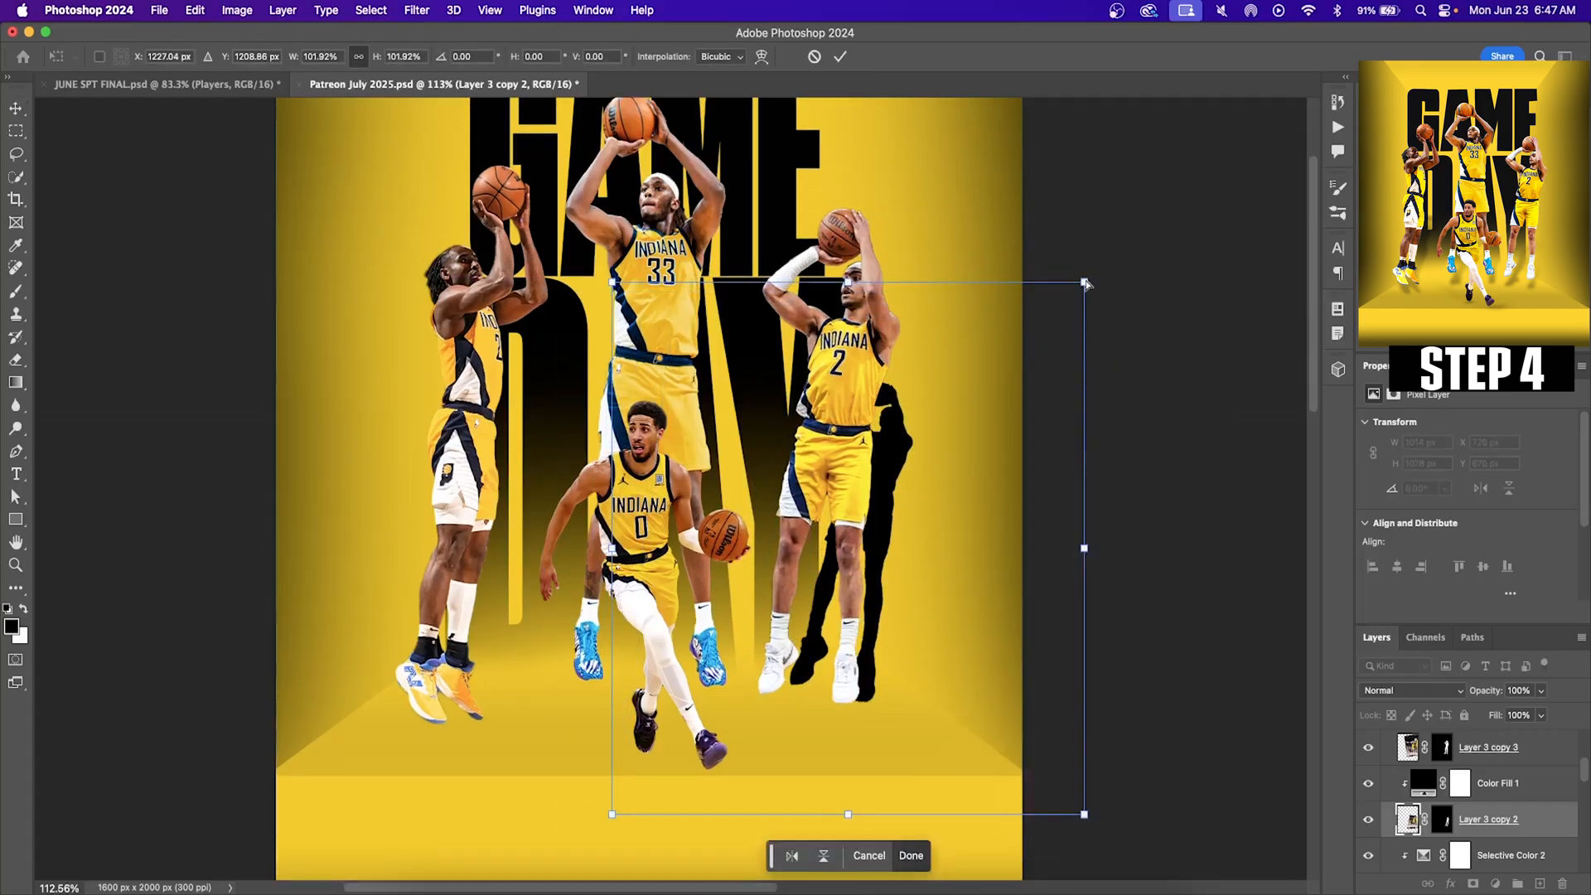
left_click(909, 855)
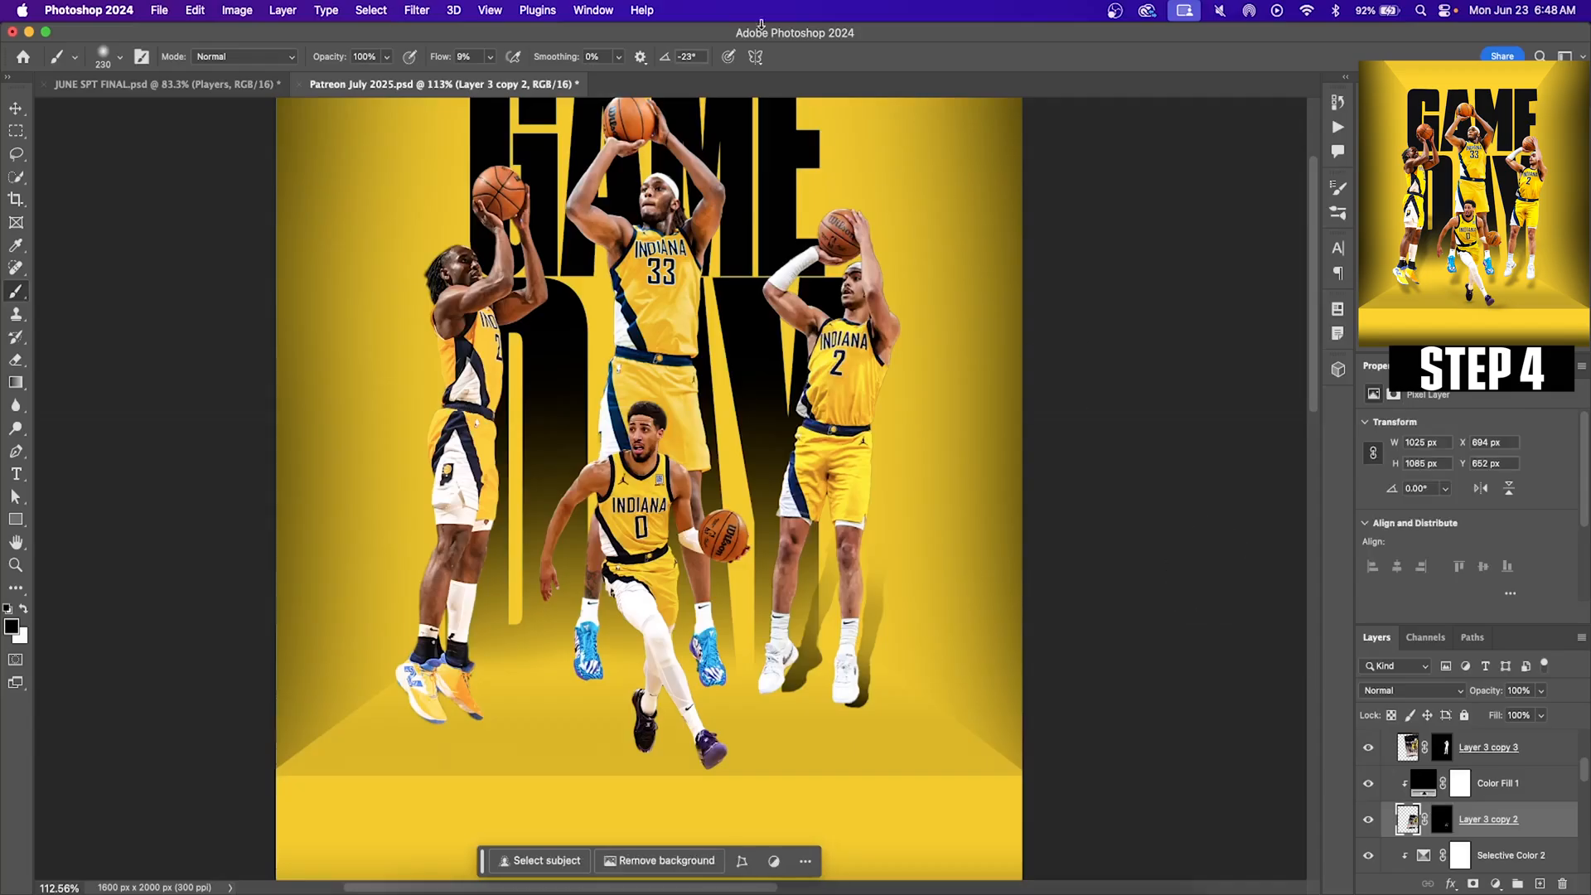
Step: Blur the shadow silhouette with a Gaussian Blur radius of about 8.7 pixels
left_click(416, 10)
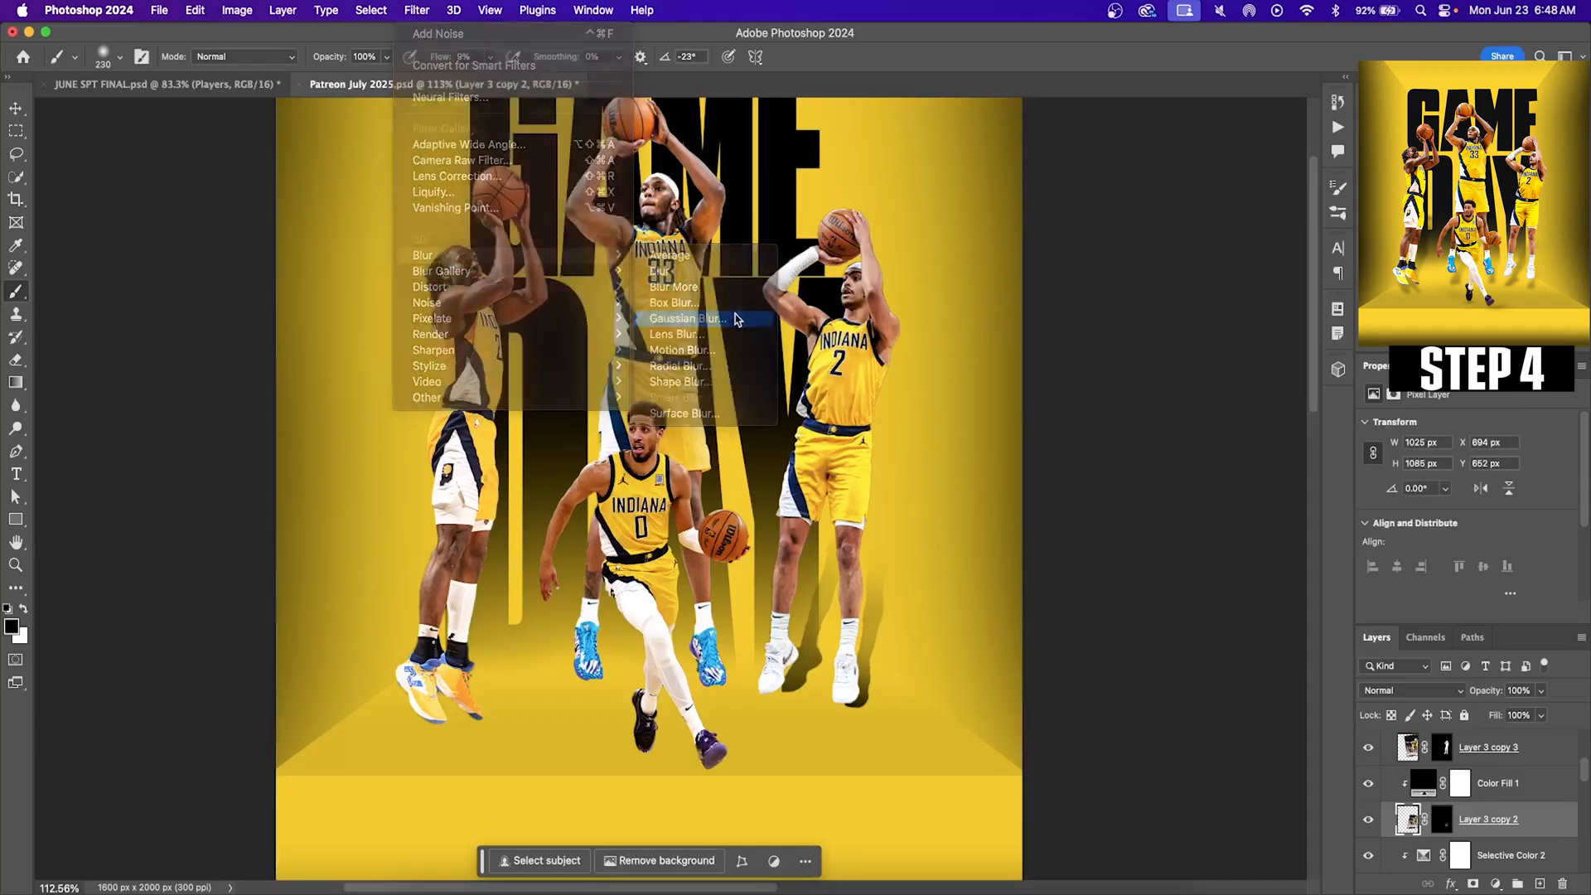
left_click(688, 317)
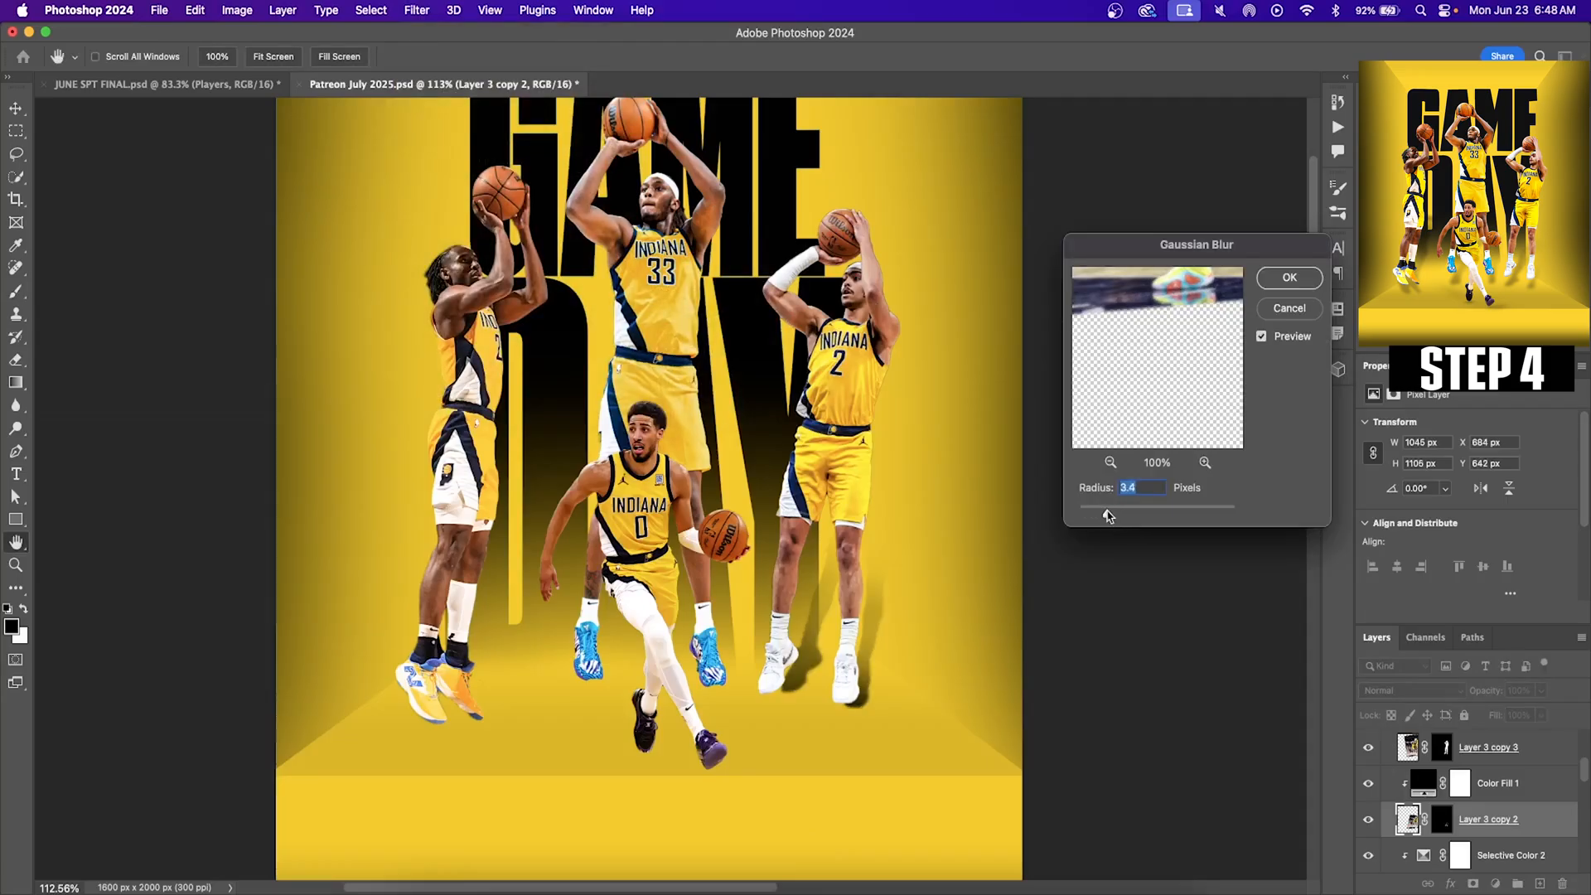
left_click_drag(1104, 505, 1136, 506)
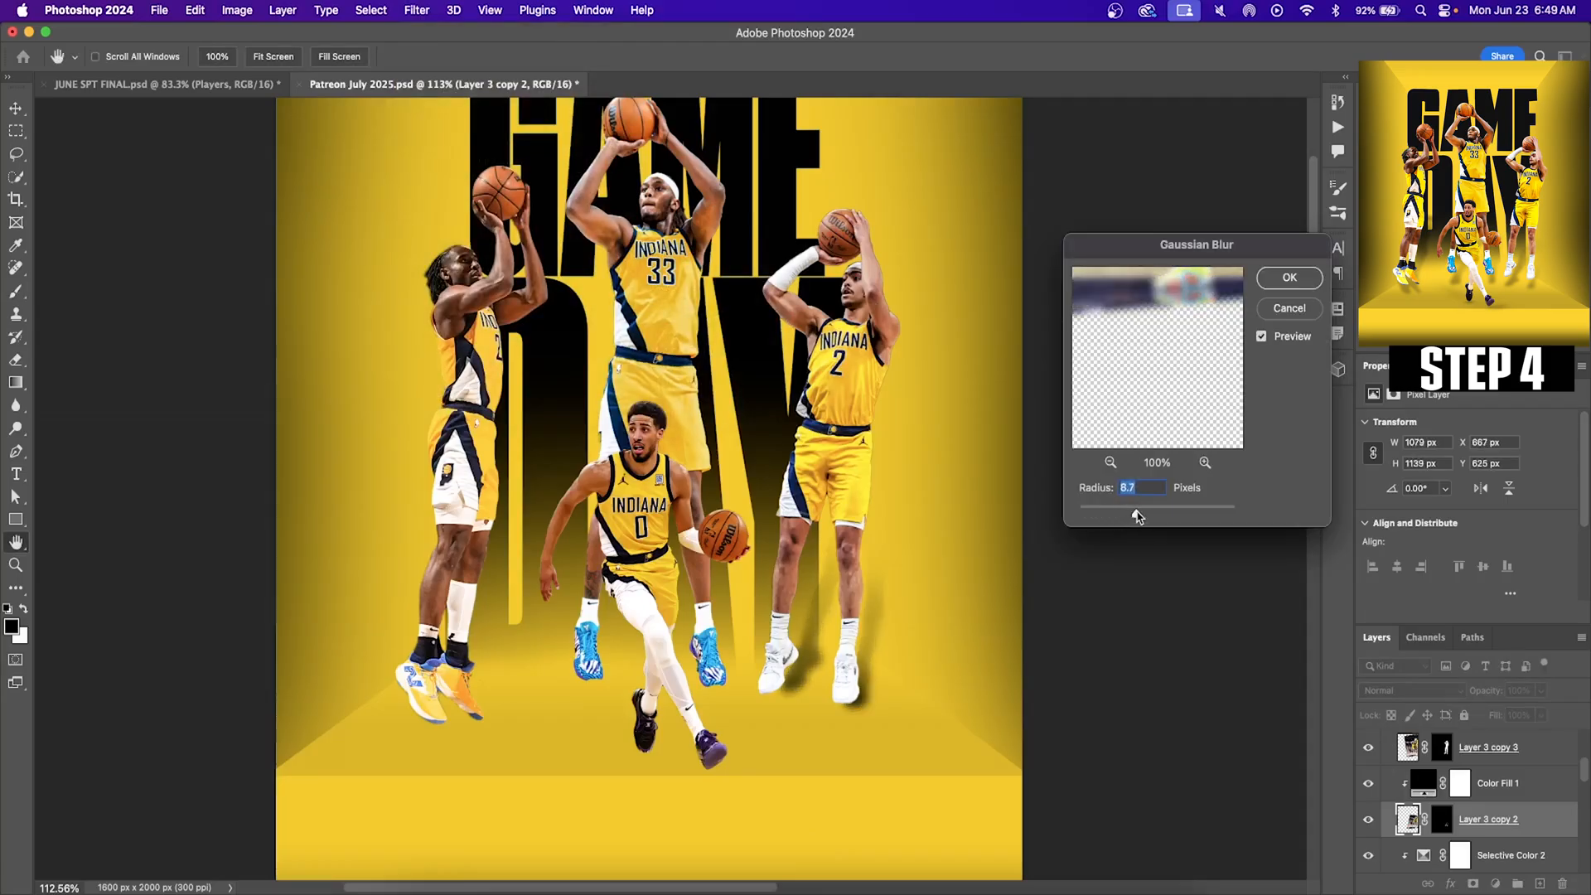
left_click(1287, 276)
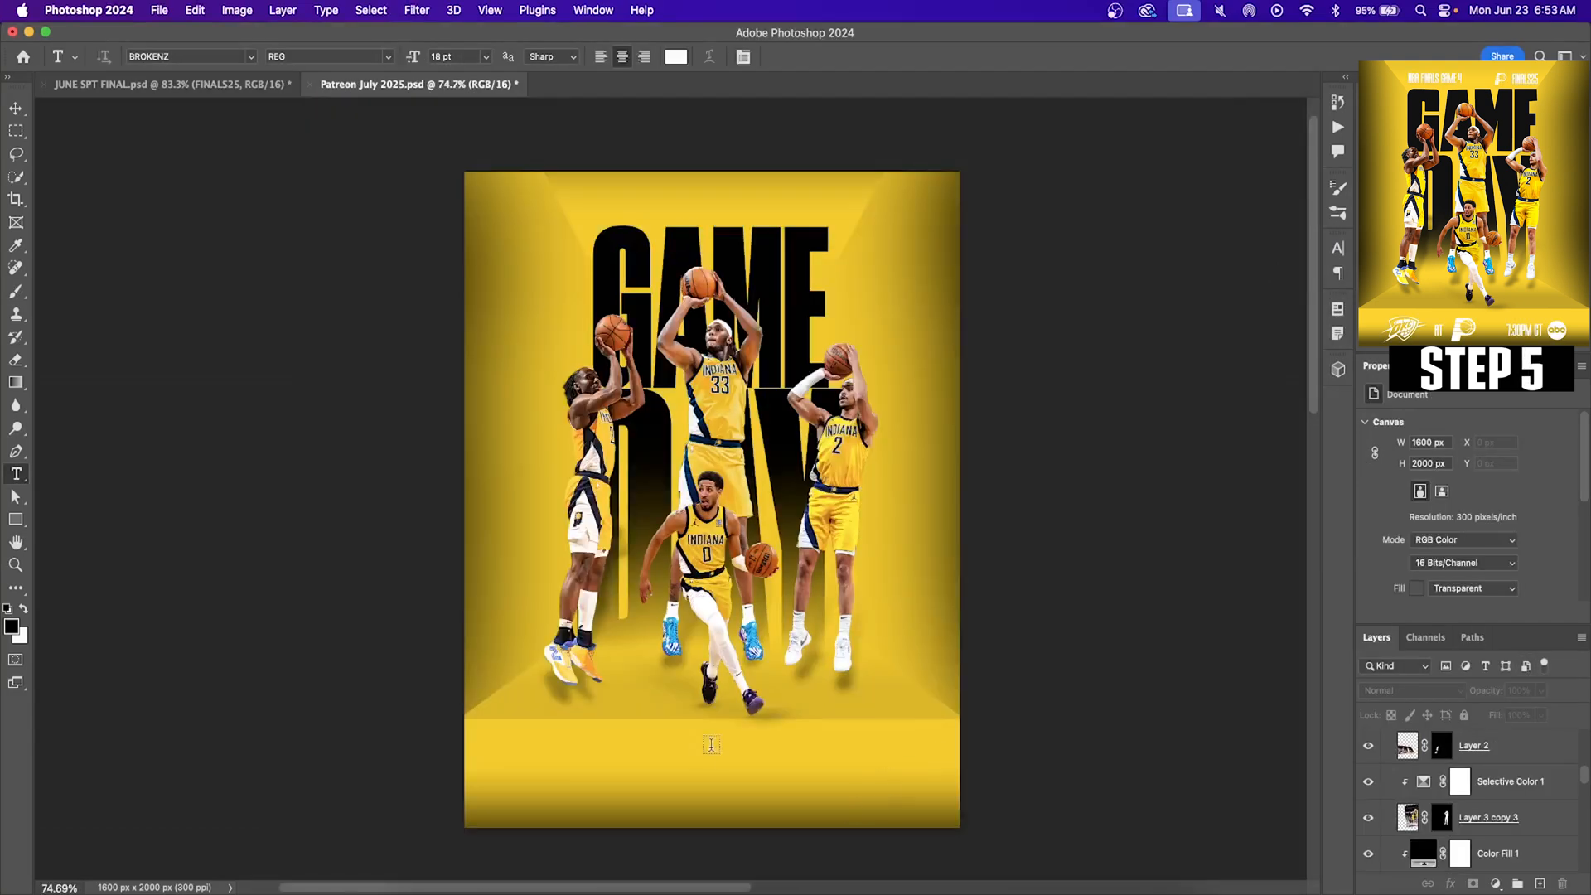
Step: Add a new text line reading 'FINALS 2025' on the poster
left_click(710, 740)
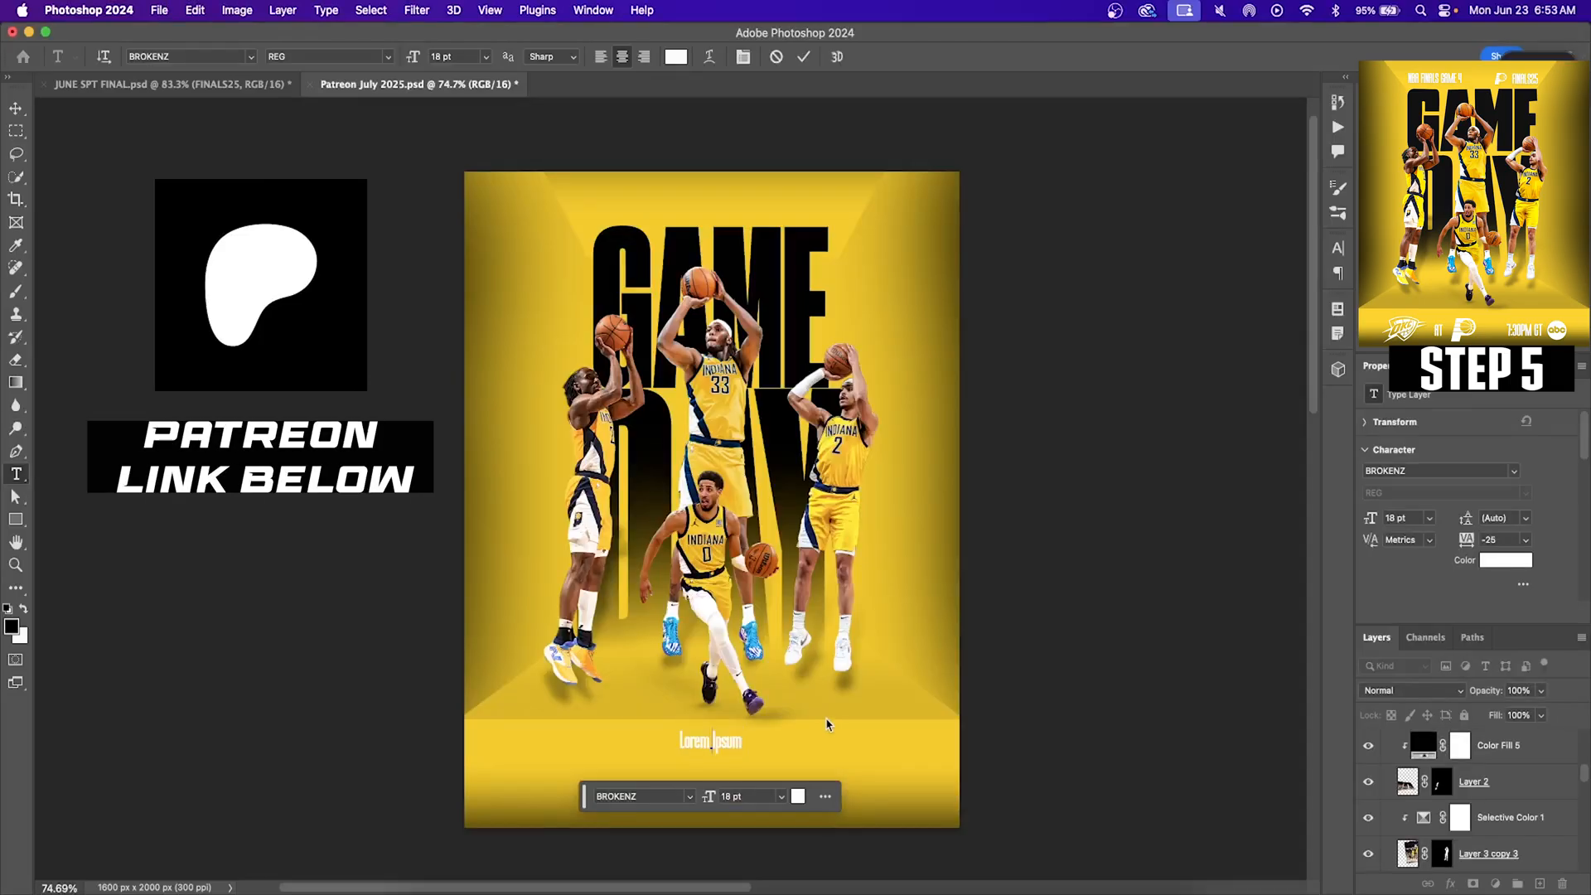
type("FINALS 2025")
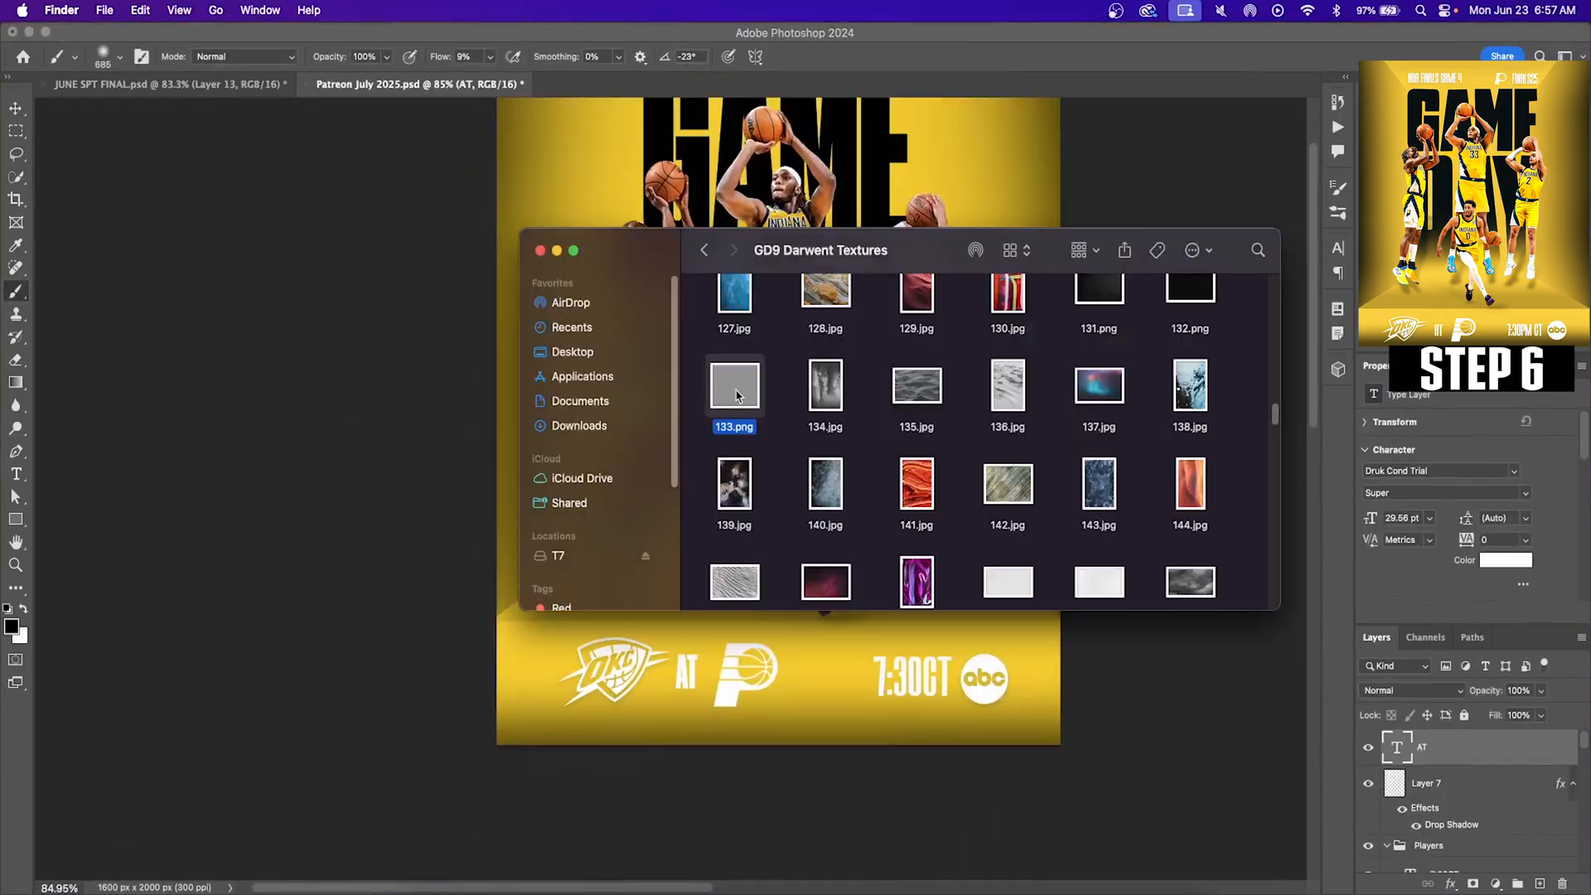
Step: Place the 133.png texture and select its mask for painting
double_click(734, 384)
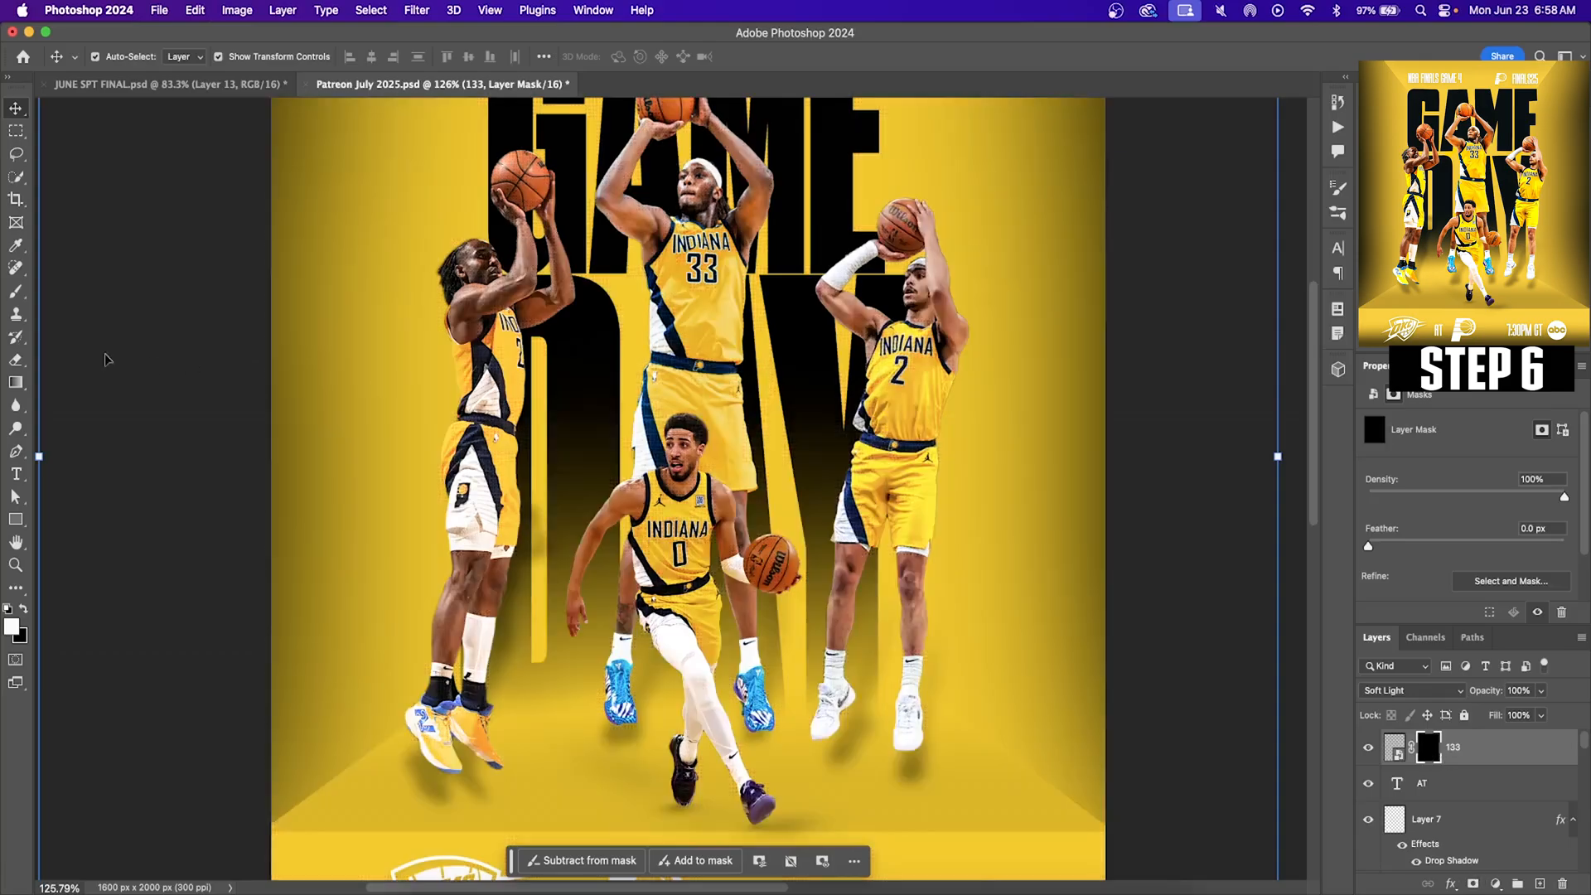
left_click(16, 289)
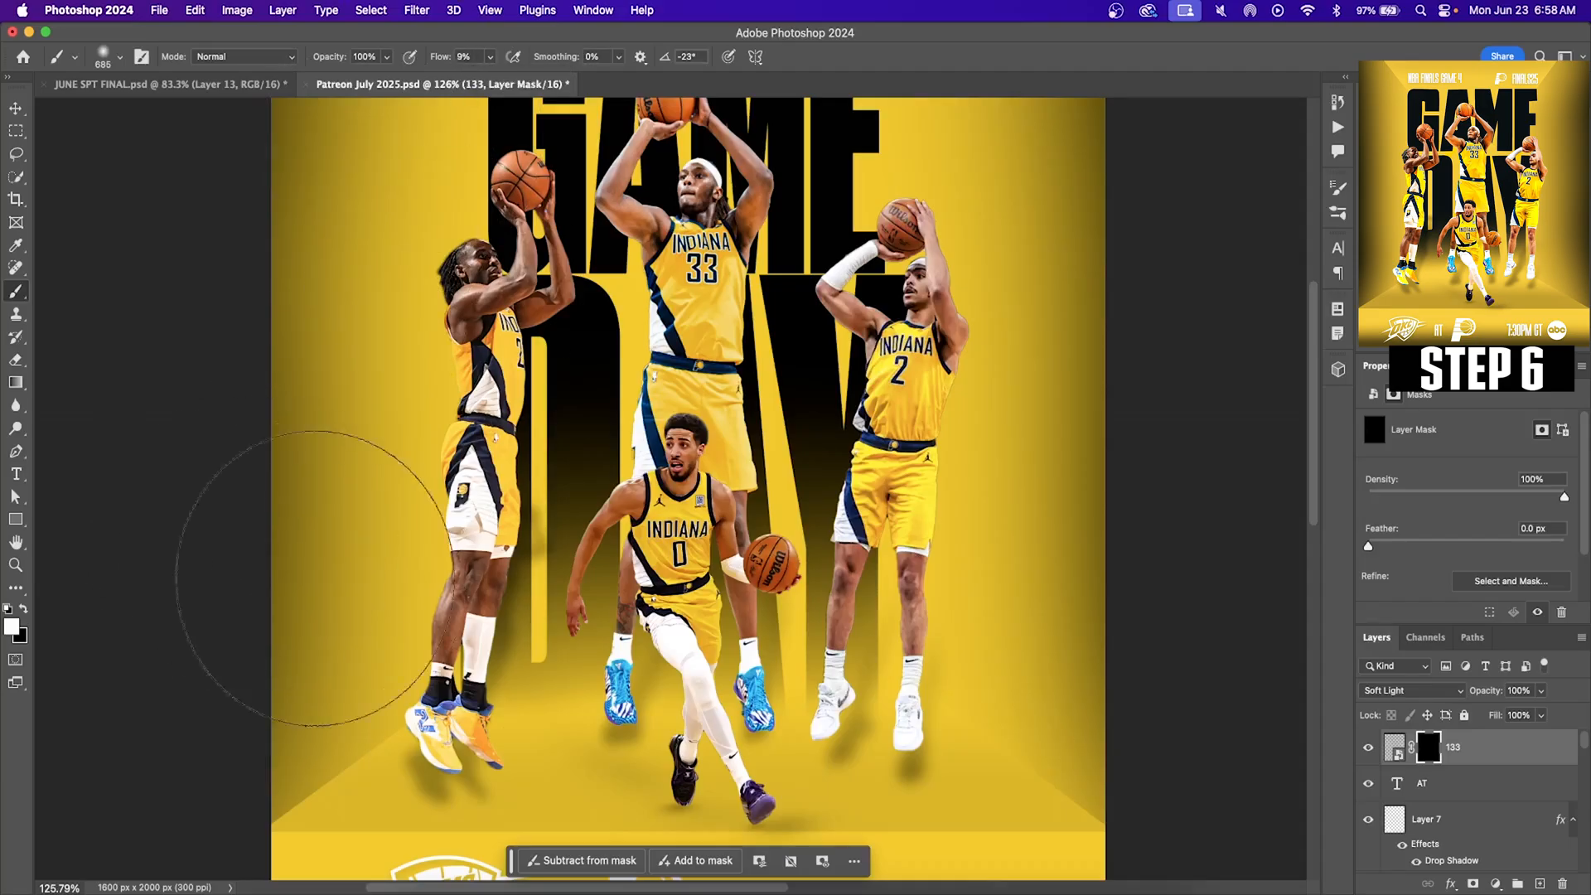
mouse_move(1054, 659)
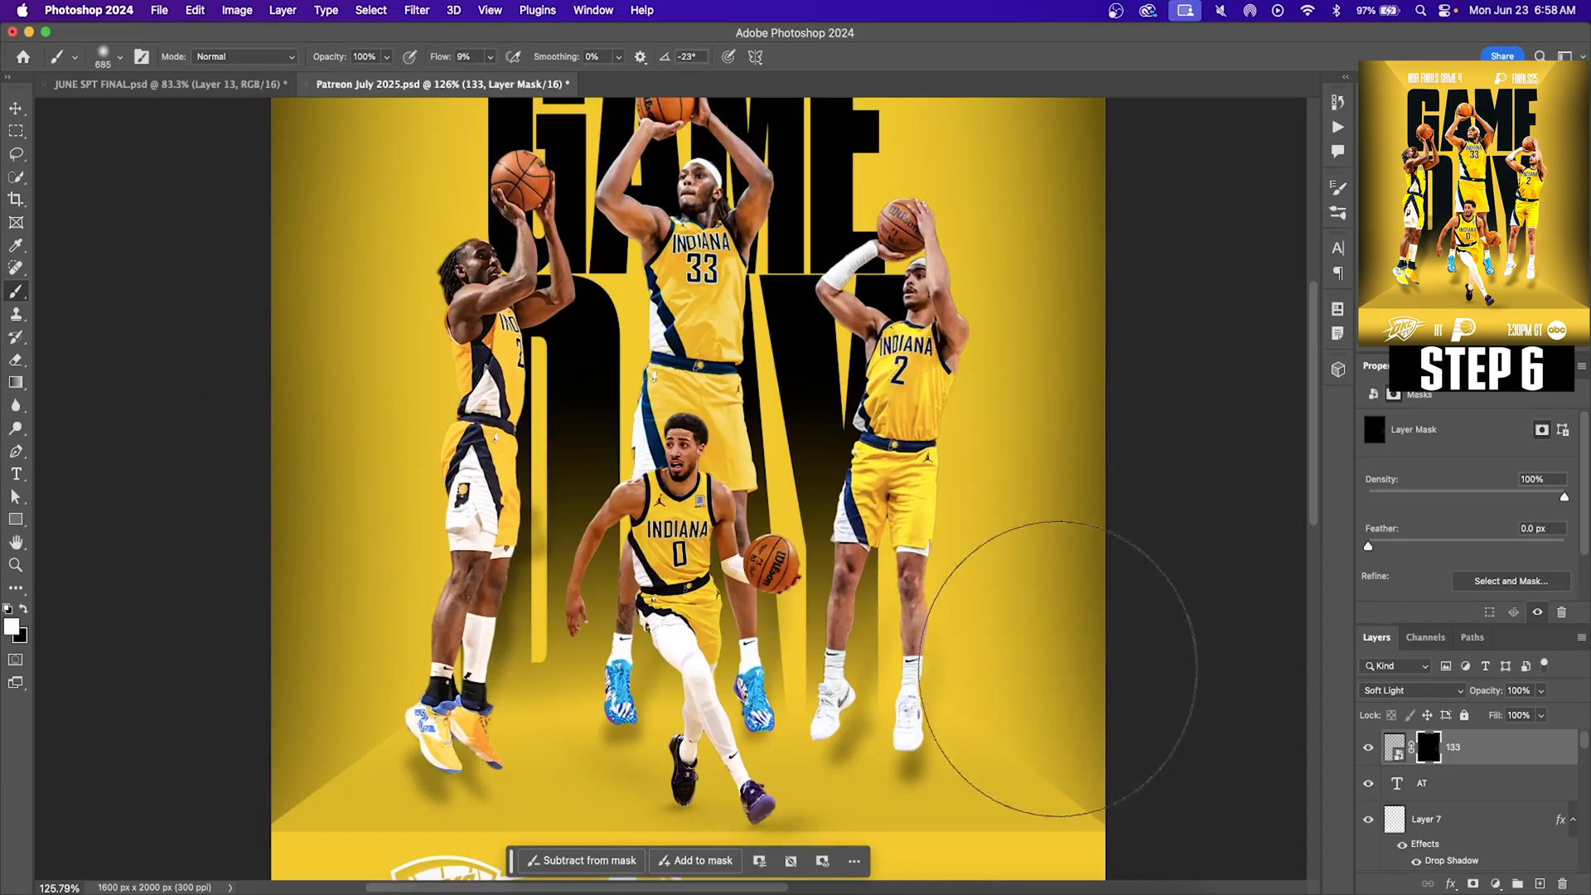
scroll("down", 3)
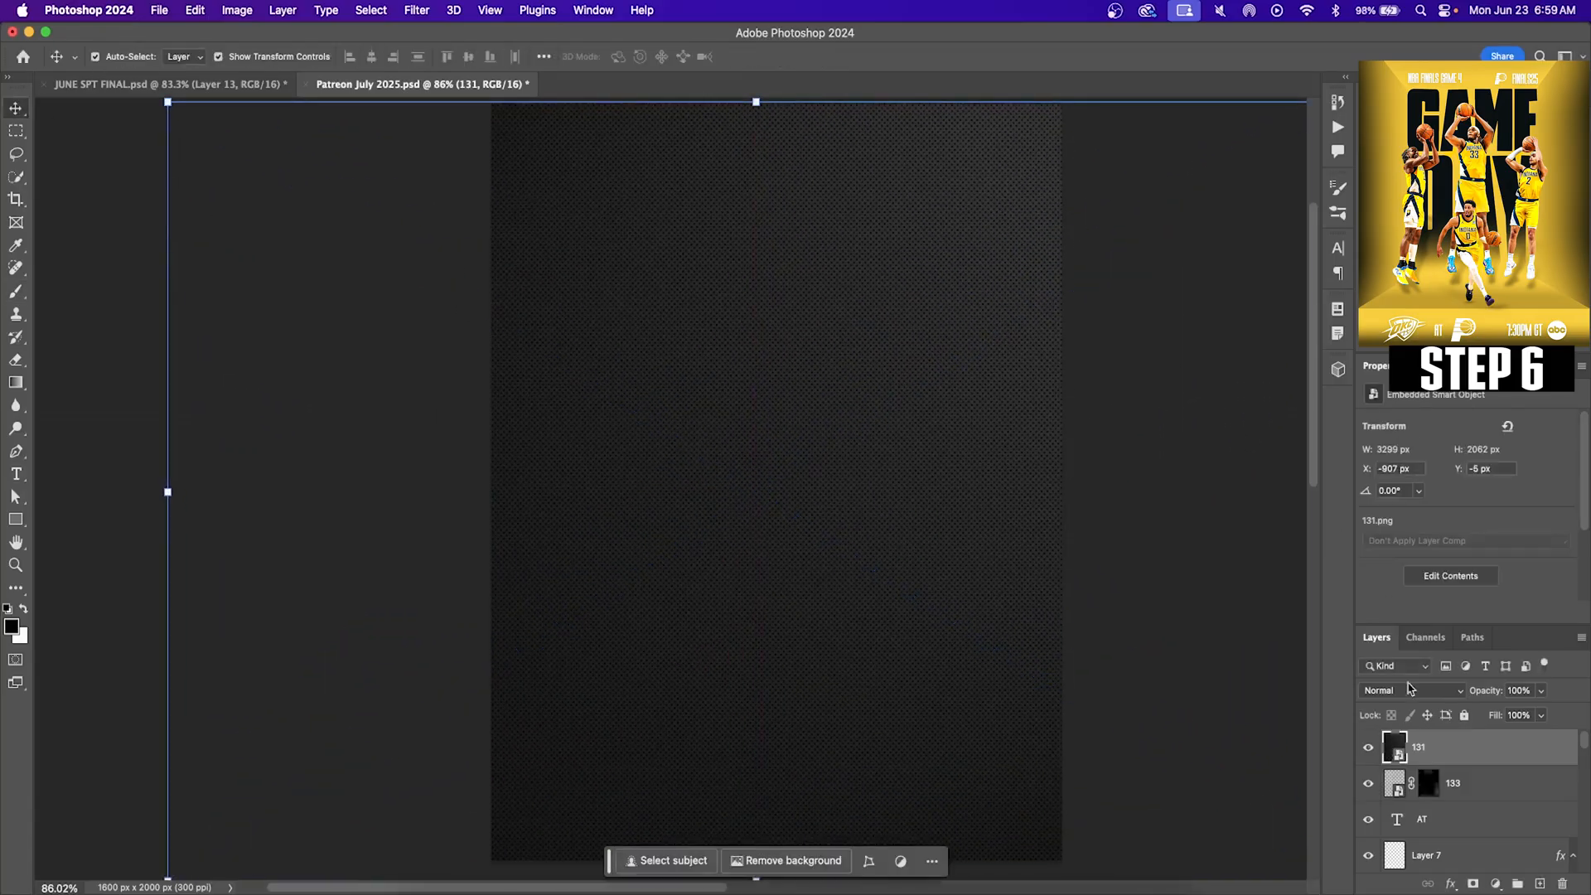
Step: Change the 131 texture's blend mode to Lighten in the Layers panel
left_click(1408, 690)
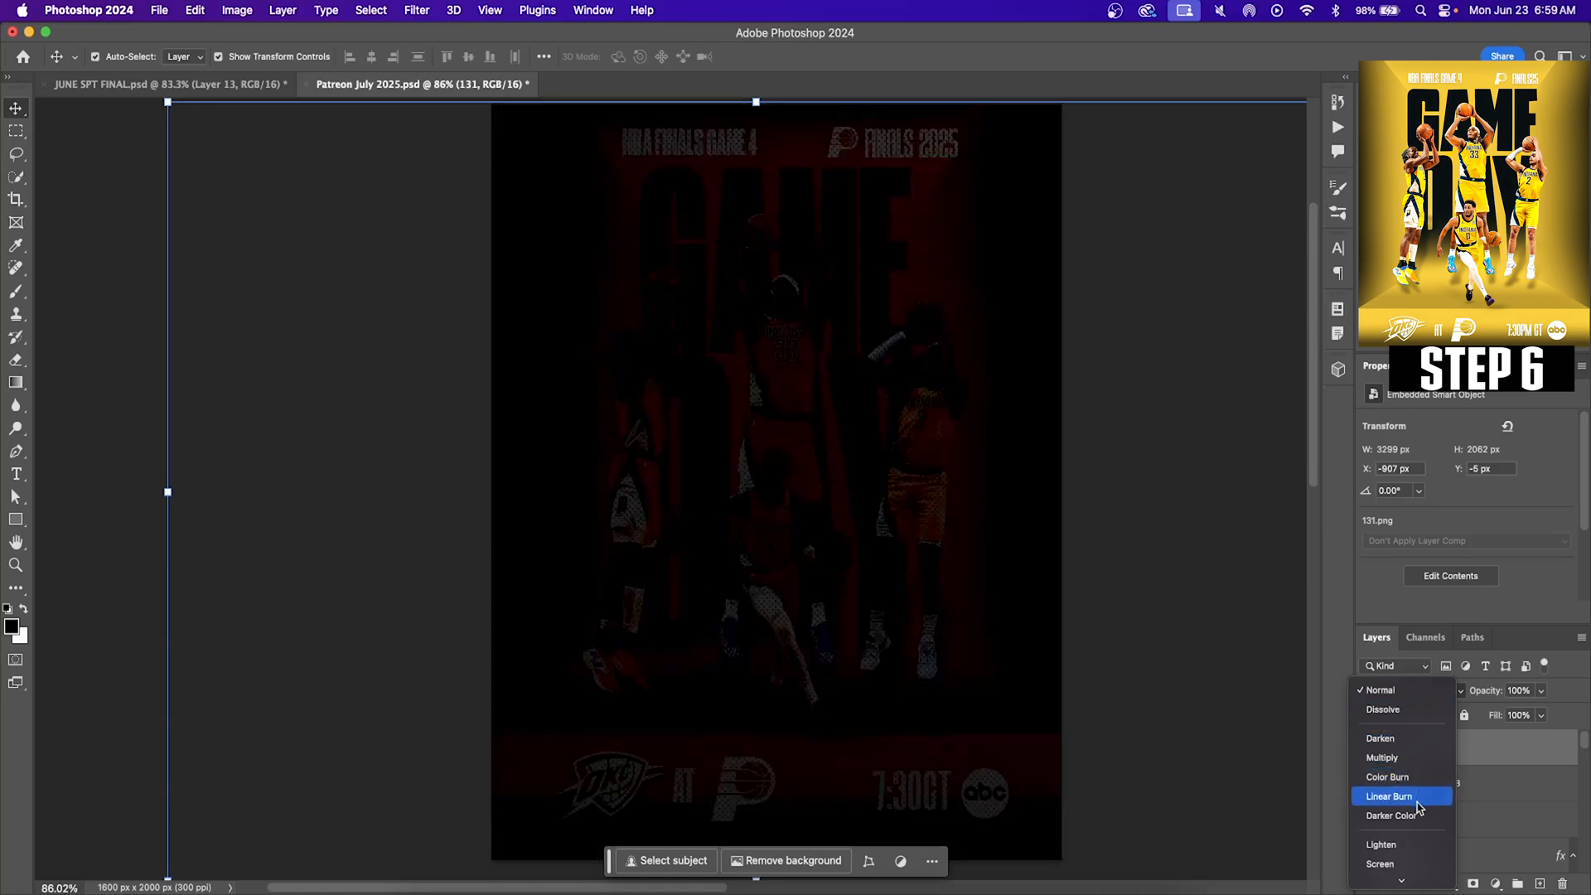
left_click(1379, 844)
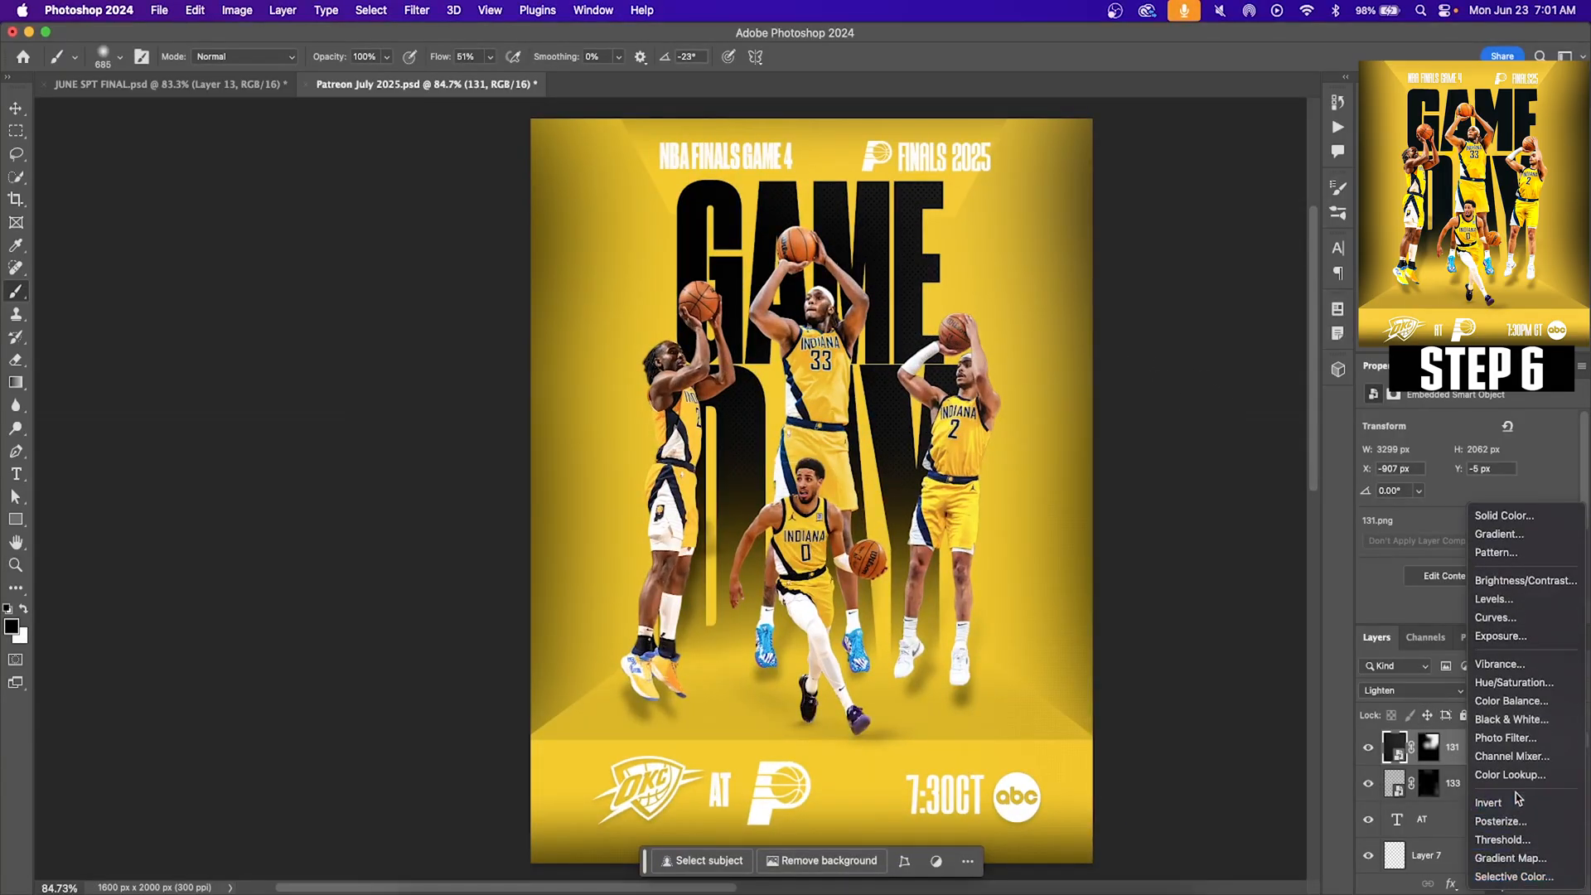
Step: Add a Color Lookup adjustment with 3Strip.look, then browse other looks
left_click(1509, 774)
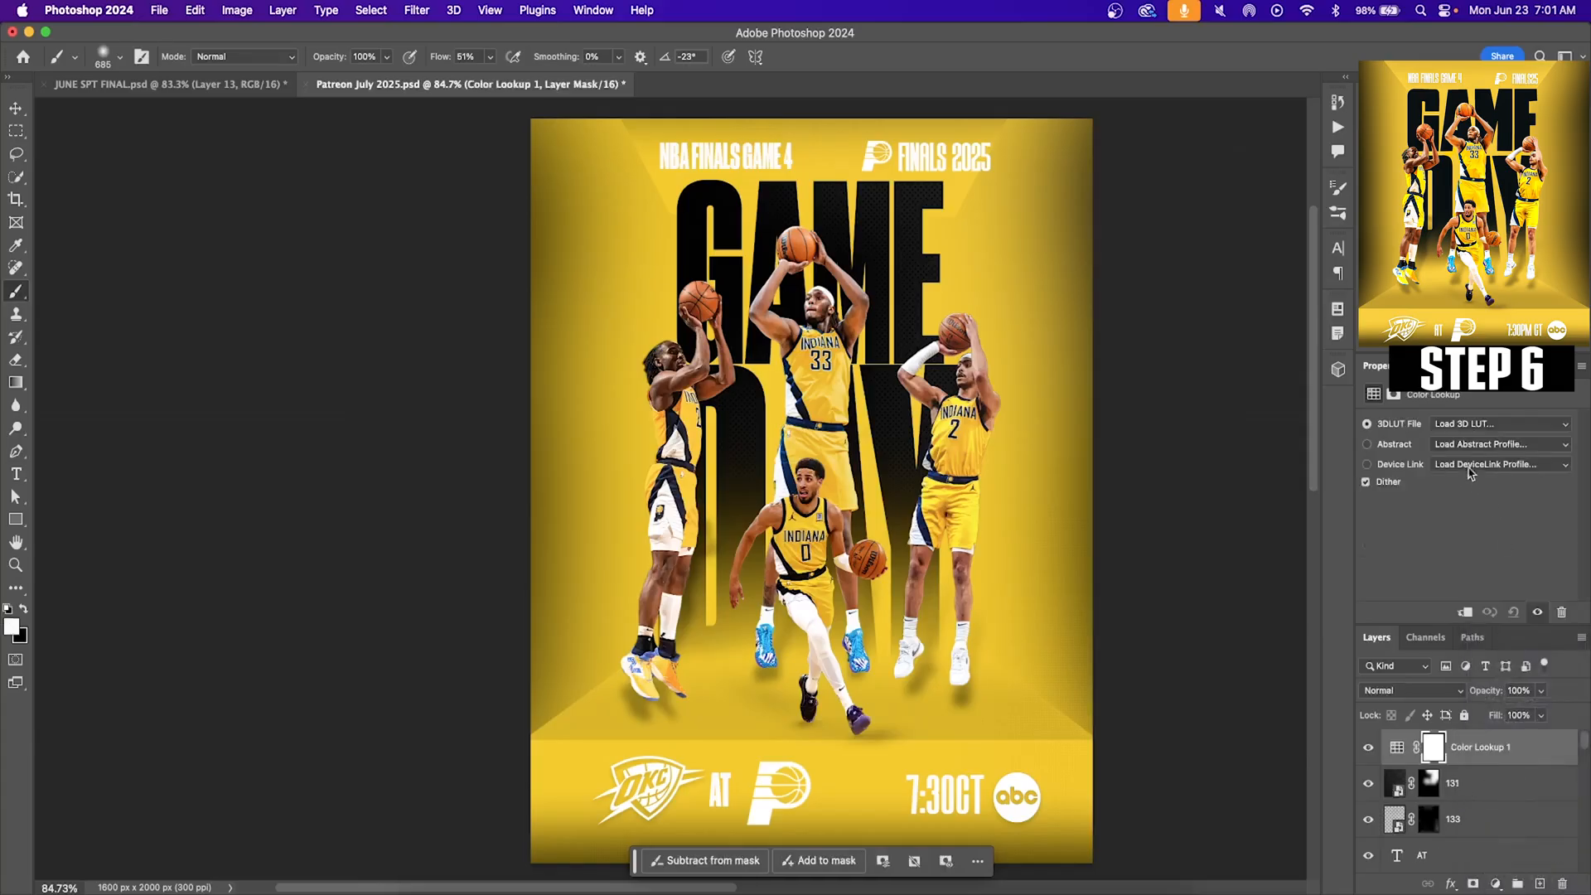
left_click(1496, 424)
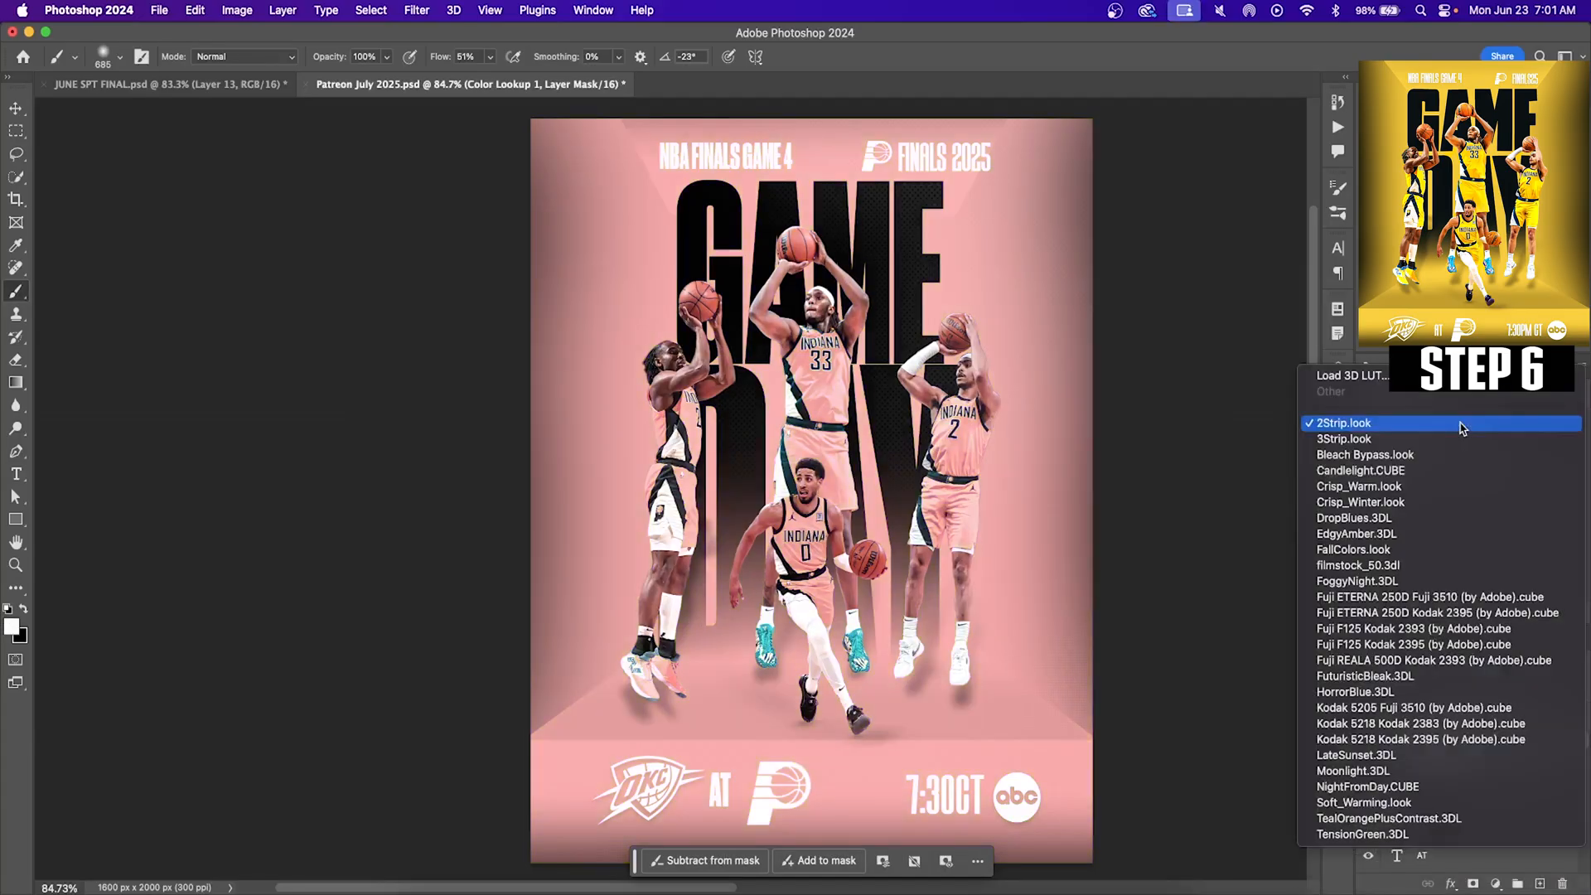
left_click(1363, 423)
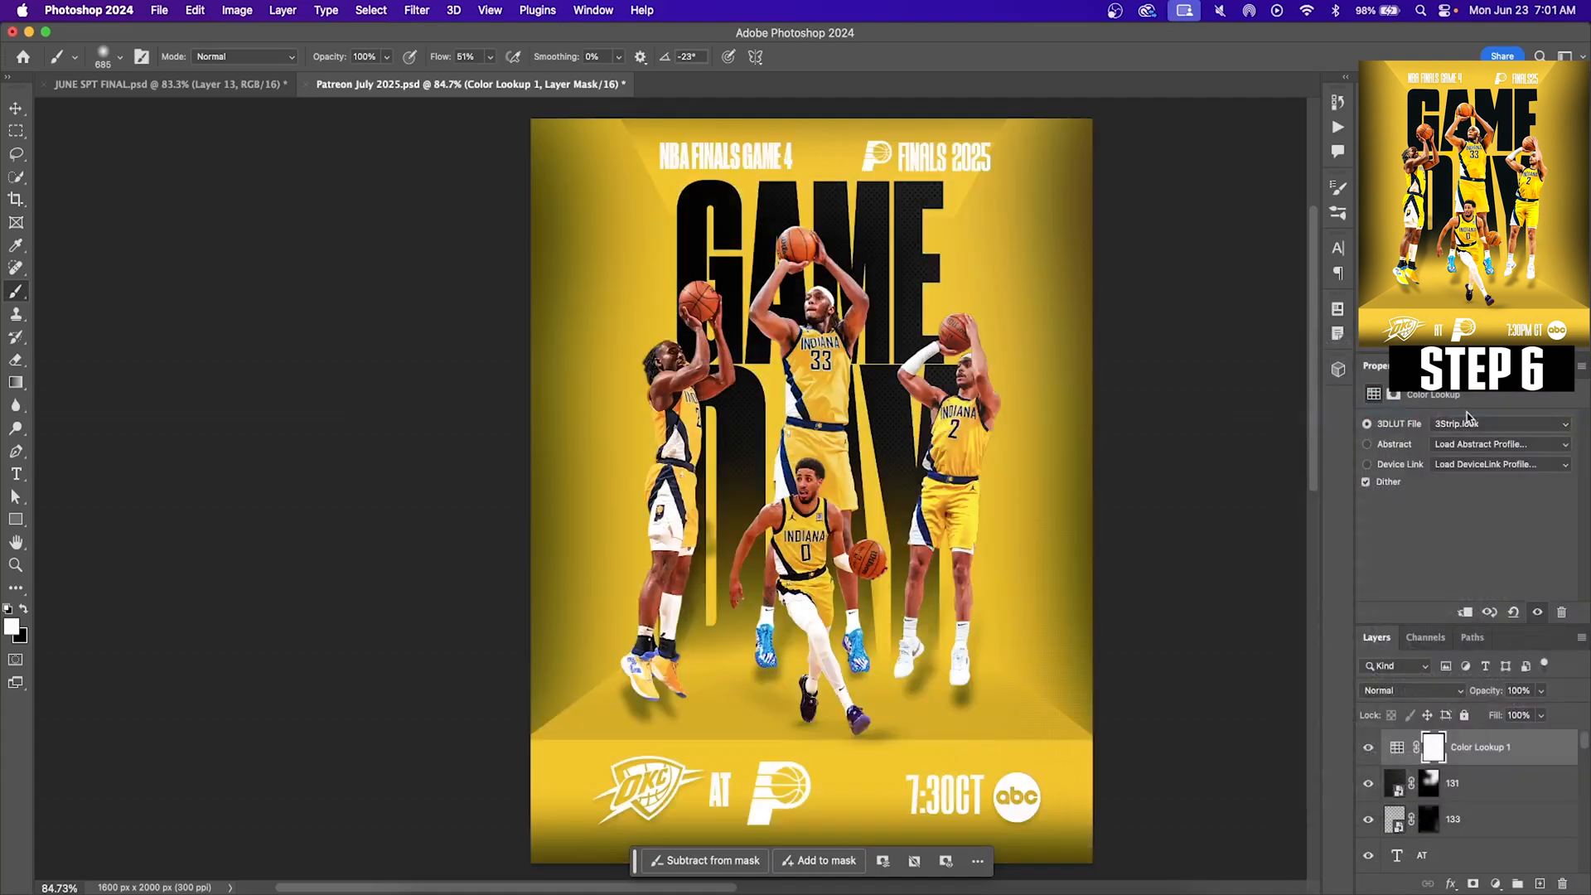
left_click(1499, 424)
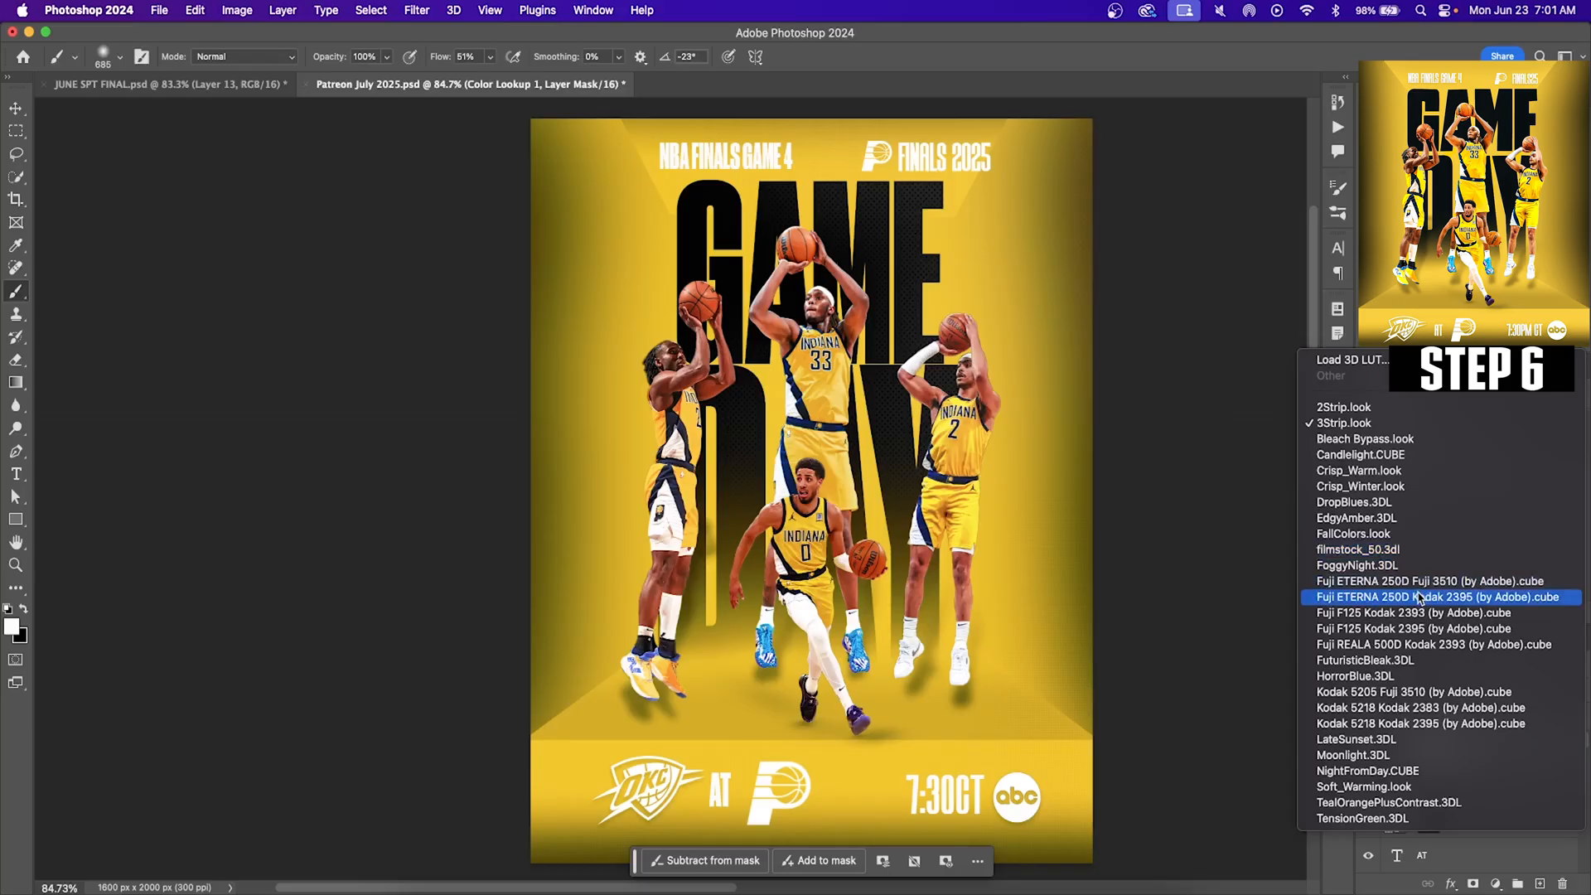